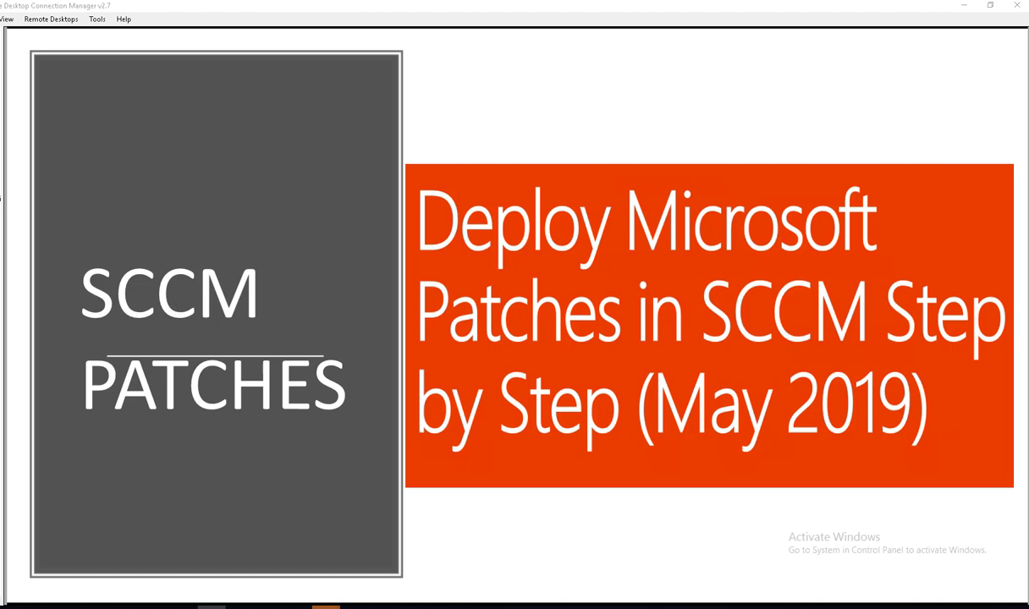
mouse_move(640, 584)
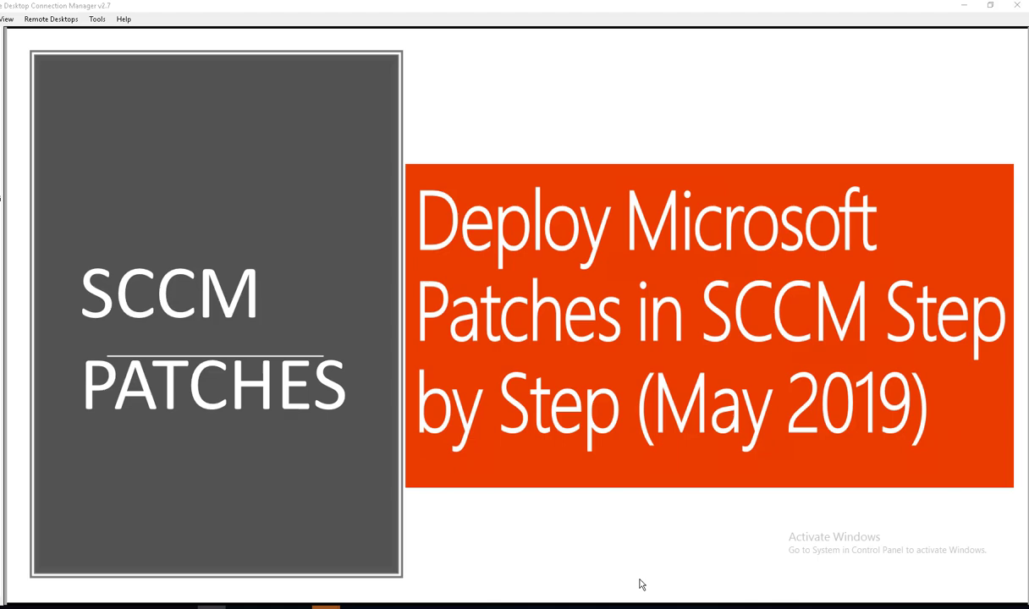
mouse_move(339, 378)
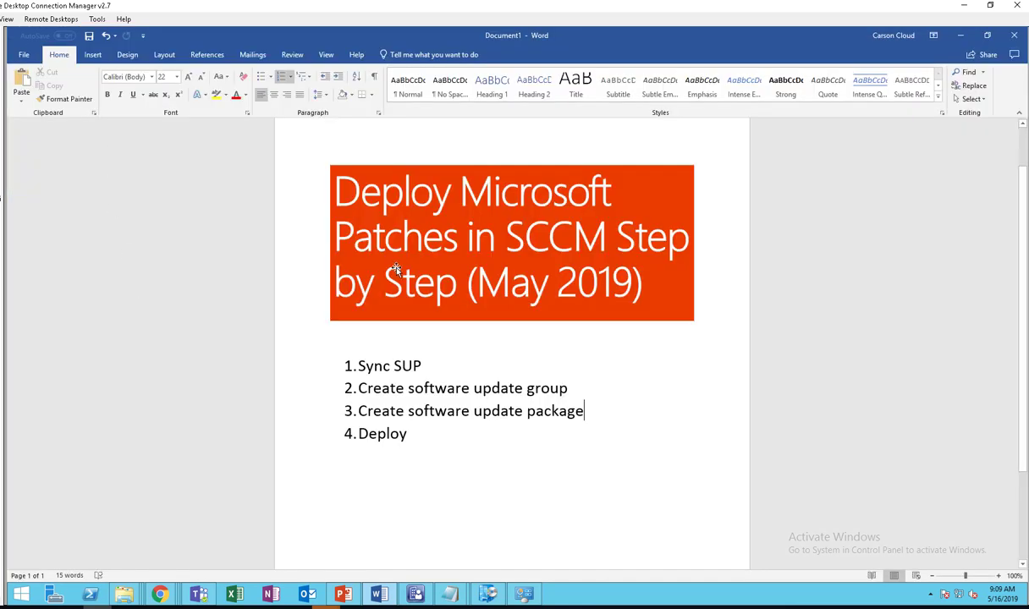
mouse_move(402, 434)
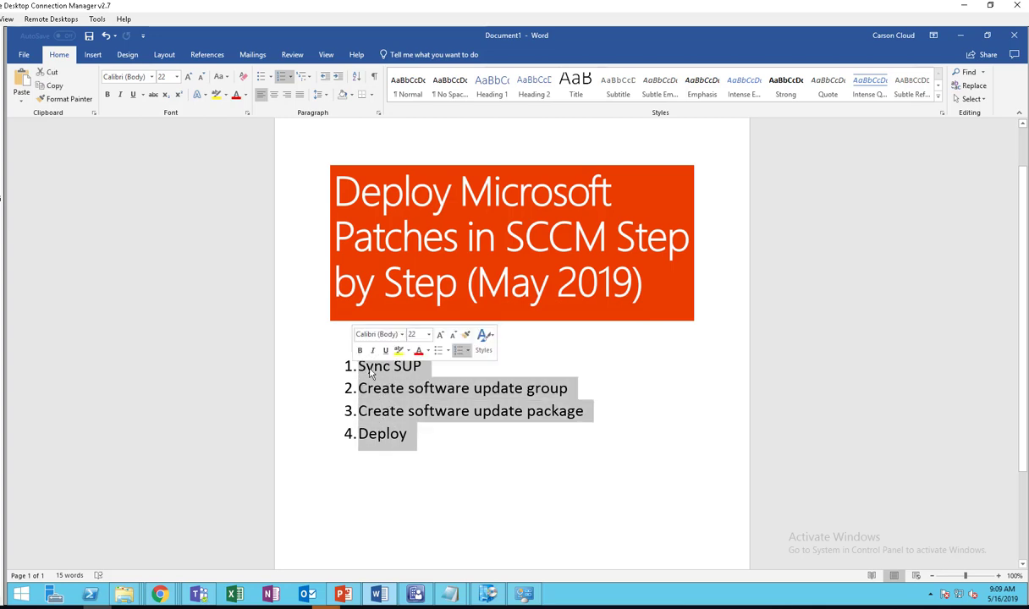
- Deselect the four-step patching outline in Word and switch to the Configuration Manager console
left_click(423, 365)
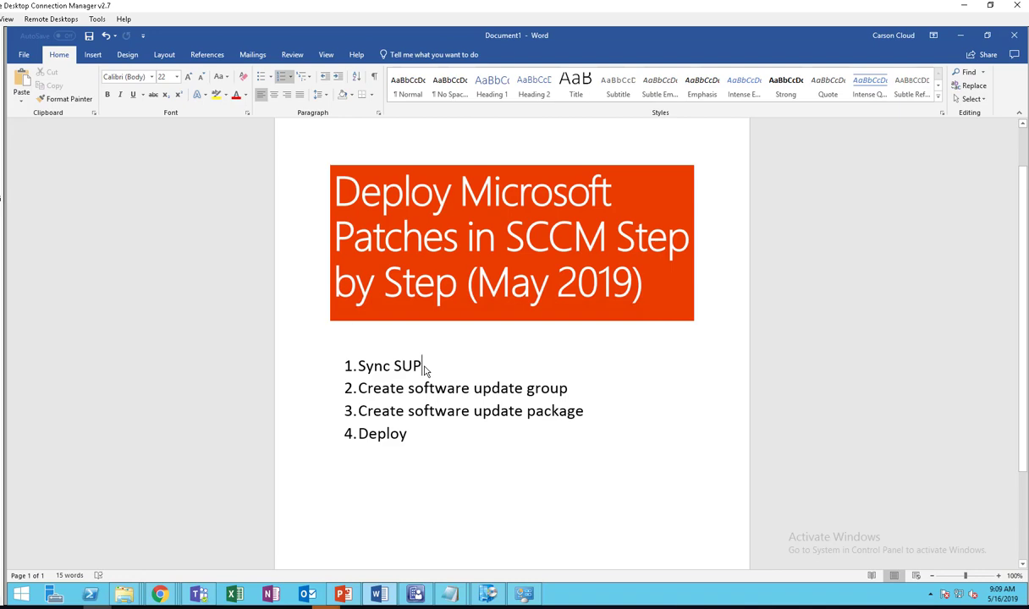
left_click(414, 593)
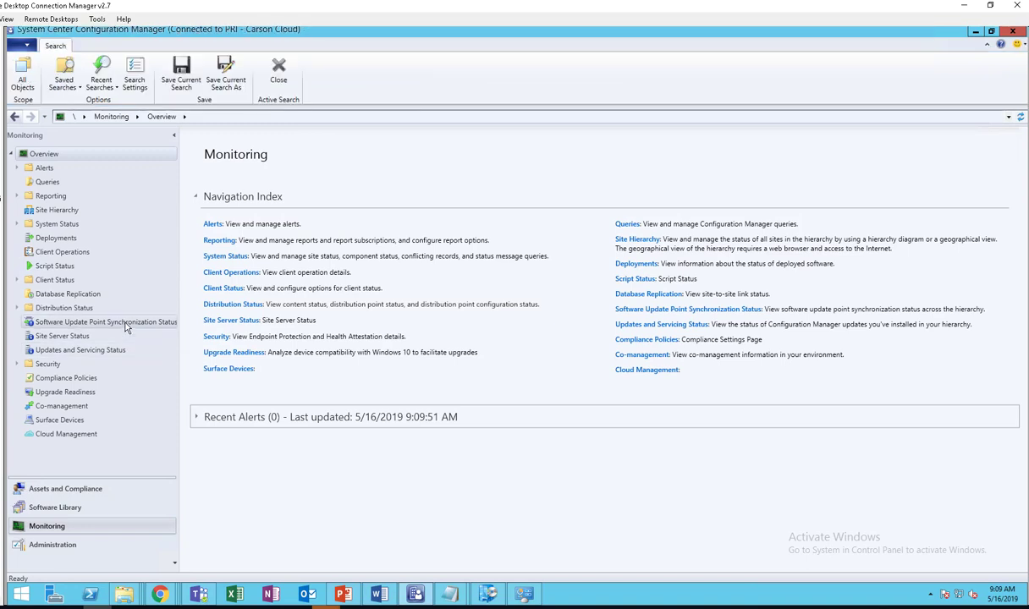
- View Software Update Point Synchronization Status to confirm the Microsoft Update sync Completed
left_click(105, 321)
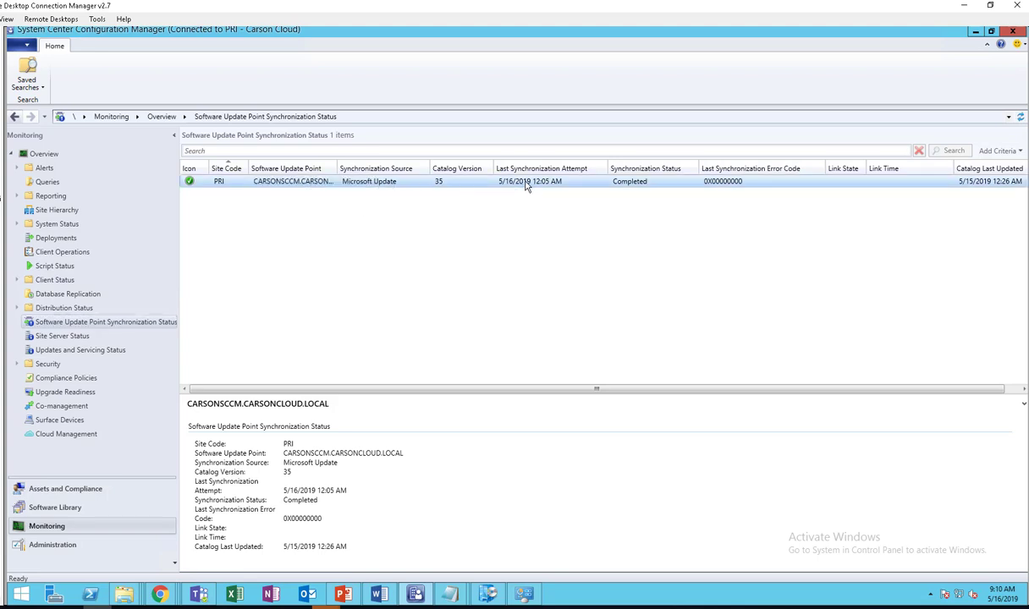
mouse_move(199, 347)
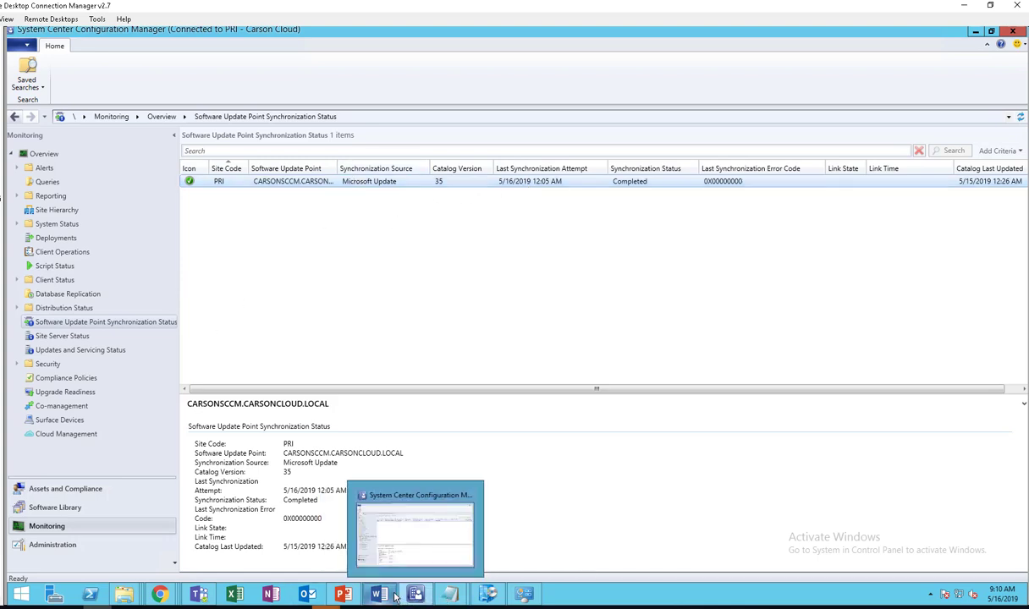
left_click(378, 593)
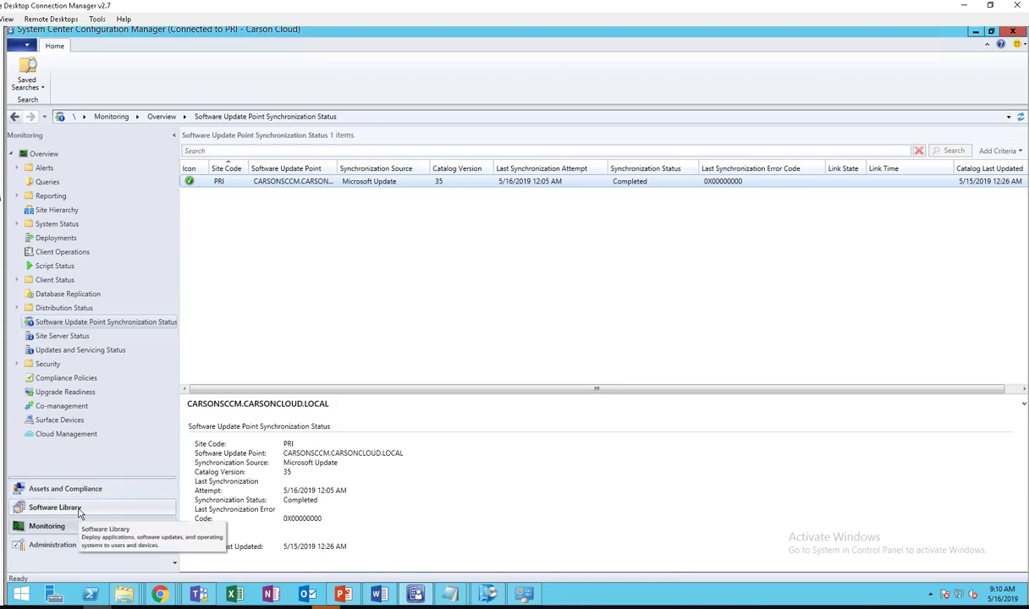
- List All Software Updates in the Software Library, showing 1000 synced updates
left_click(55, 507)
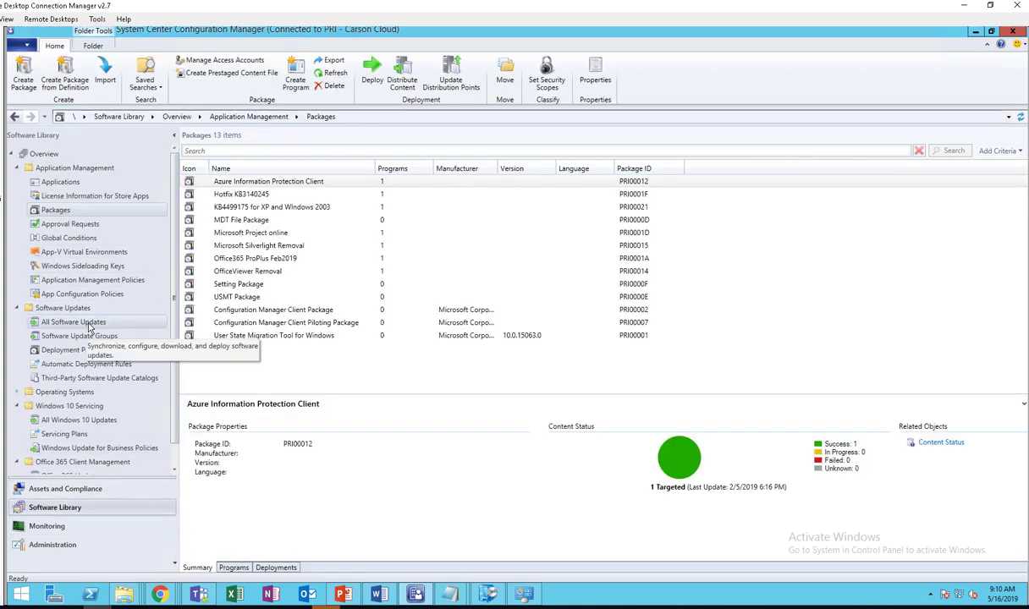
left_click(72, 322)
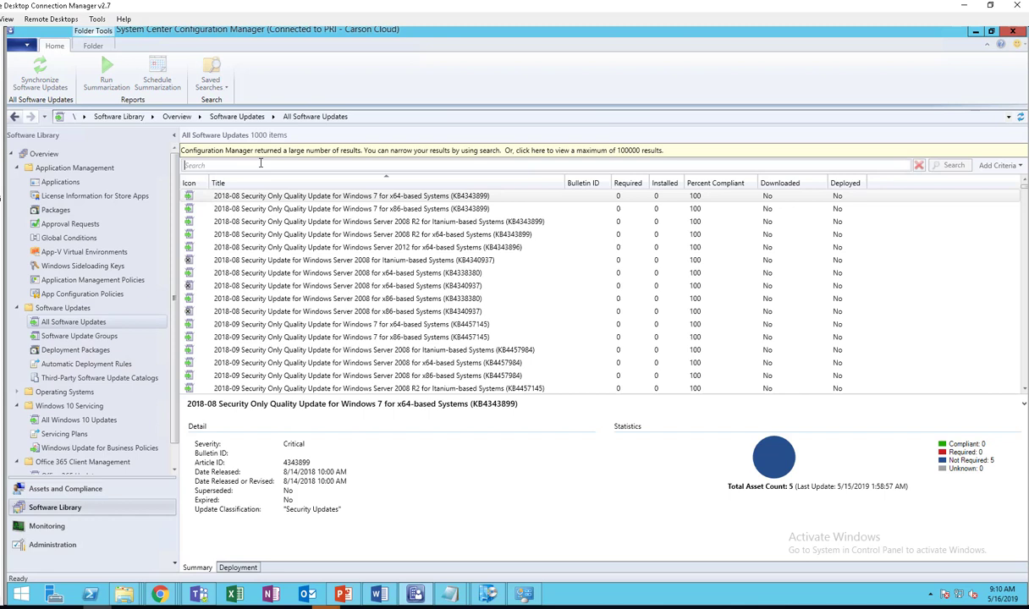
left_click(271, 165)
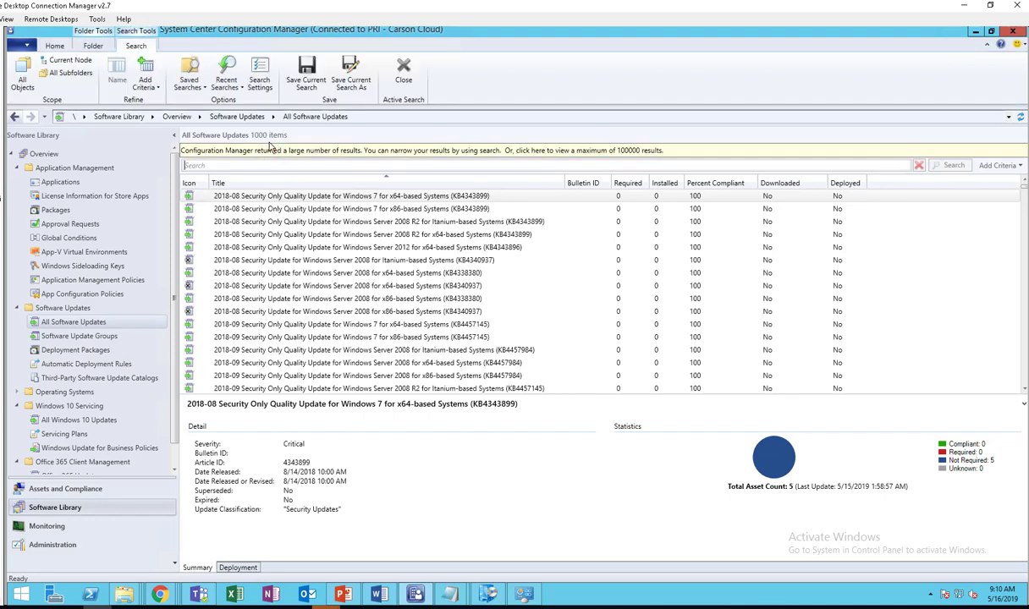
mouse_move(216, 131)
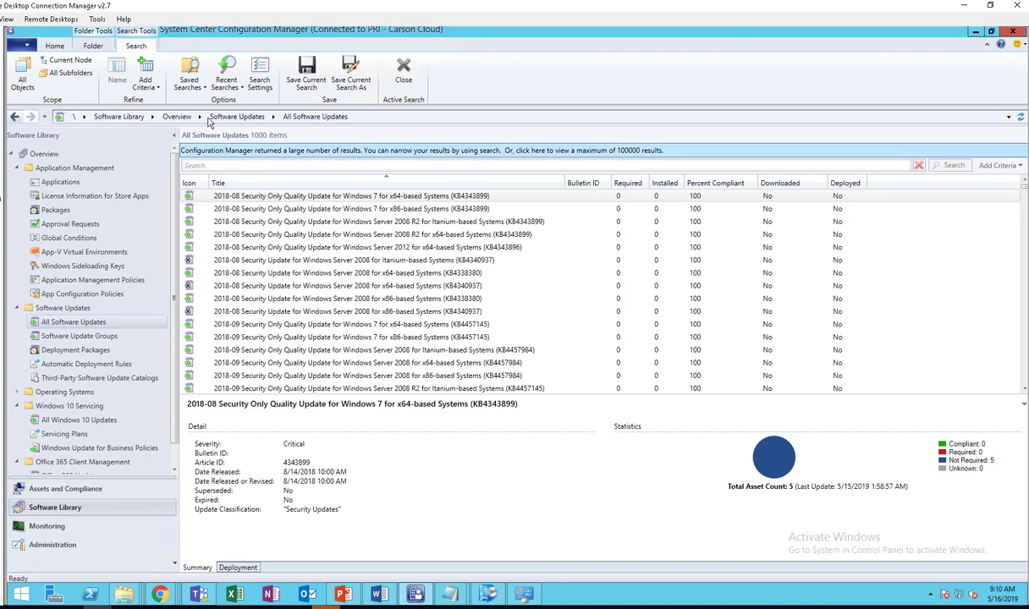
- Apply the saved search 'Updates released in the last month', leaving 172 updates
left_click(188, 74)
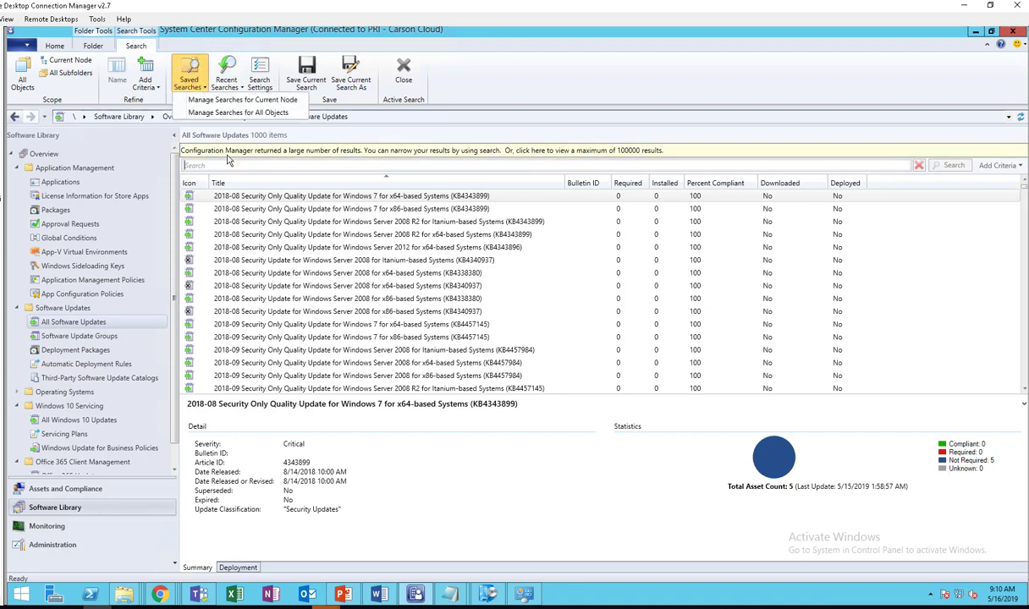
left_click(188, 76)
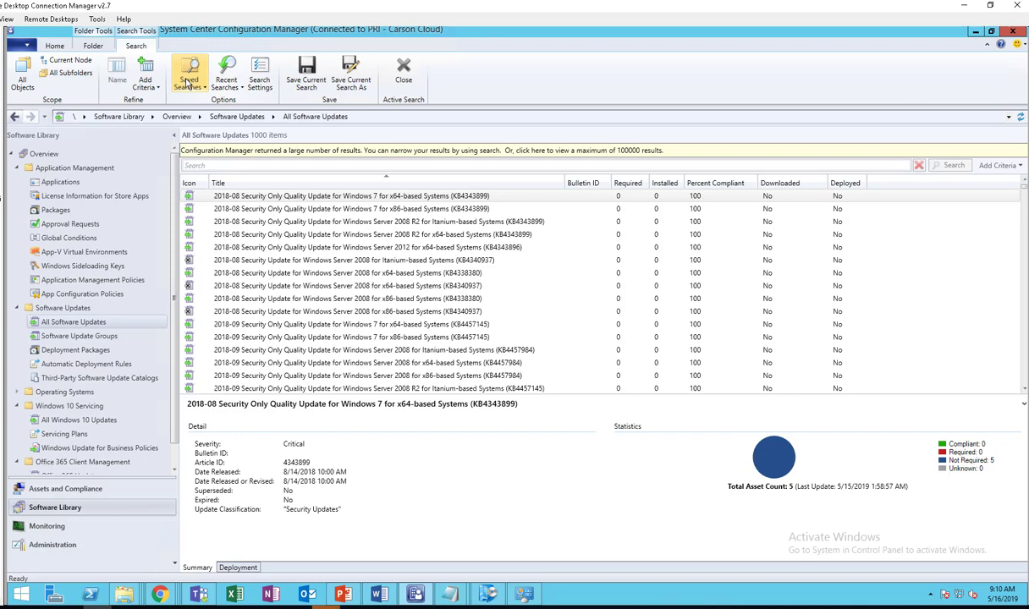
left_click(189, 74)
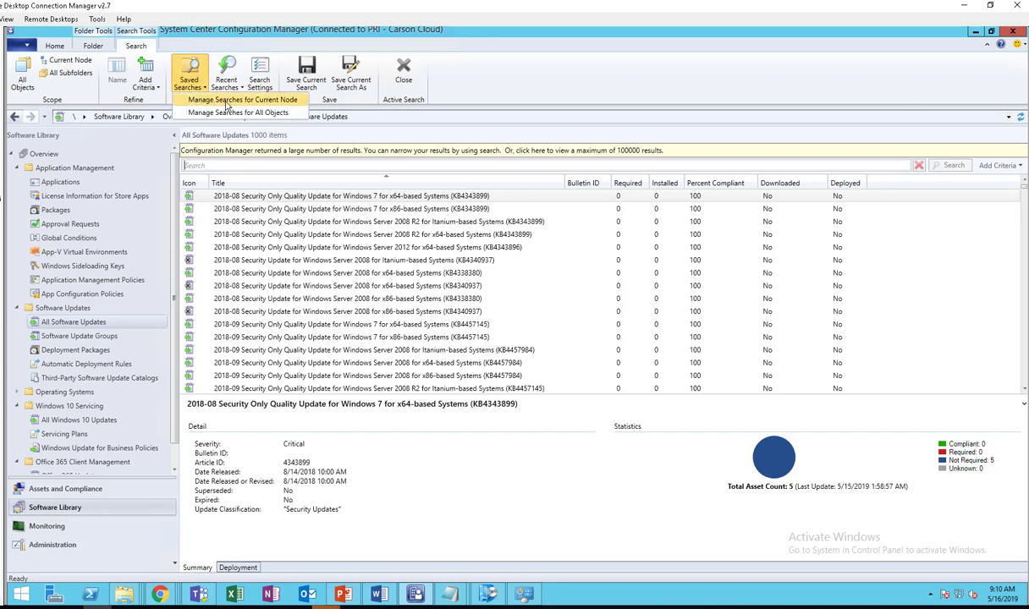
left_click(243, 100)
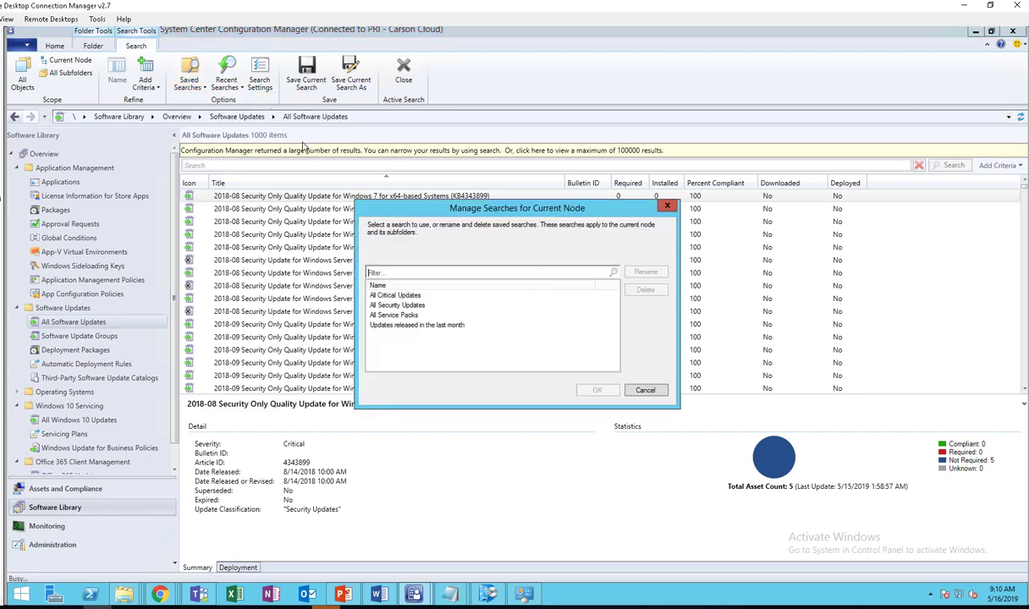
mouse_move(424, 332)
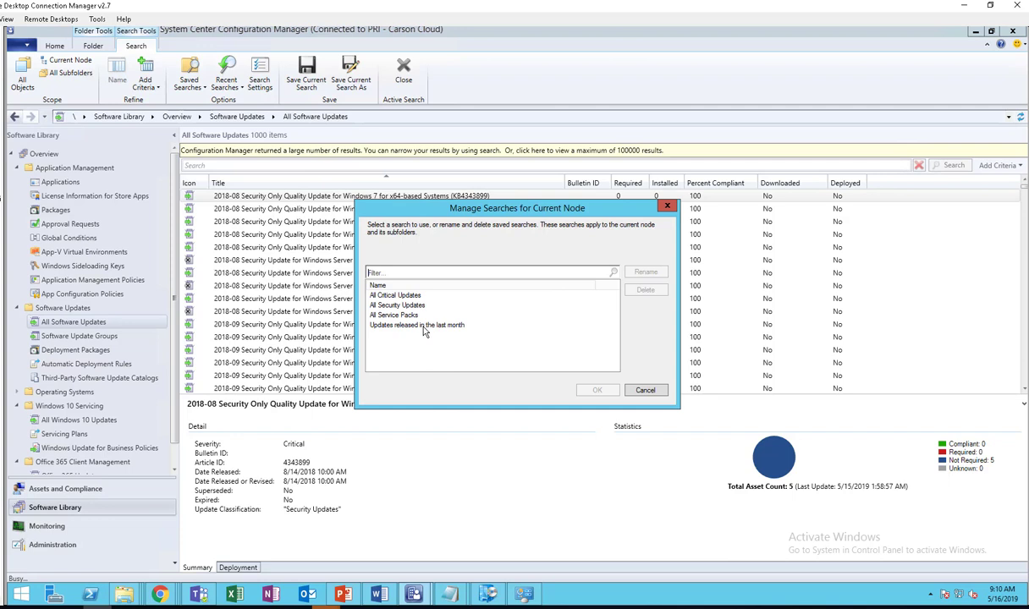
left_click(417, 325)
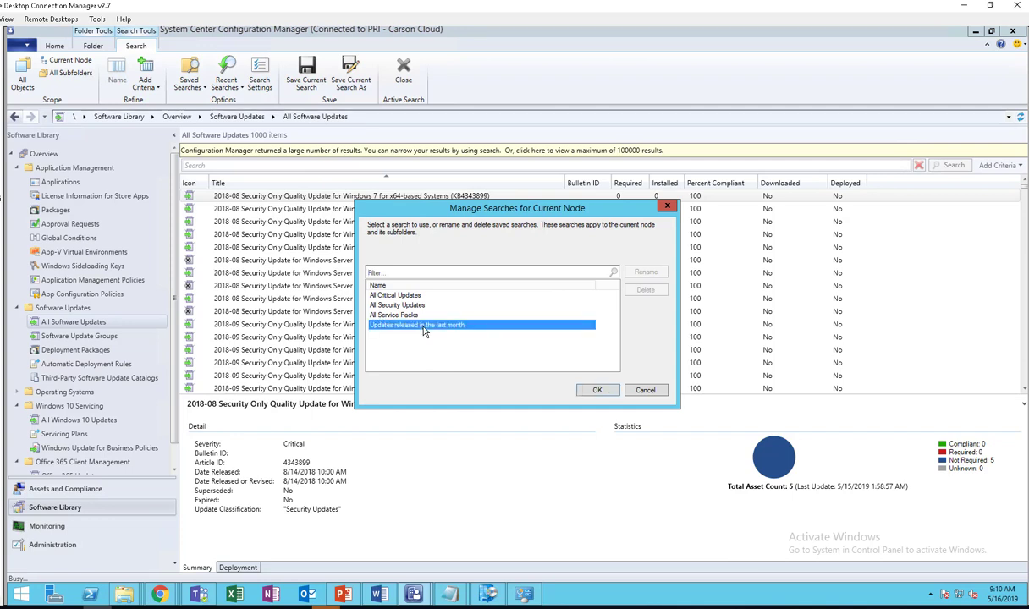
left_click(597, 389)
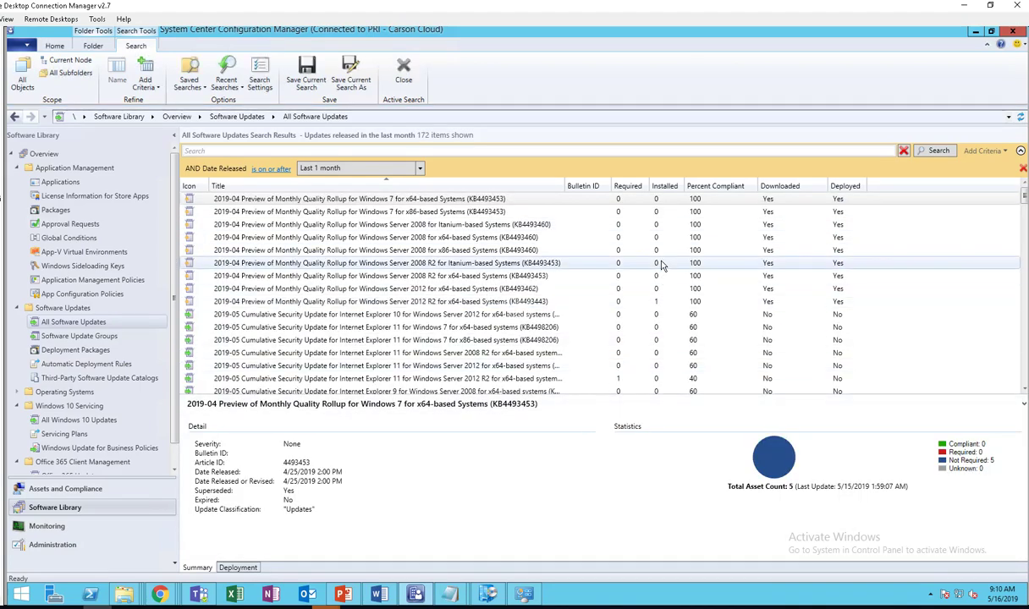
- Browse the filtered updates and view details of a required May 2019 update
scroll("down", 3)
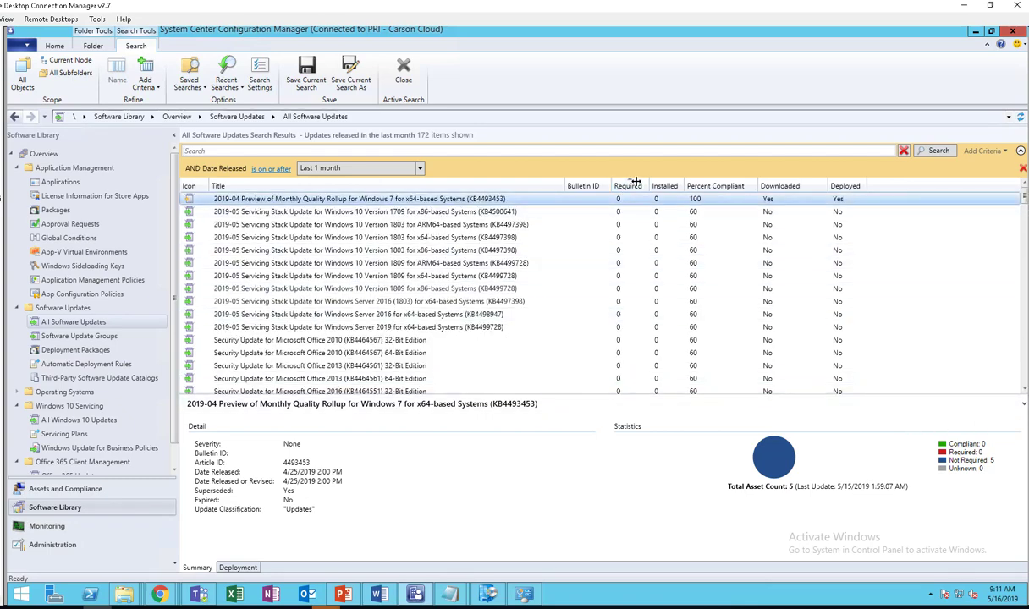
scroll("down", 3)
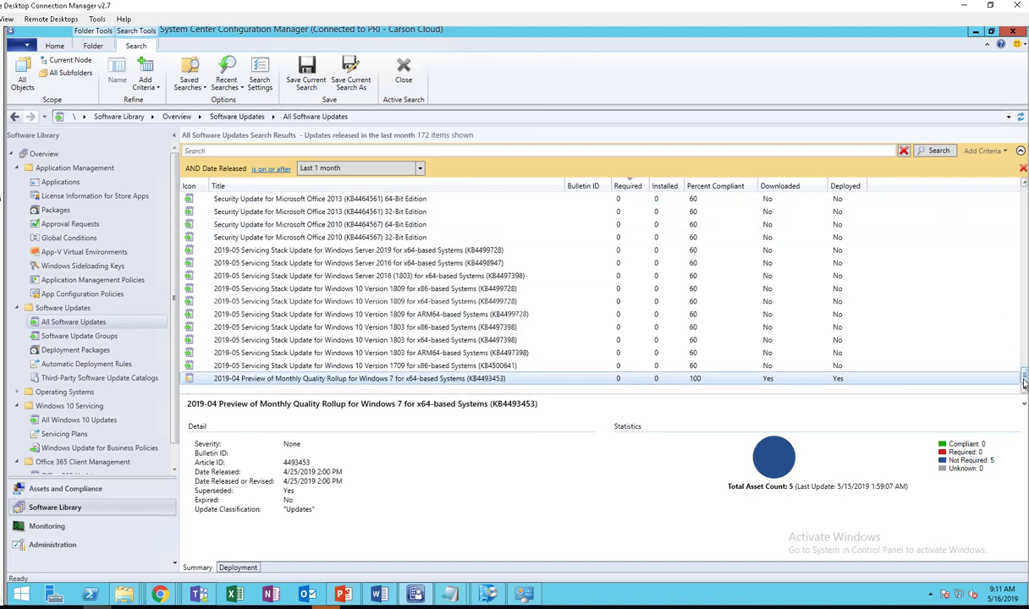
scroll("up", 3)
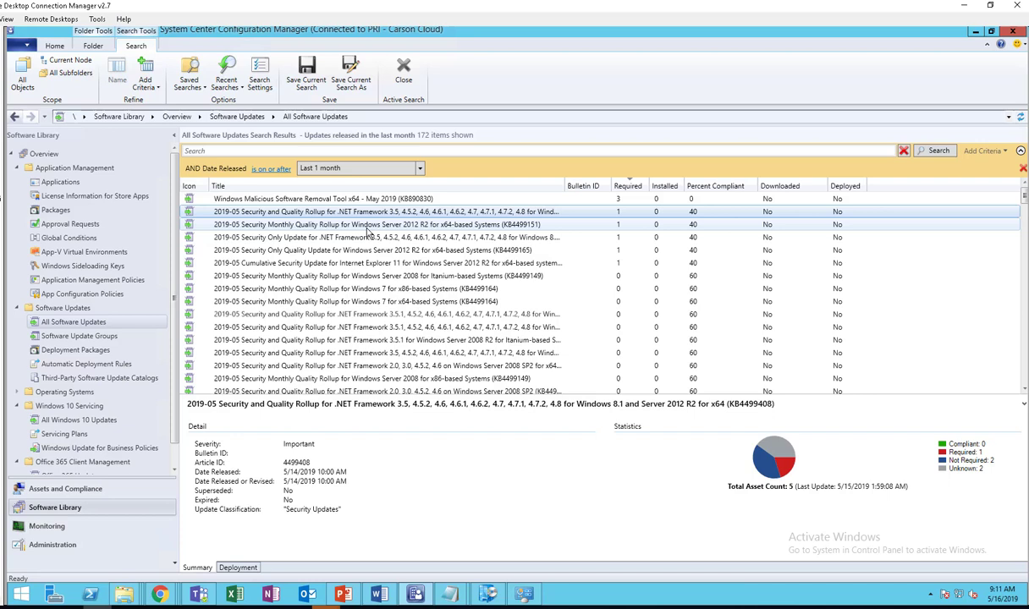
left_click(381, 224)
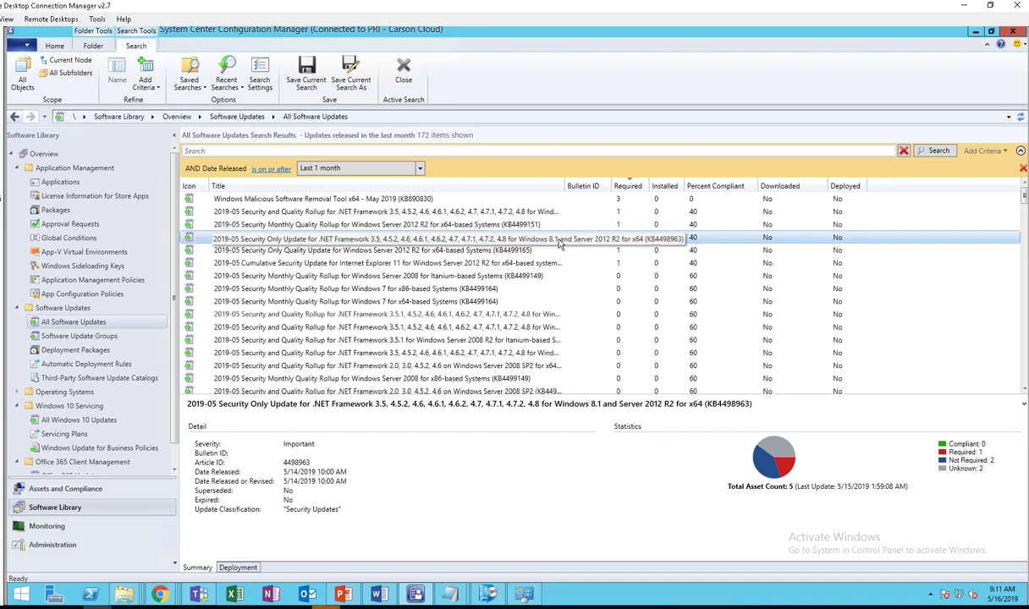
mouse_move(557, 245)
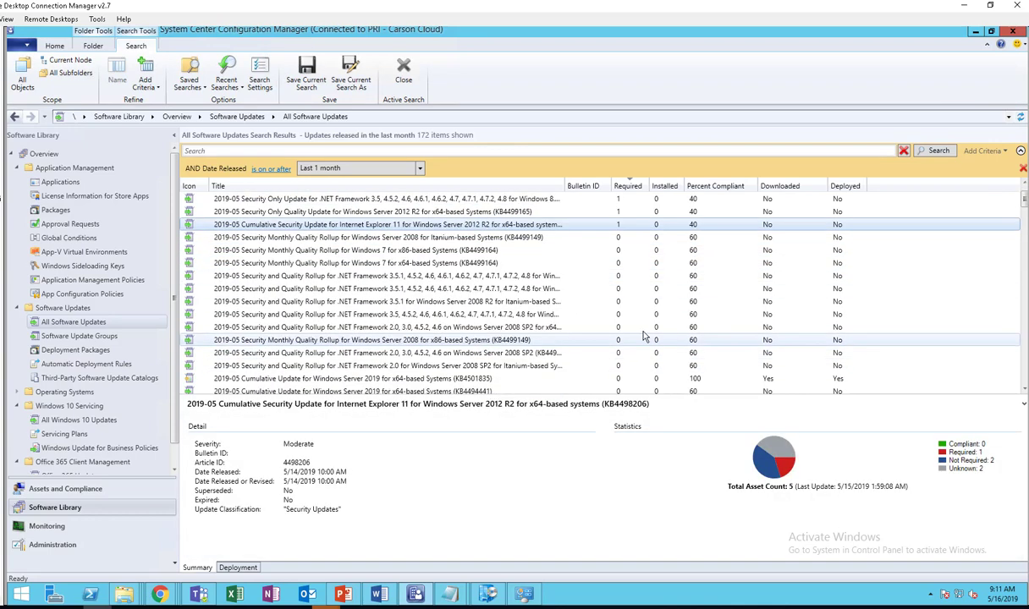
- Select the six required updates, including the Malicious Software Removal Tool
scroll("up", 3)
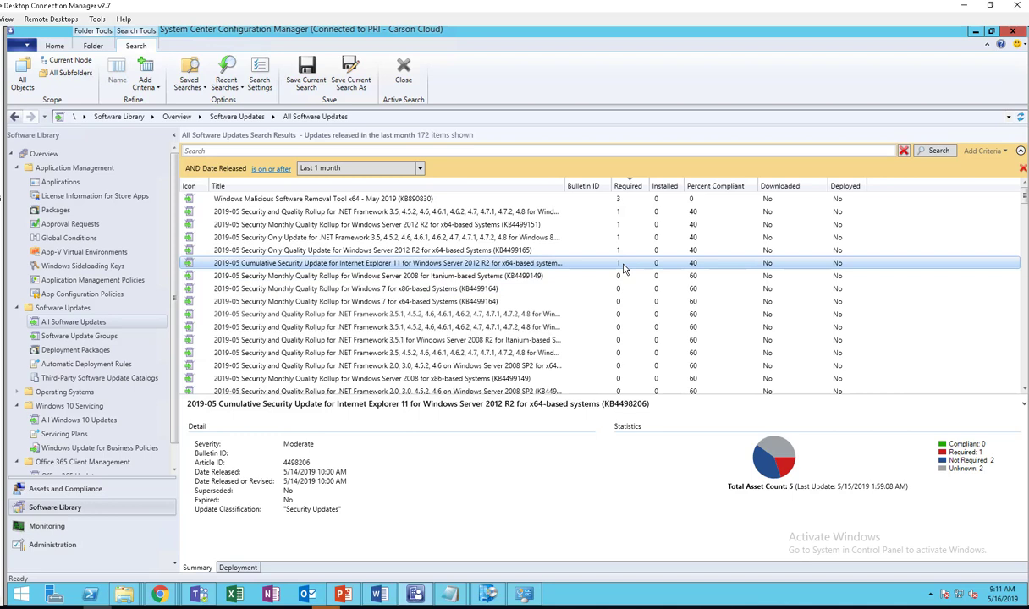
left_click(338, 198)
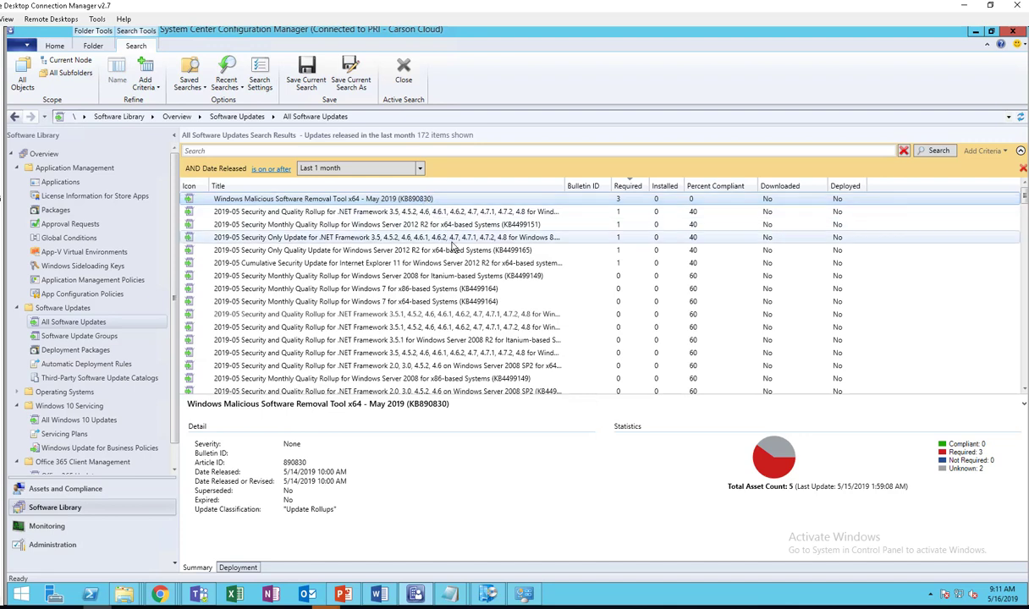
left_click(380, 263)
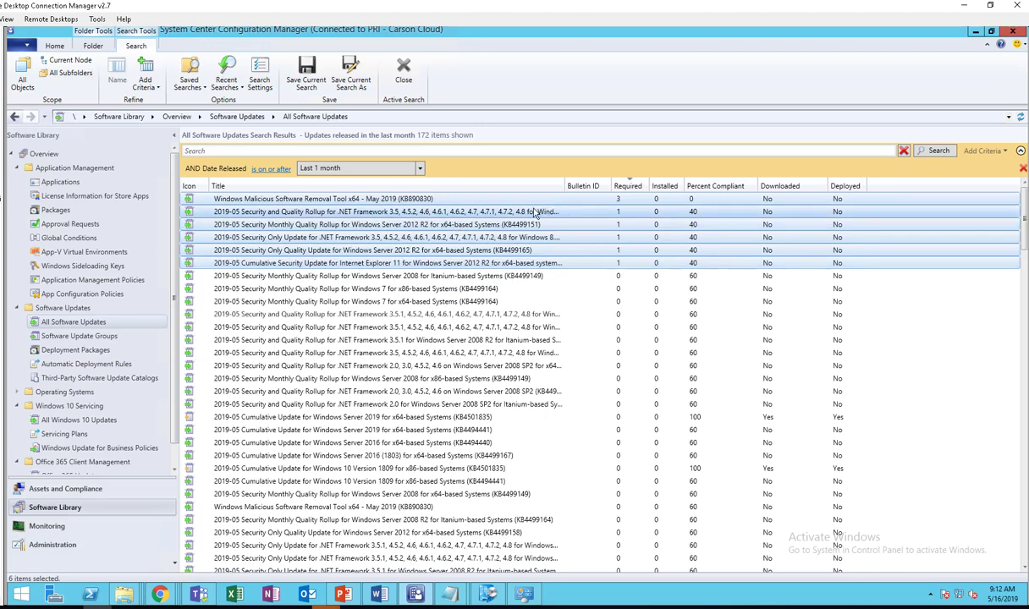
mouse_move(520, 223)
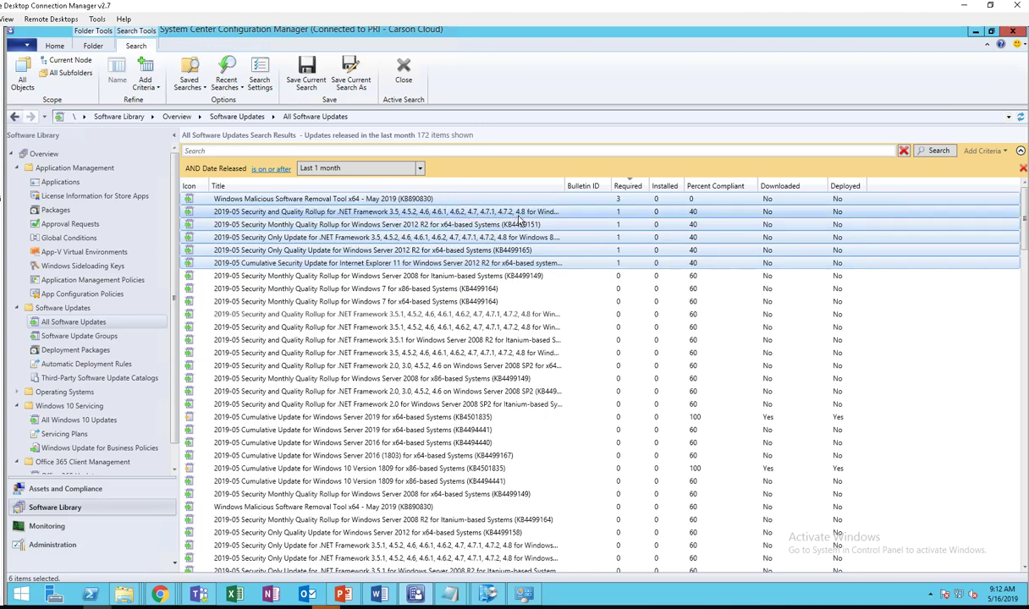
- Create software update group 'May 2019 Patches' from the six selected required updates
right_click(381, 236)
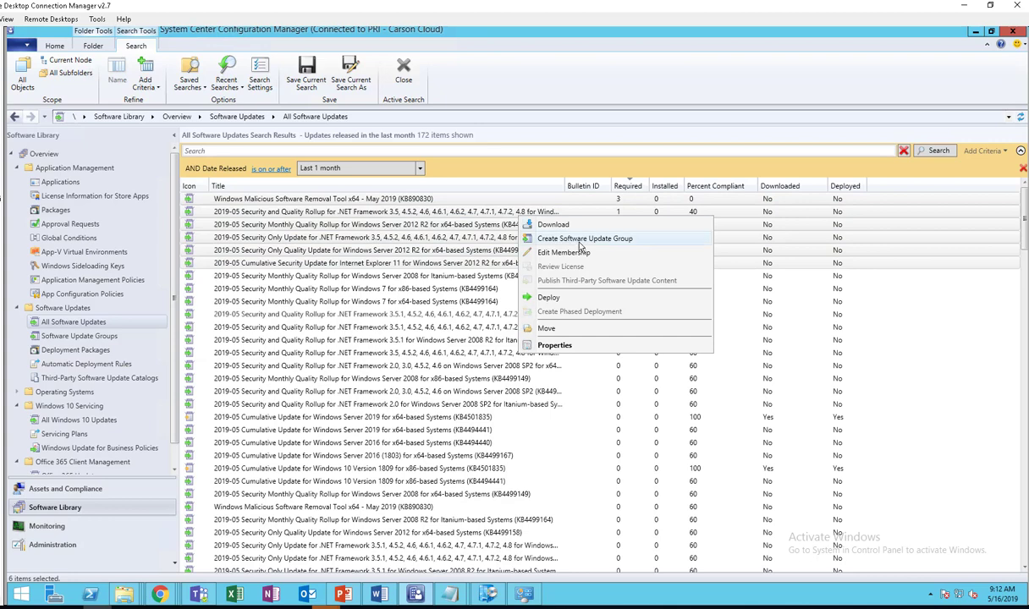
left_click(584, 237)
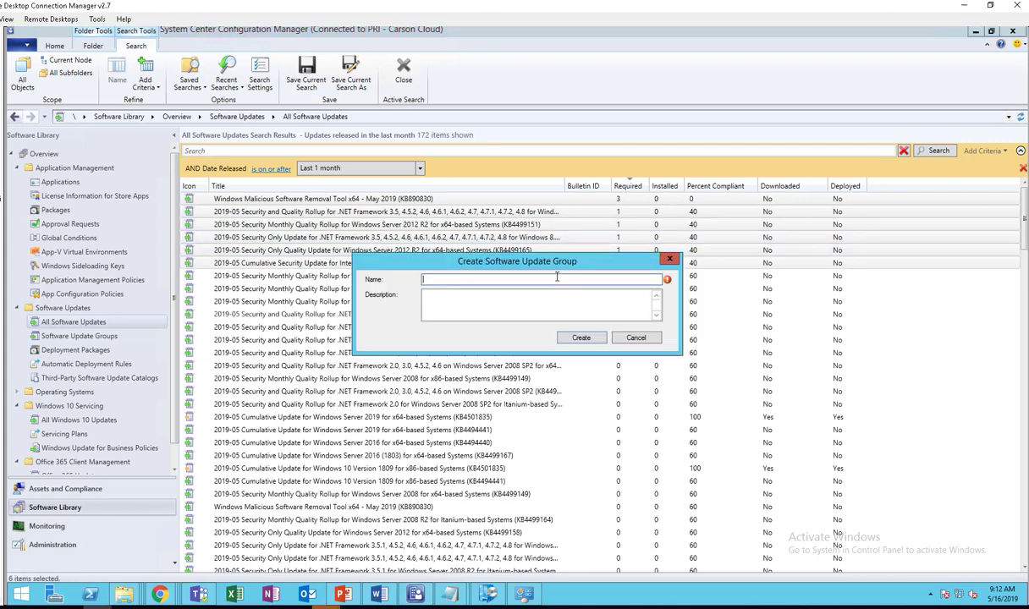
type("May")
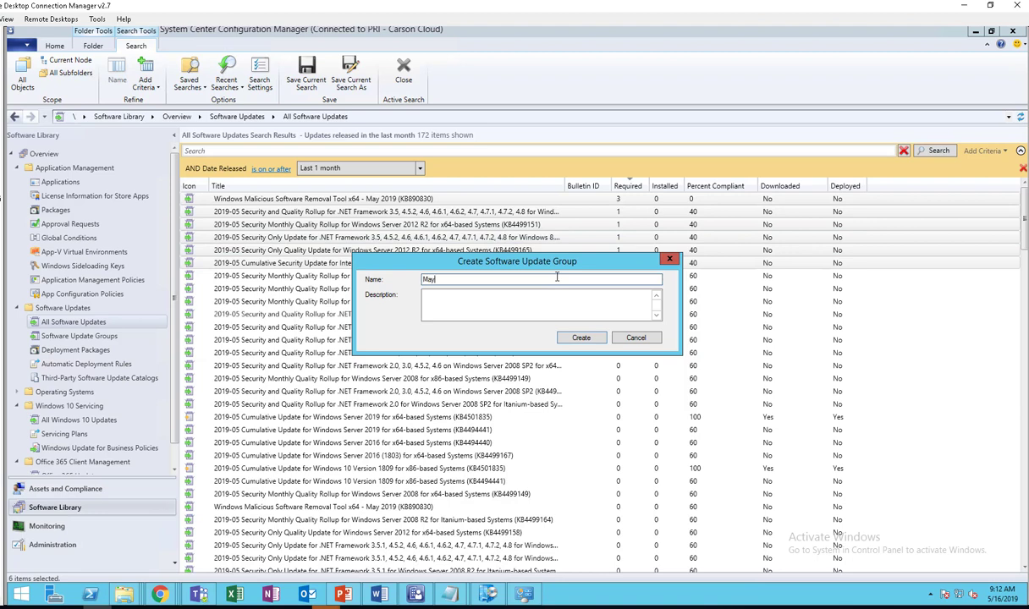
type("2019")
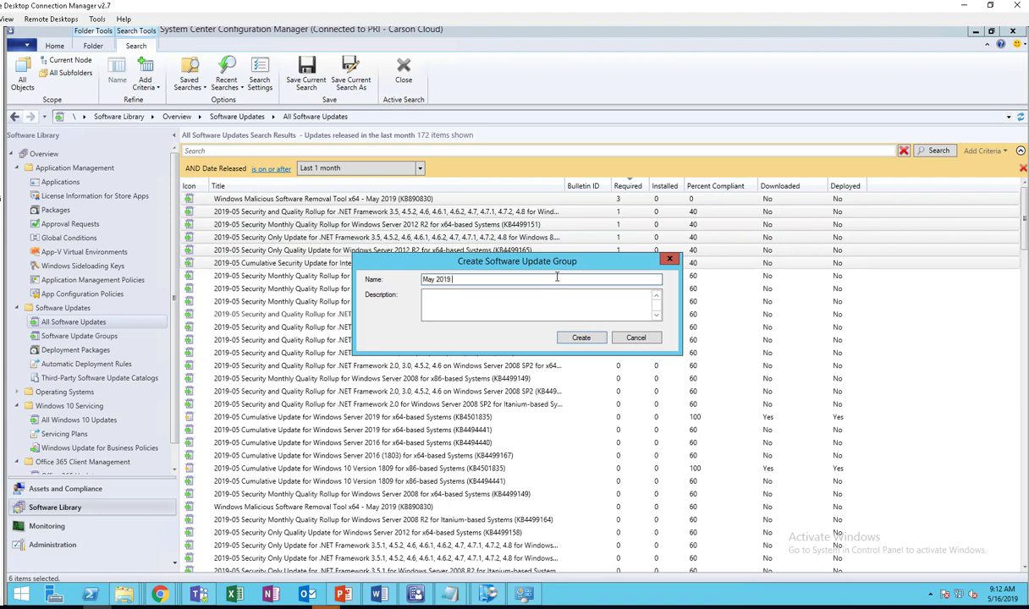
type("Patches")
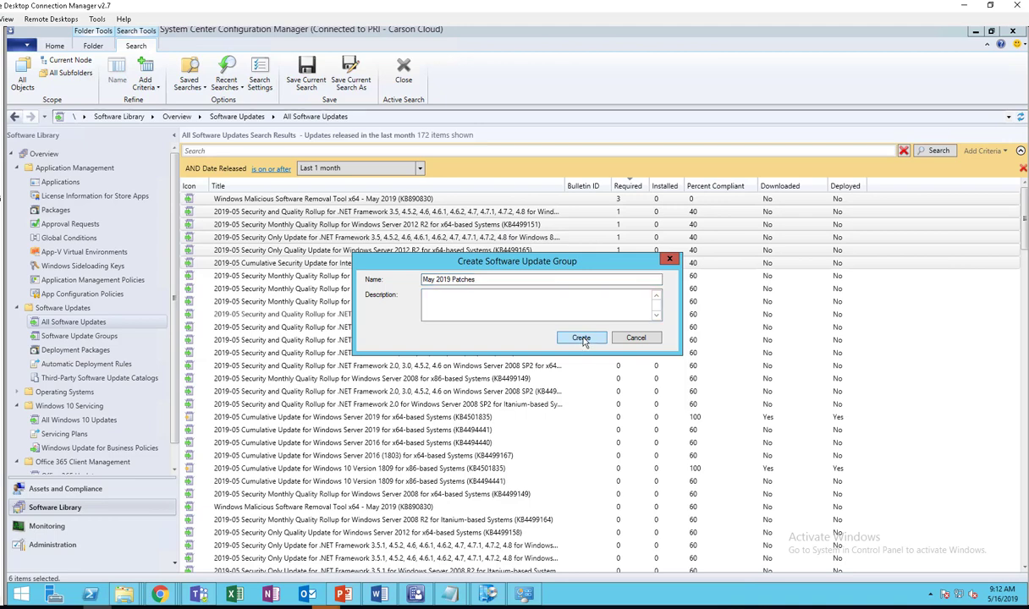
left_click(581, 337)
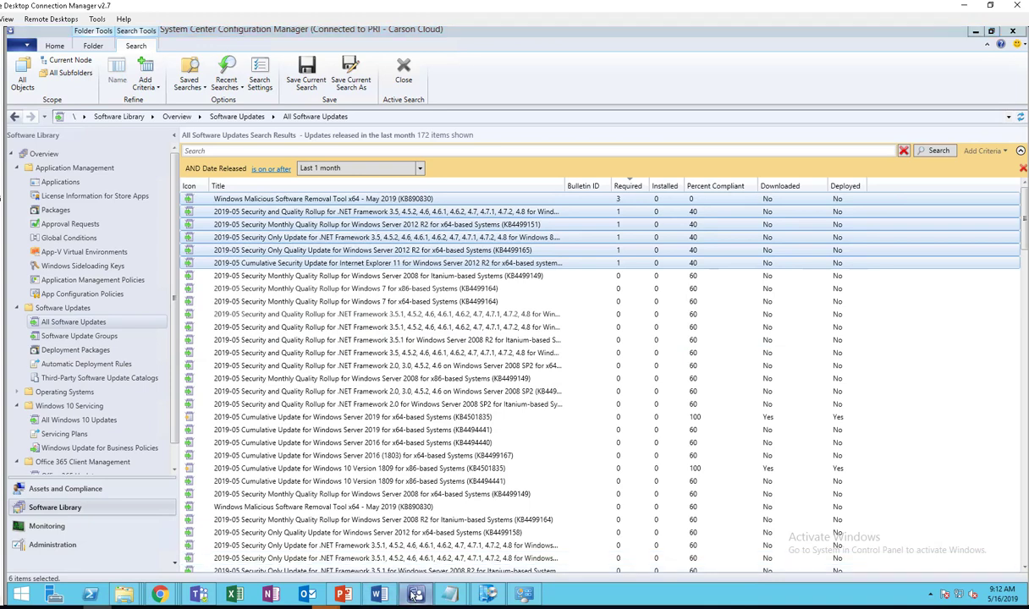
left_click(342, 593)
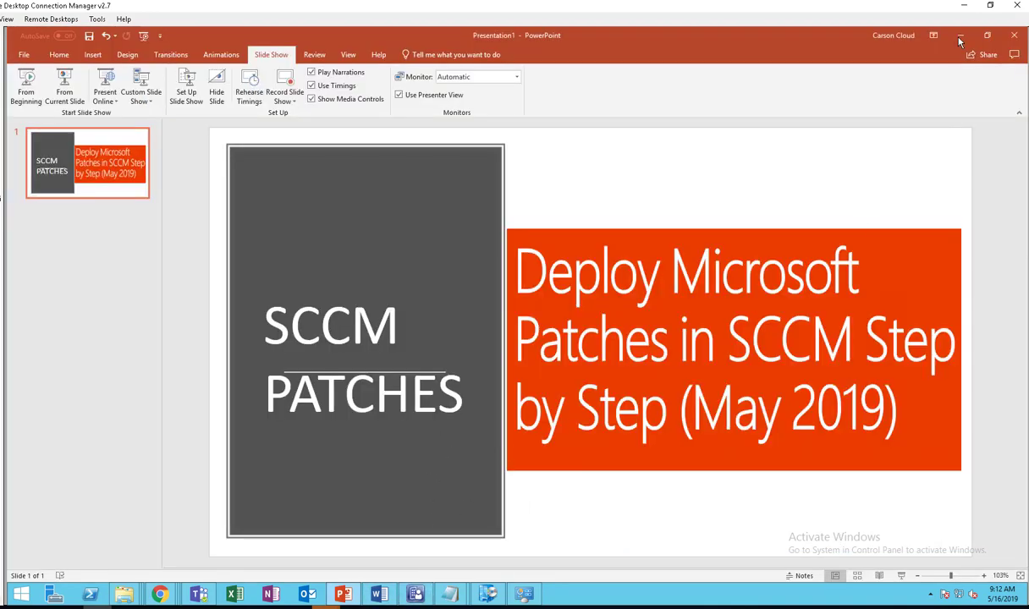
left_click(378, 593)
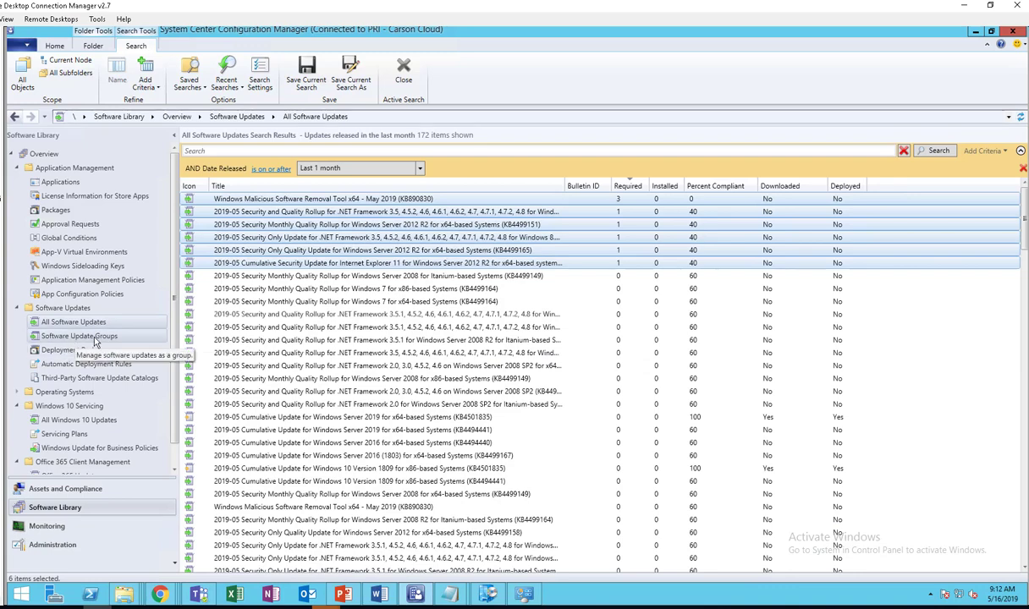
- Select 'May 2019 Patches' under Software Update Groups and start downloading its updates
left_click(78, 335)
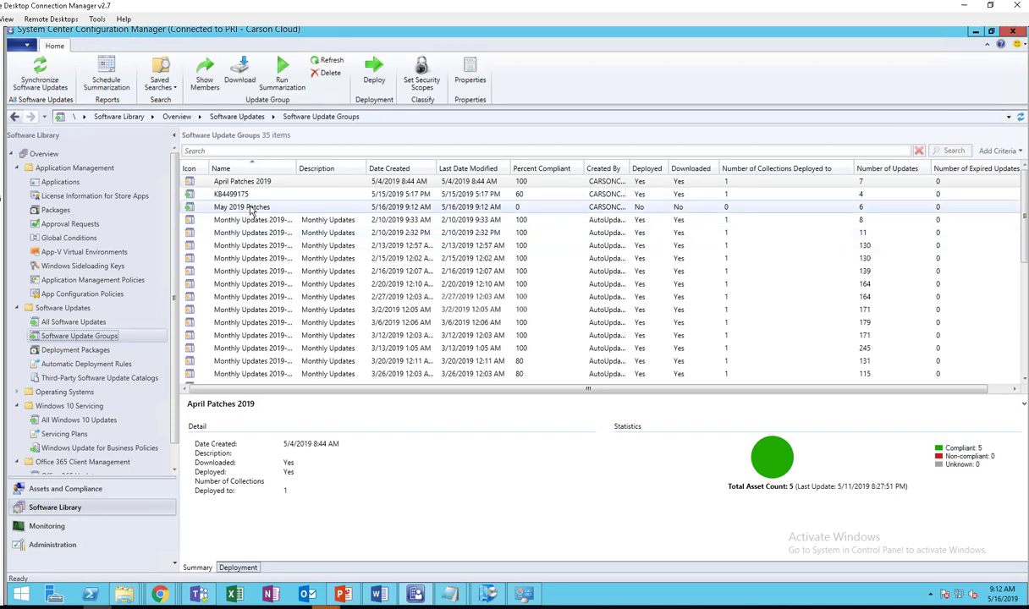
left_click(241, 206)
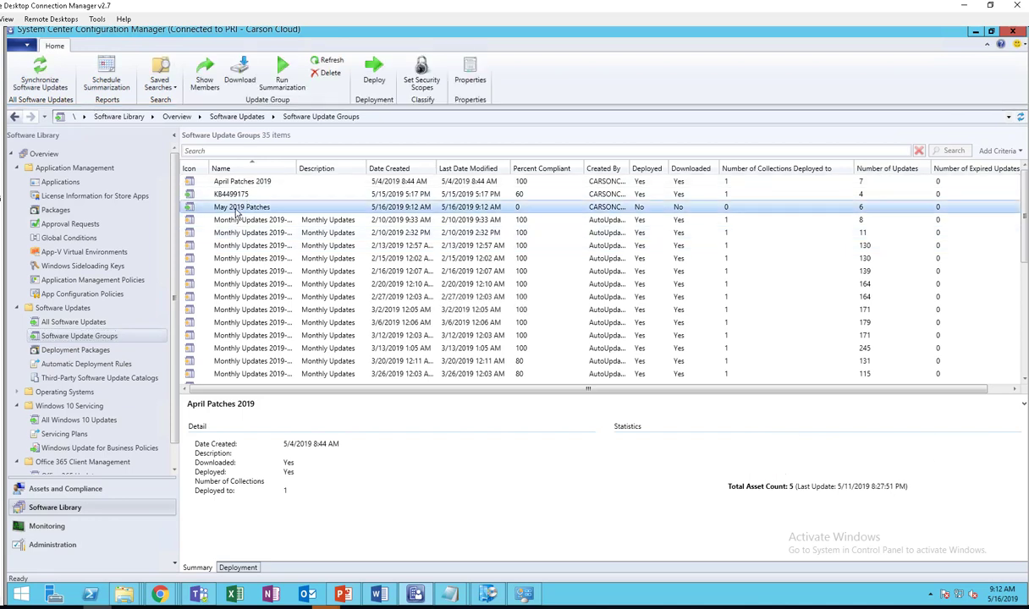
left_click(242, 206)
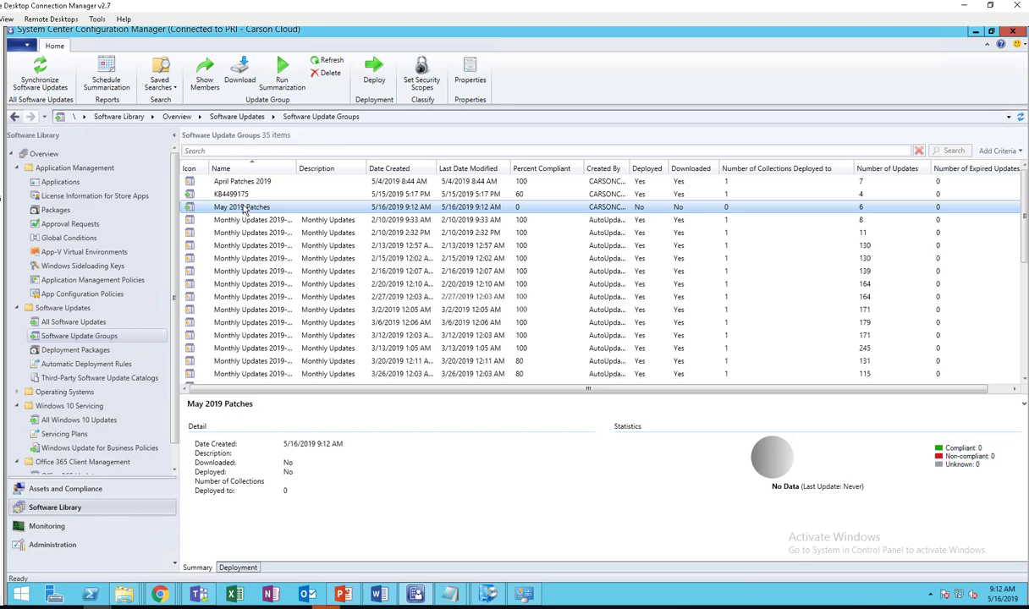
mouse_move(355, 206)
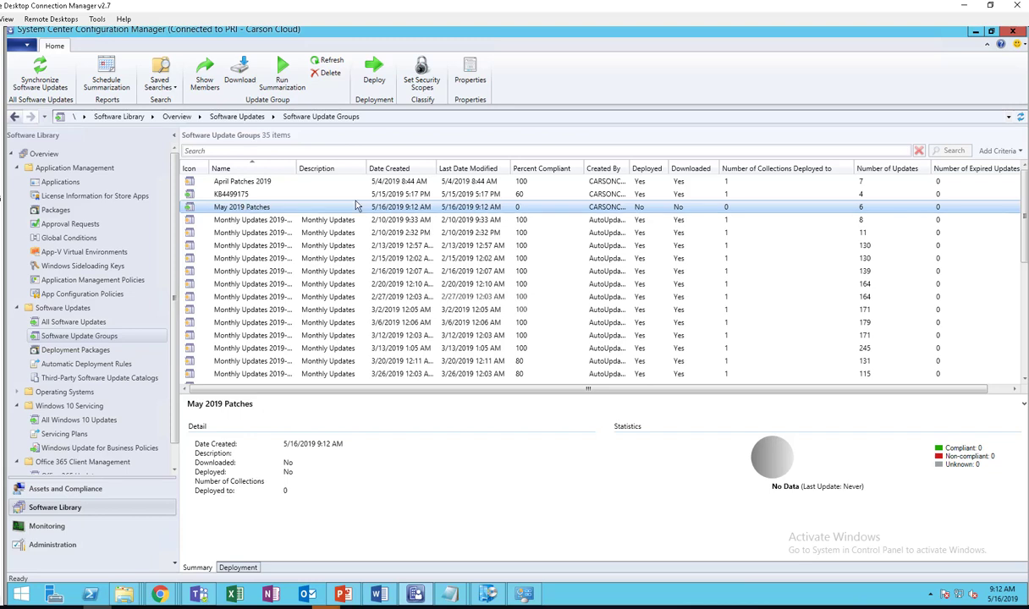
mouse_move(581, 209)
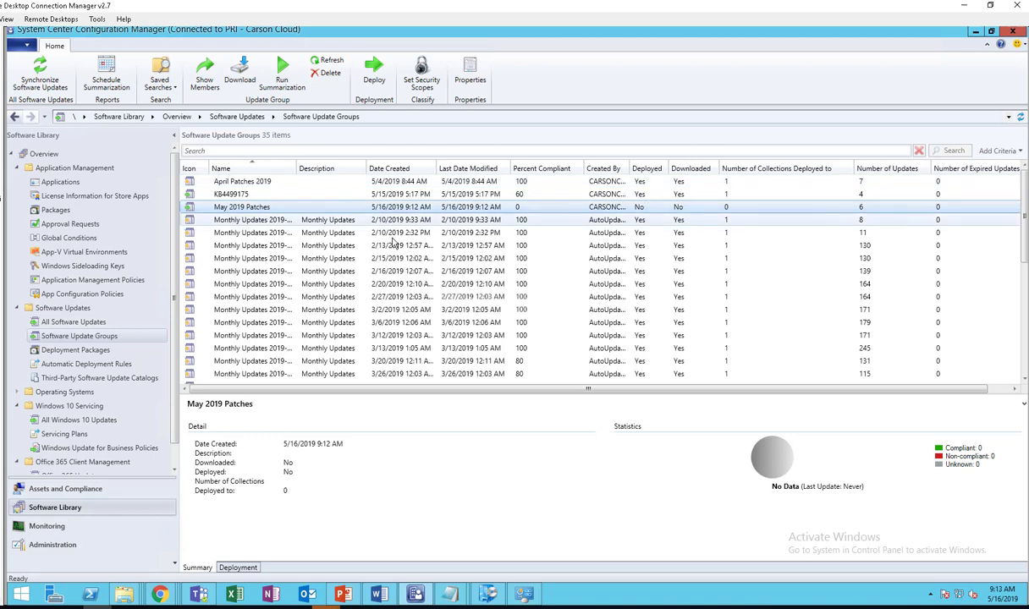
right_click(242, 208)
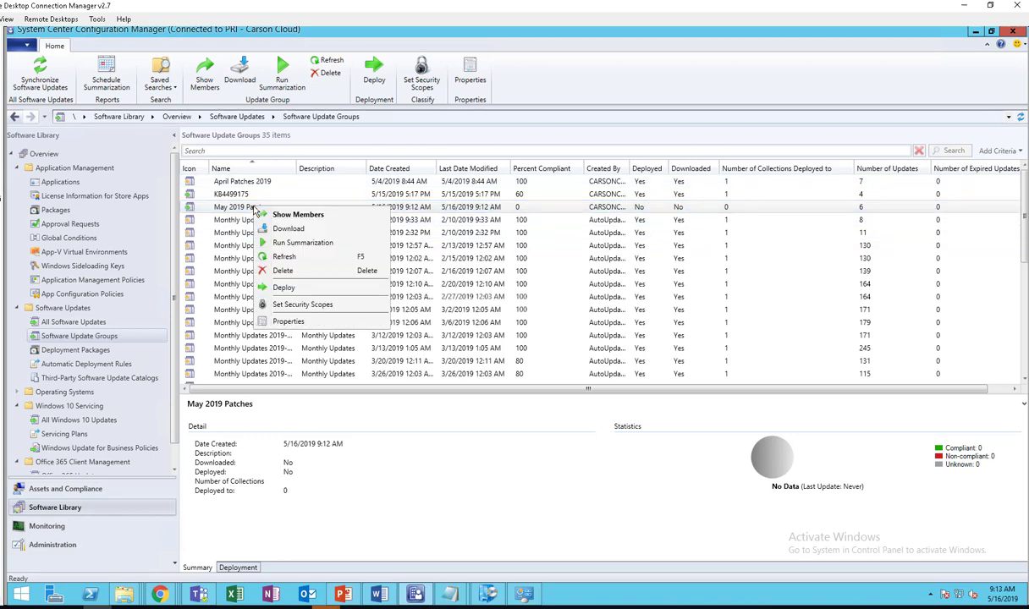
mouse_move(289, 229)
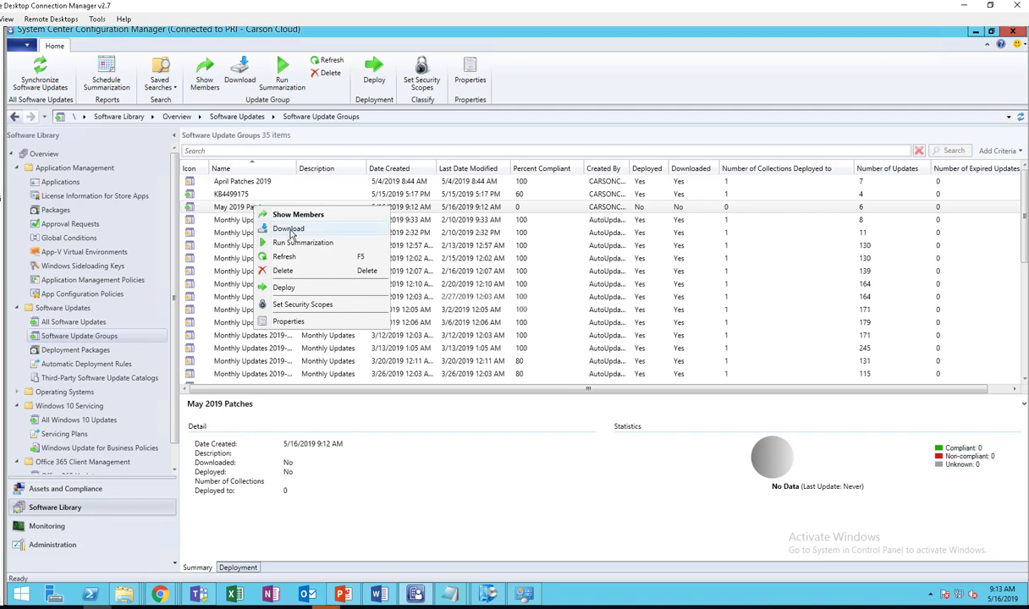
left_click(287, 228)
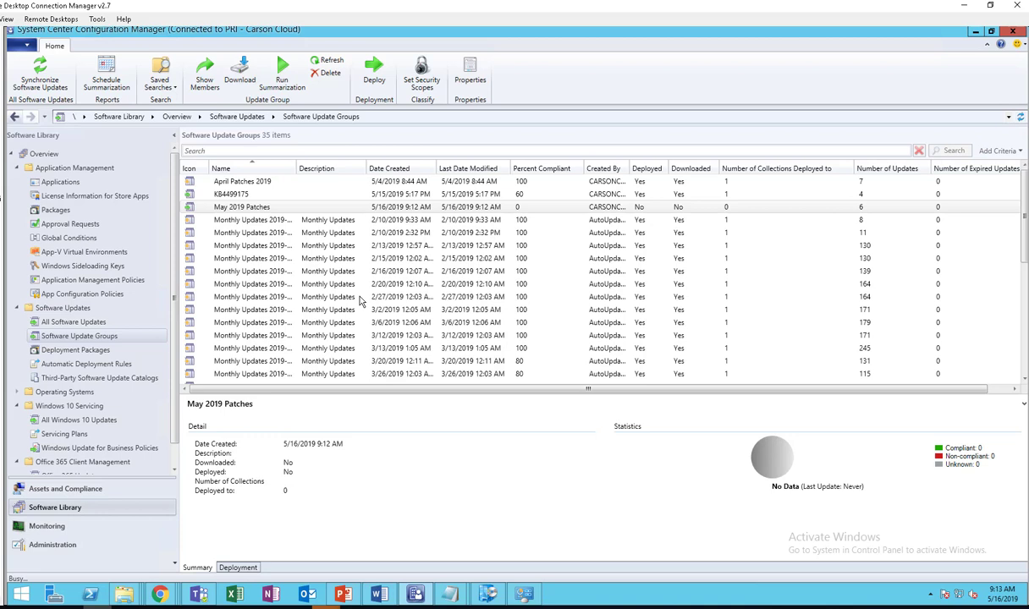
- Choose a new deployment package and name it 'May Patches 2019'
left_click(239, 72)
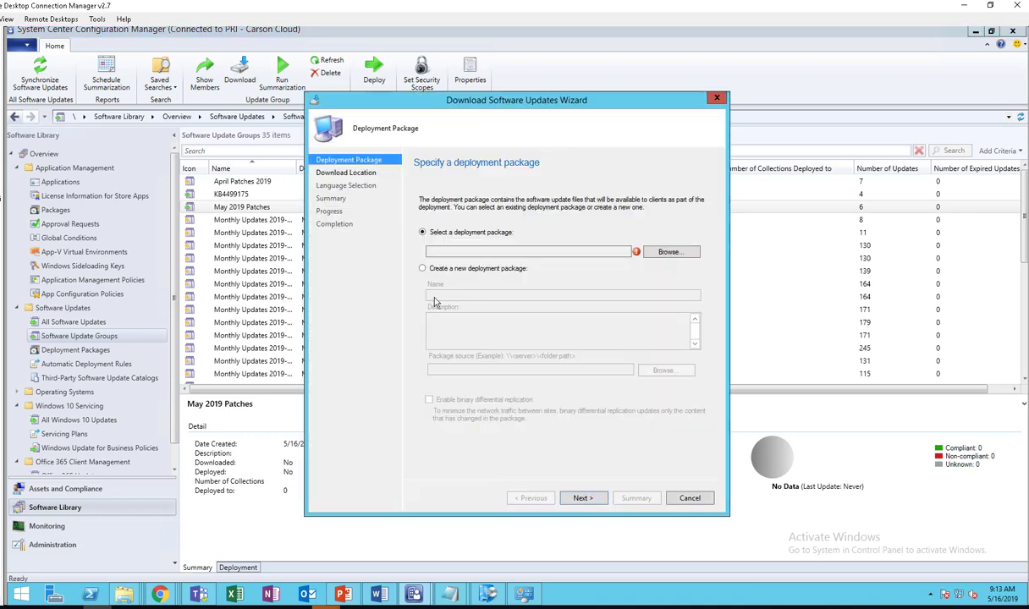
left_click(423, 268)
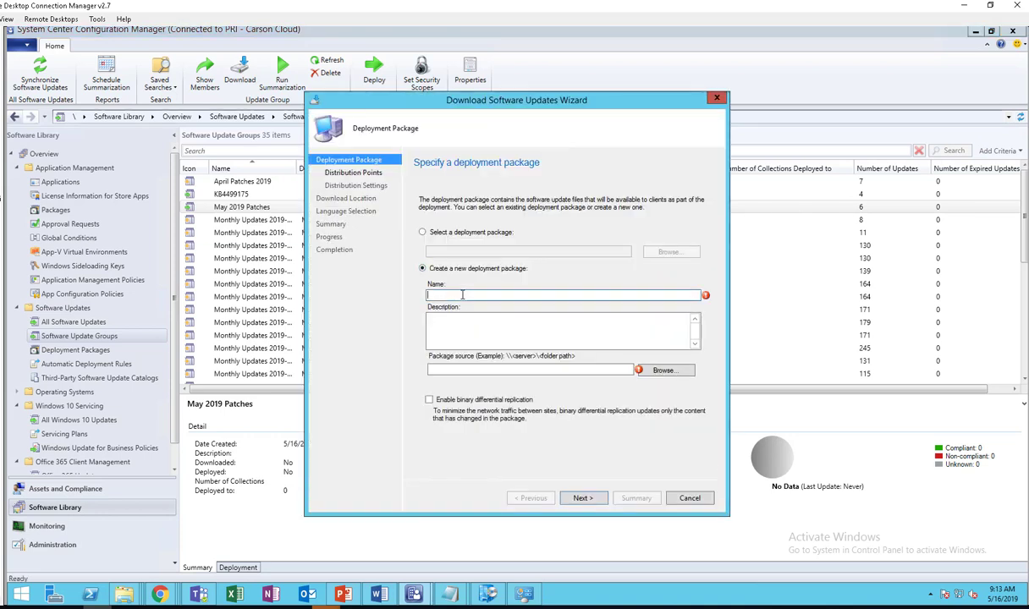
type("May")
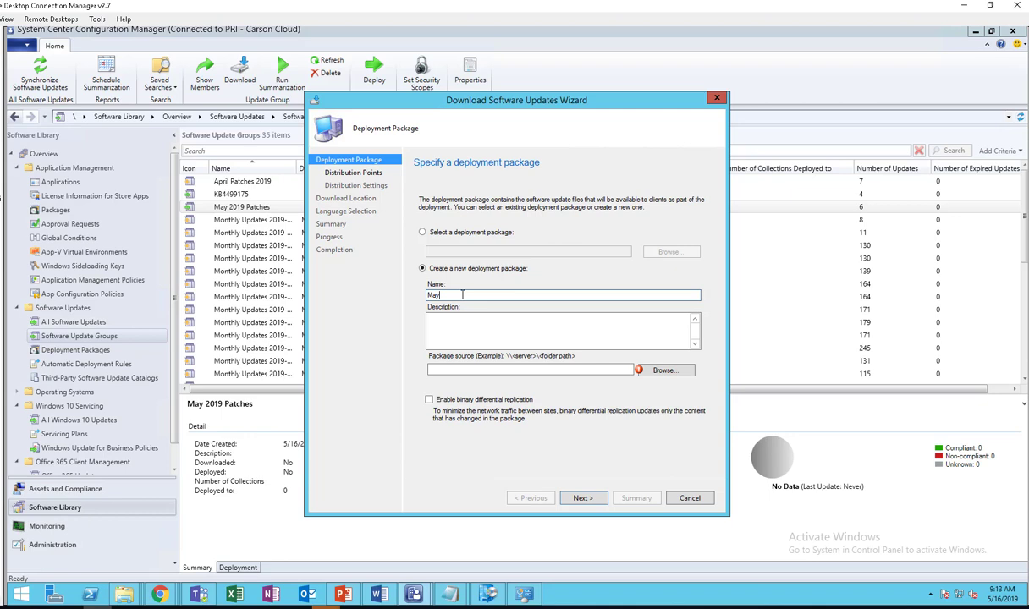
type("2019")
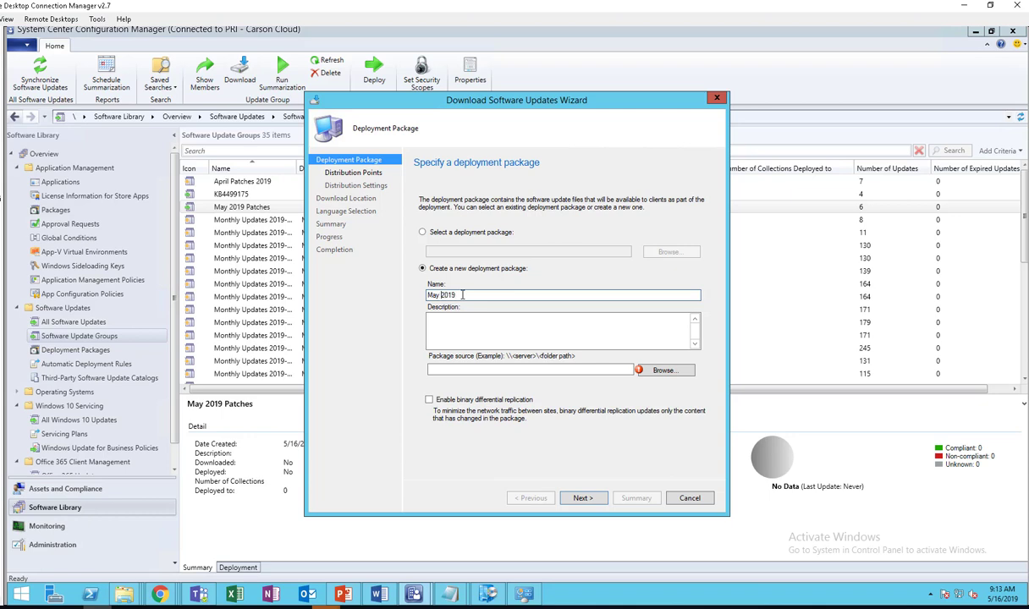
type("Patches")
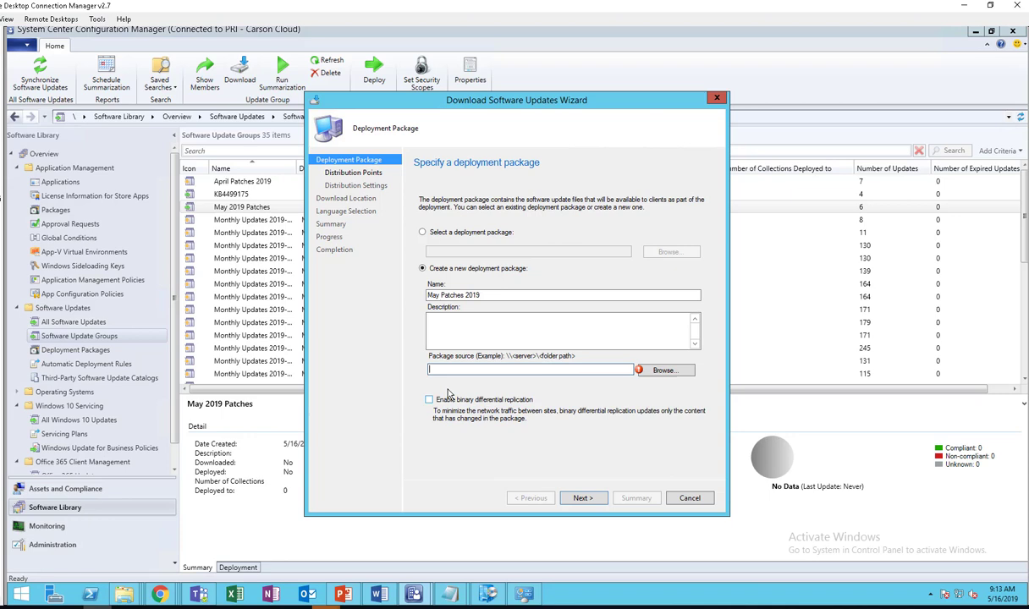
mouse_move(125, 593)
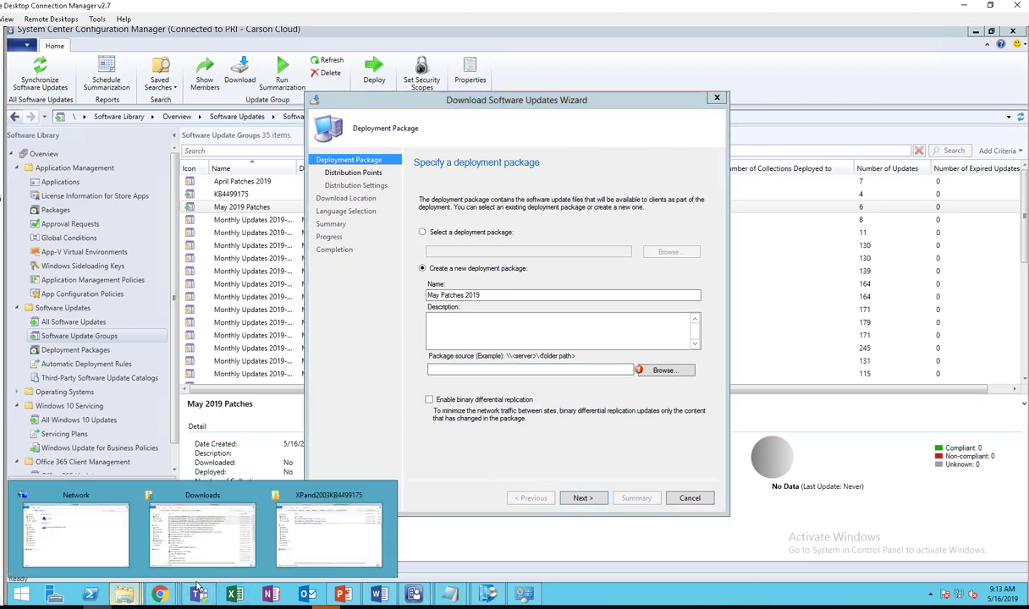
- Create and open a new 'MayPatches2019' folder inside the SCCMSource Updates share
left_click(328, 533)
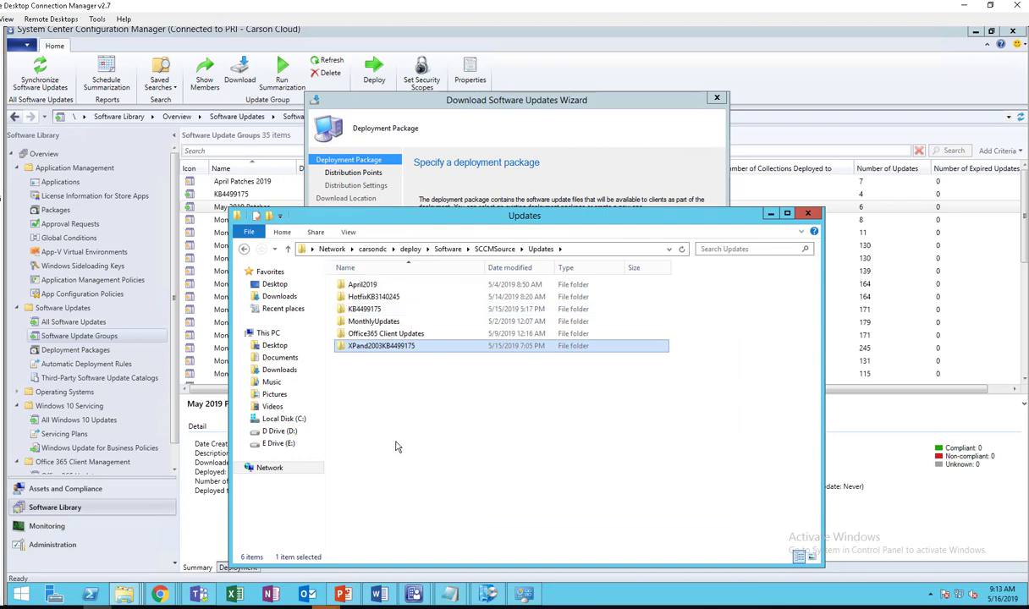
mouse_move(410, 397)
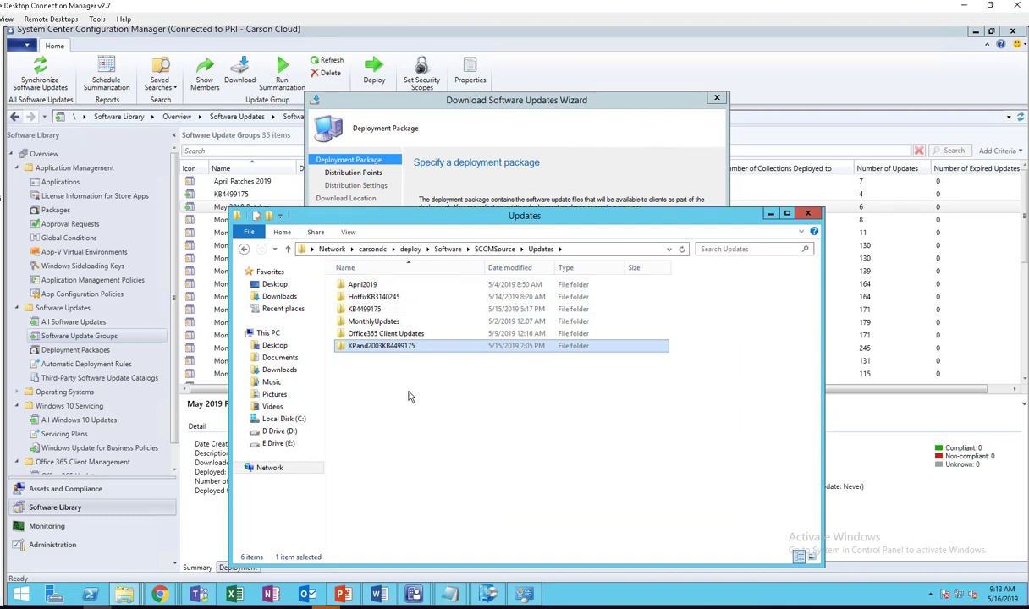
right_click(410, 396)
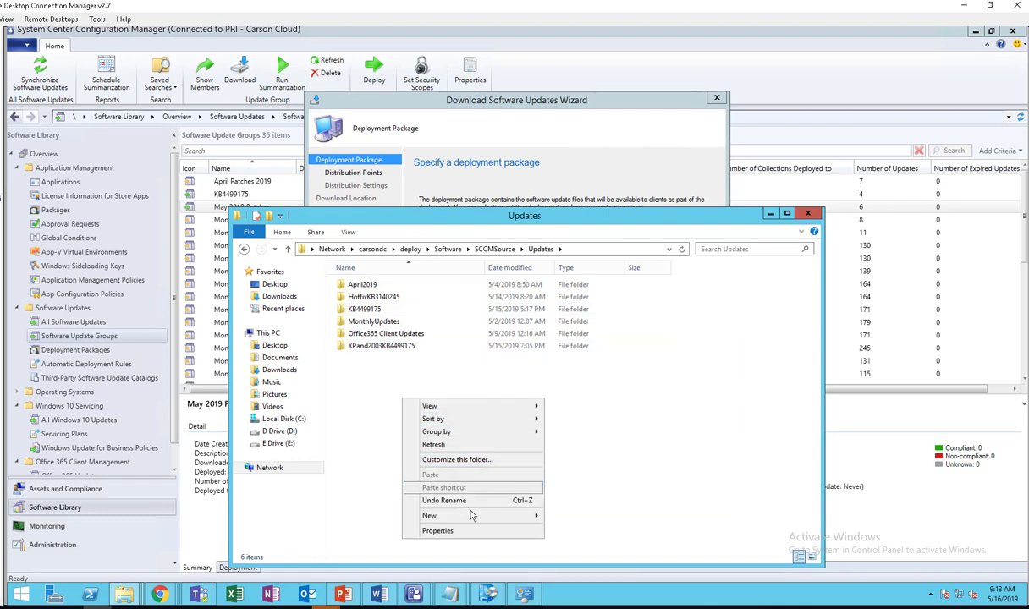
left_click(581, 362)
type("May")
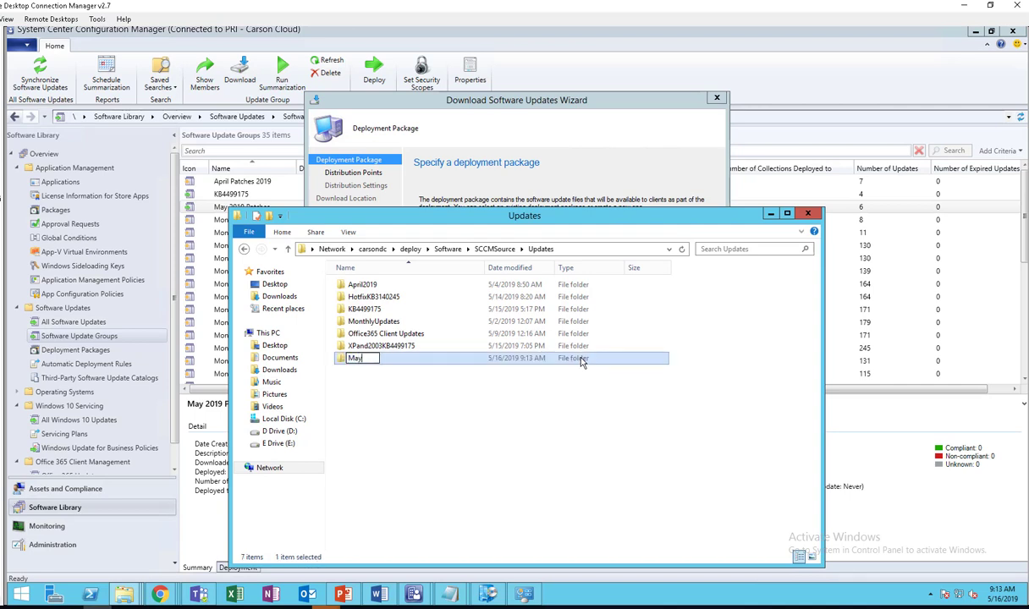
type("Patches")
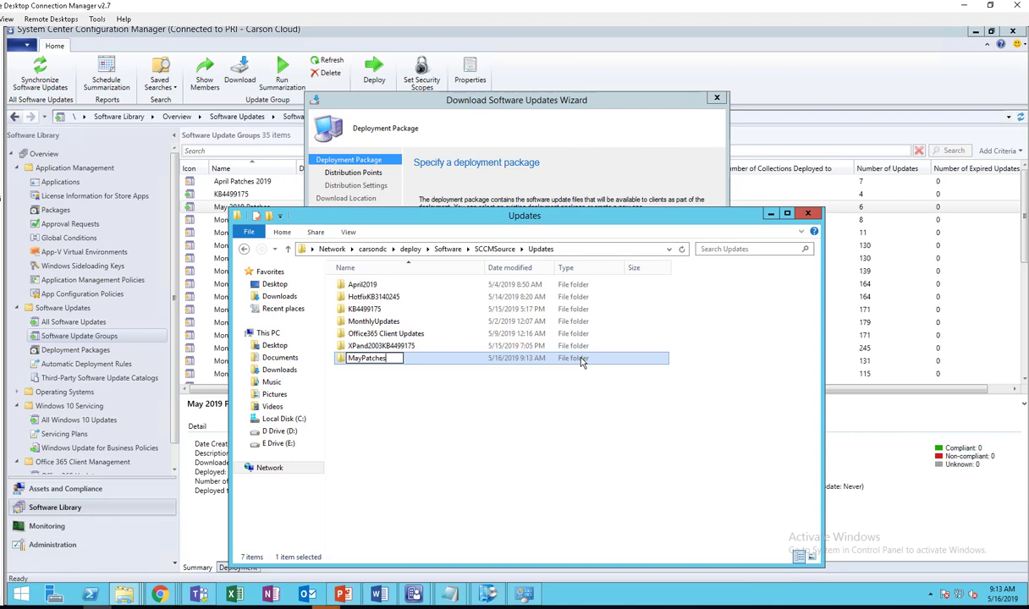
type("2019")
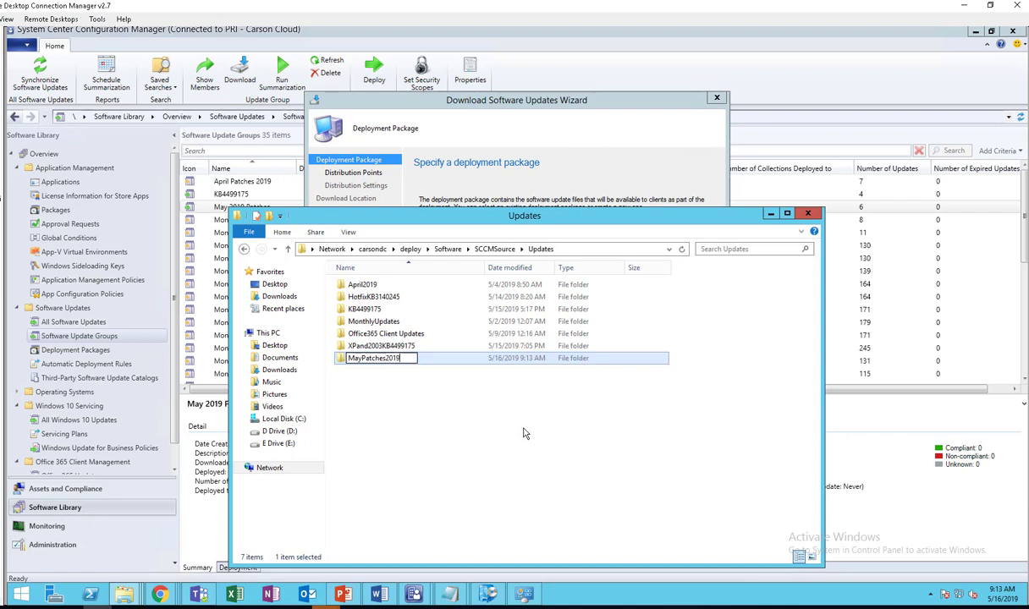
double_click(373, 358)
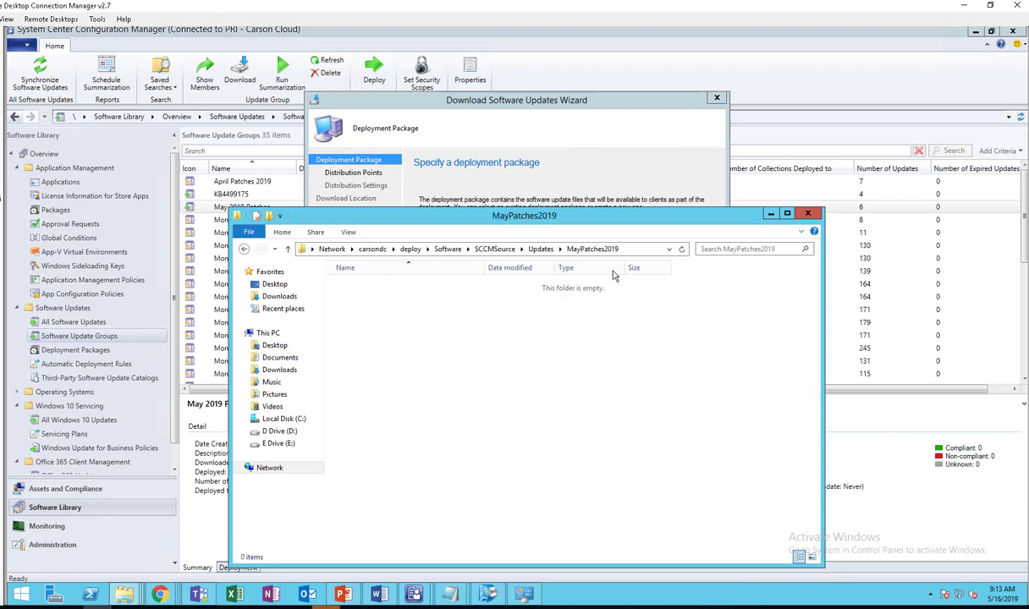
left_click(482, 249)
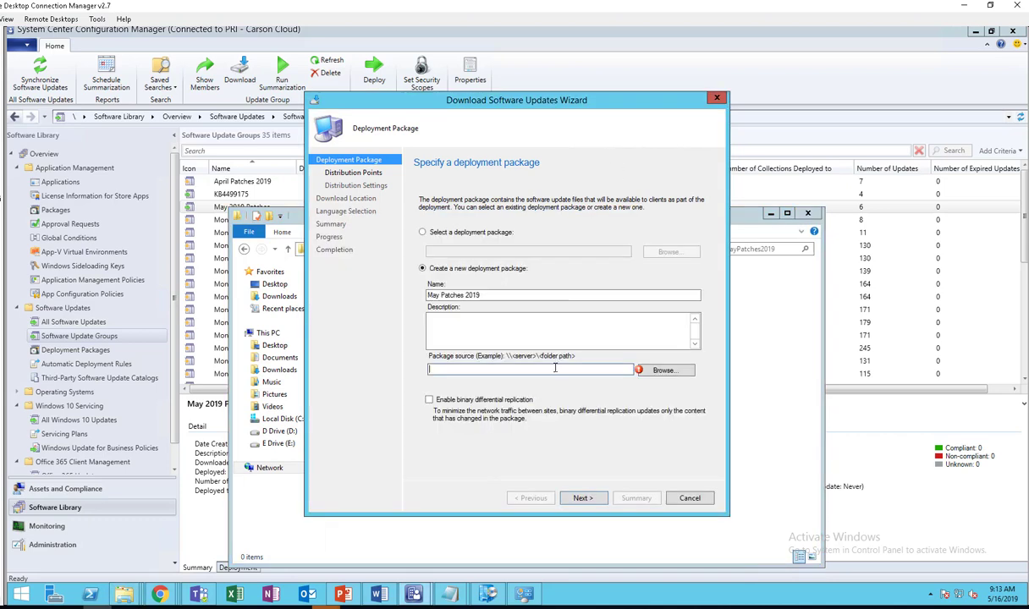
- Set the package source to the MayPatches2019 UNC share and add distribution point CARSONSCCM
type("\\\\carsondc\\deploy\\Software\\SCCMSource\\Updates\\MayPatches2019")
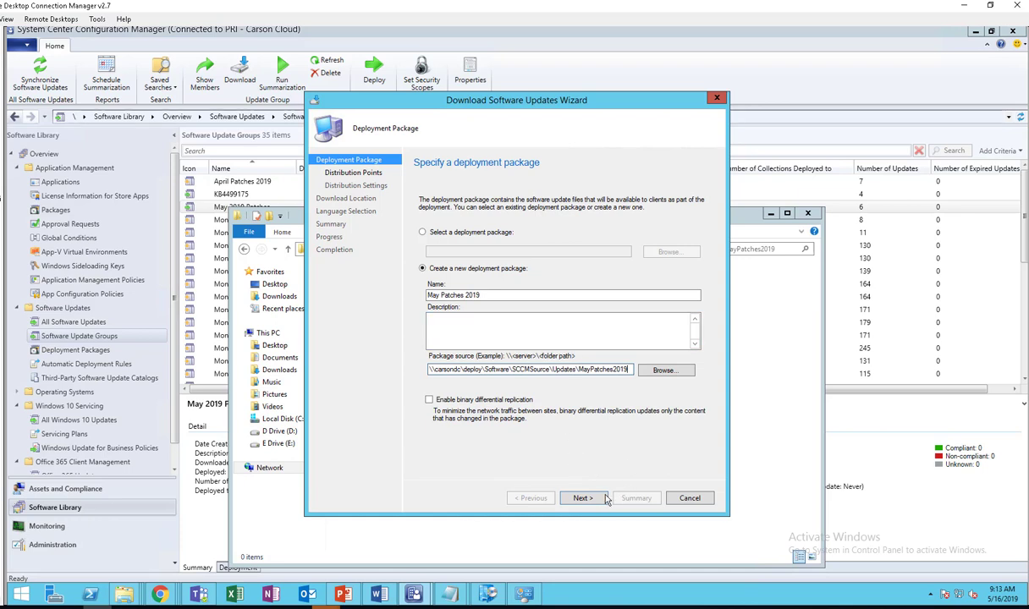
left_click(581, 498)
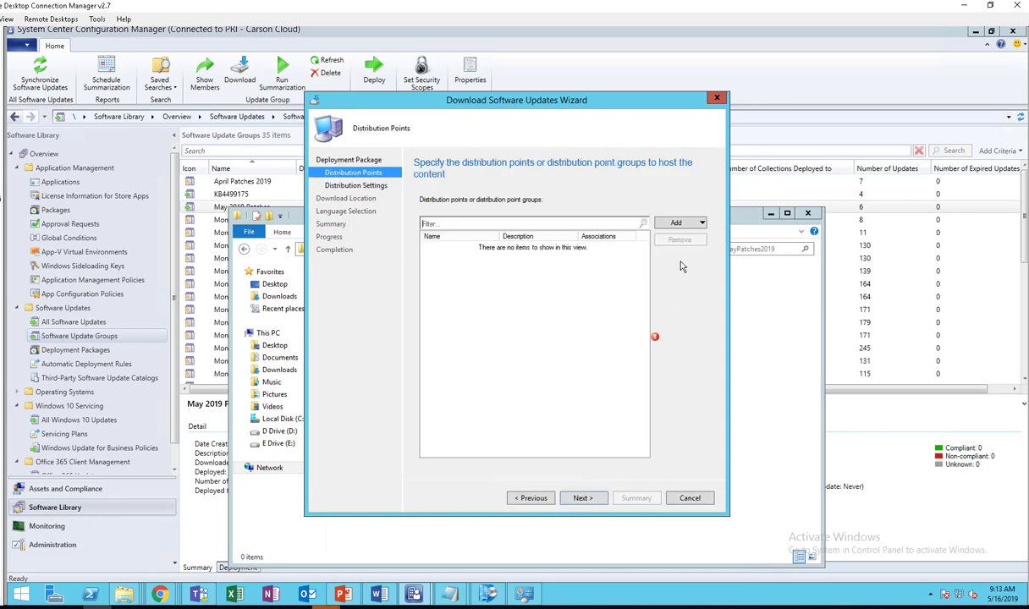
left_click(676, 223)
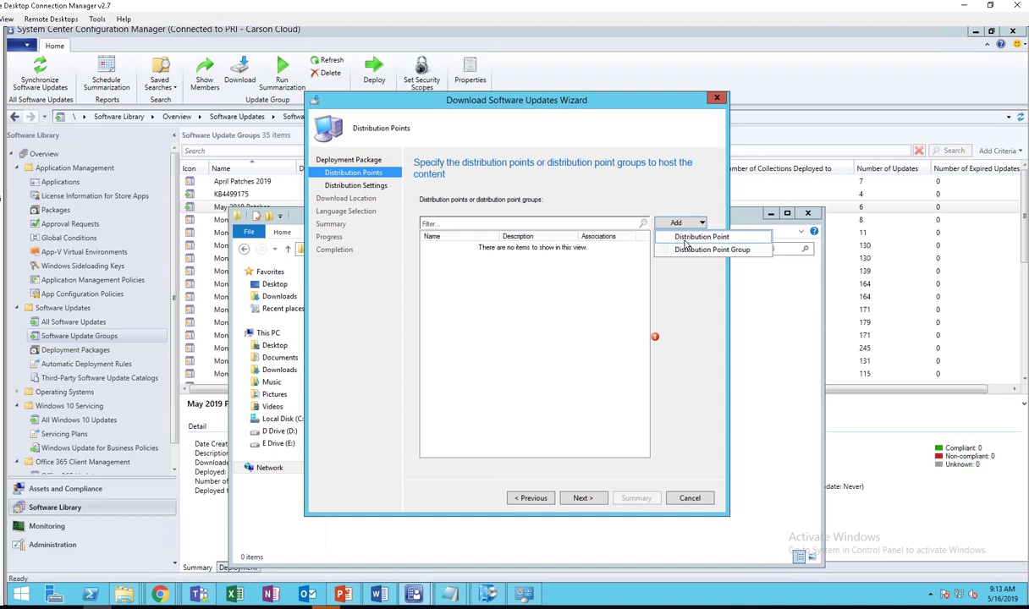
left_click(703, 236)
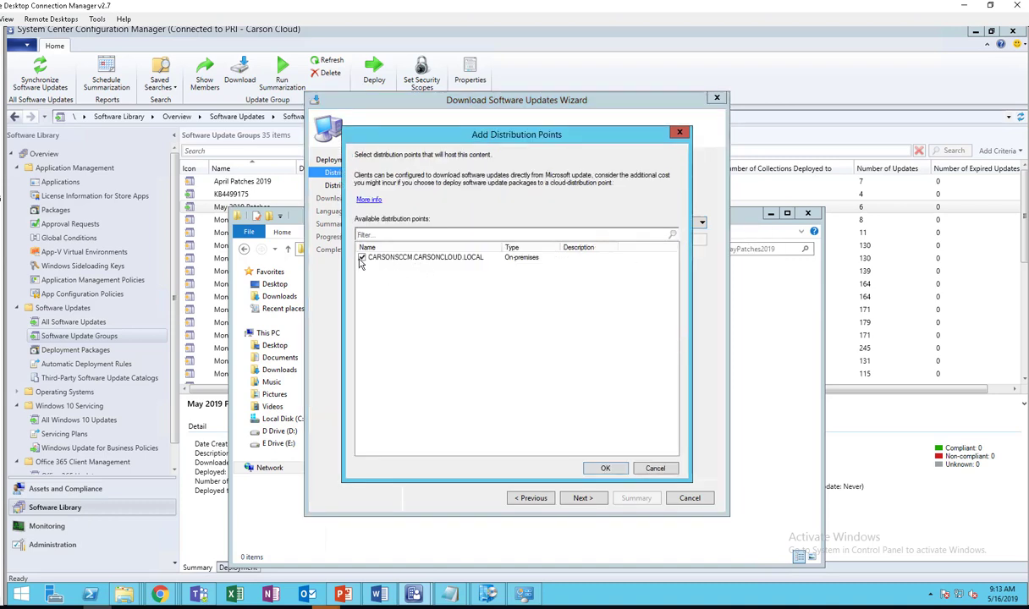
left_click(605, 468)
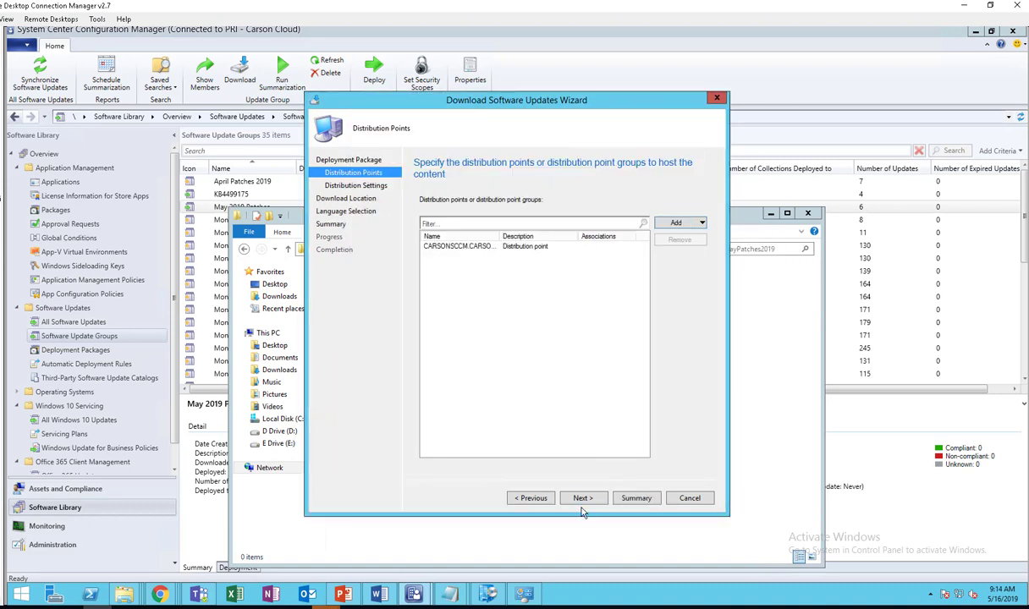
left_click(581, 497)
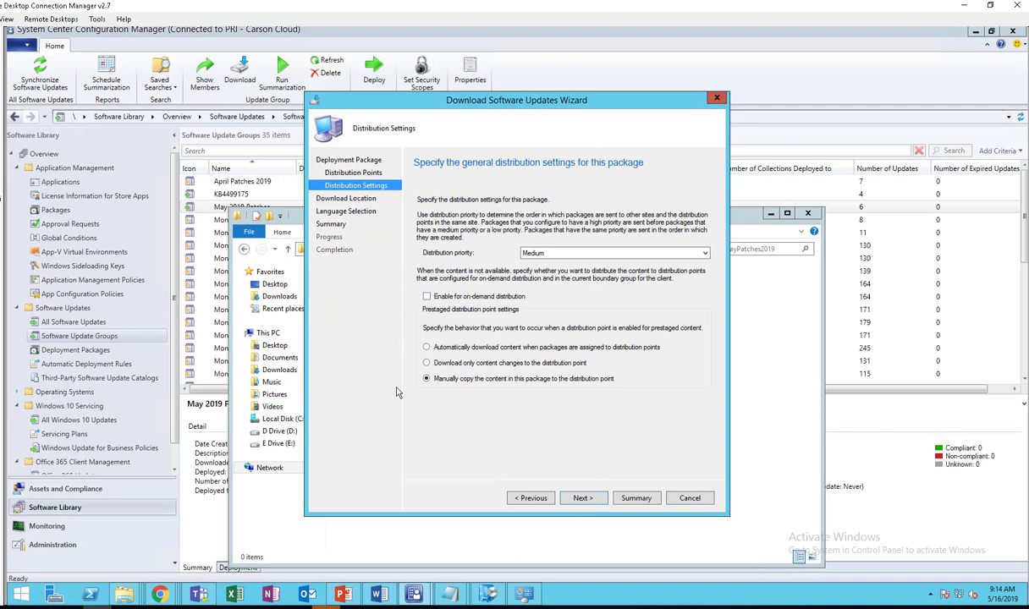
- Accept default distribution, Internet download source and English language, then start downloading the updates
left_click(581, 498)
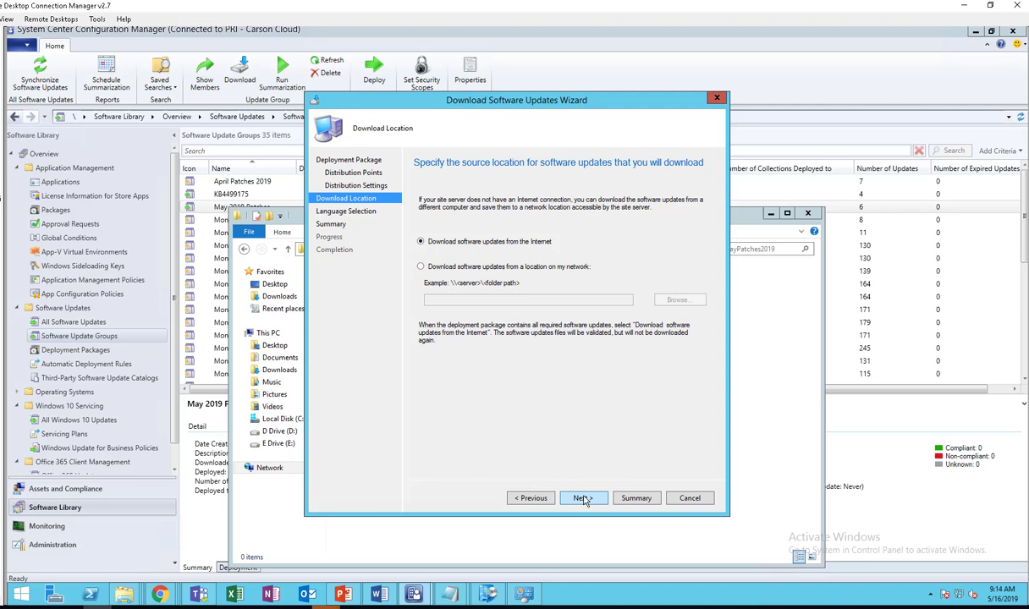
left_click(583, 497)
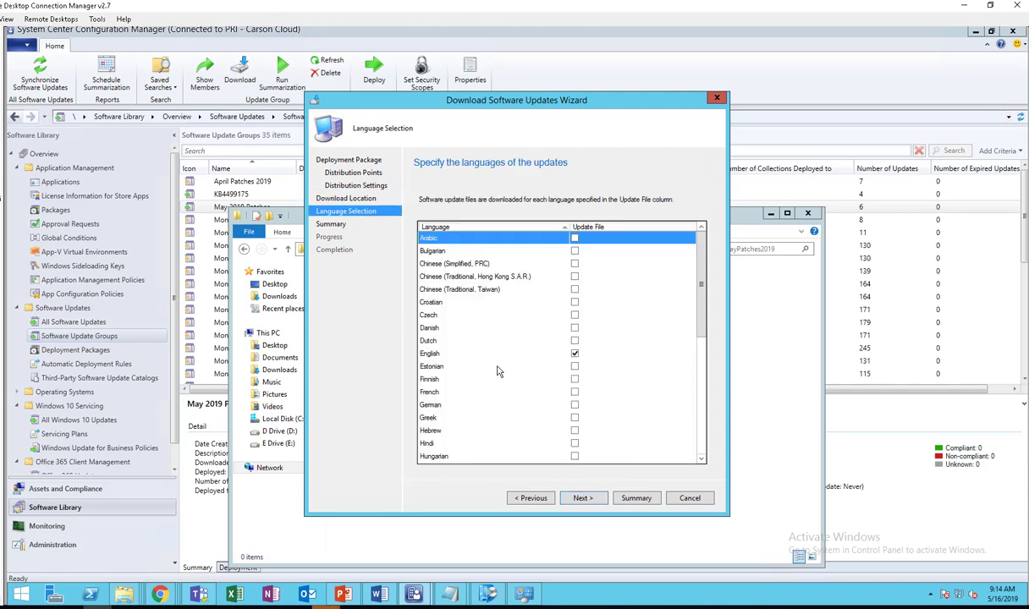
mouse_move(583, 497)
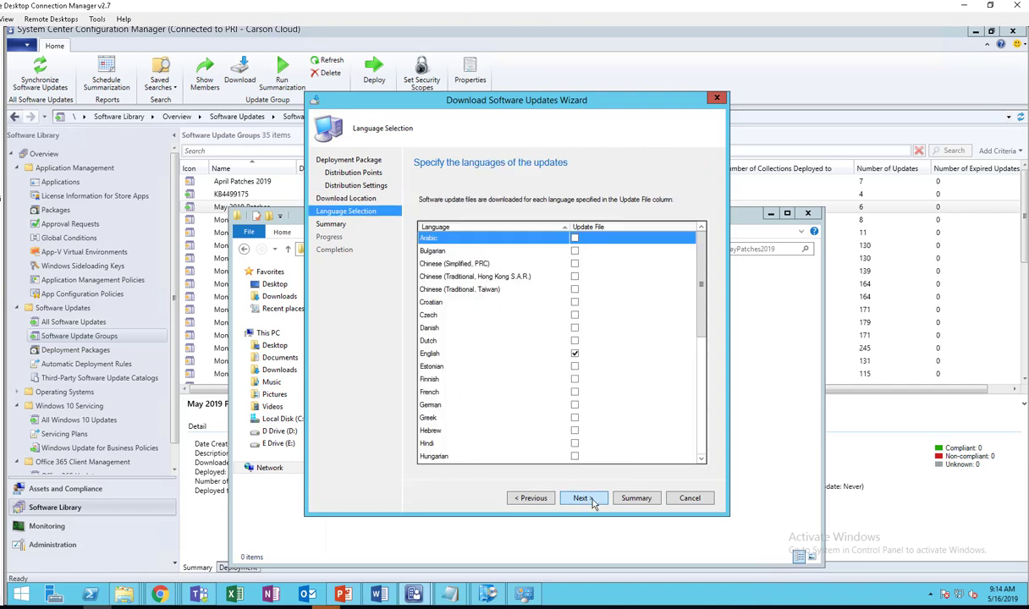
left_click(581, 497)
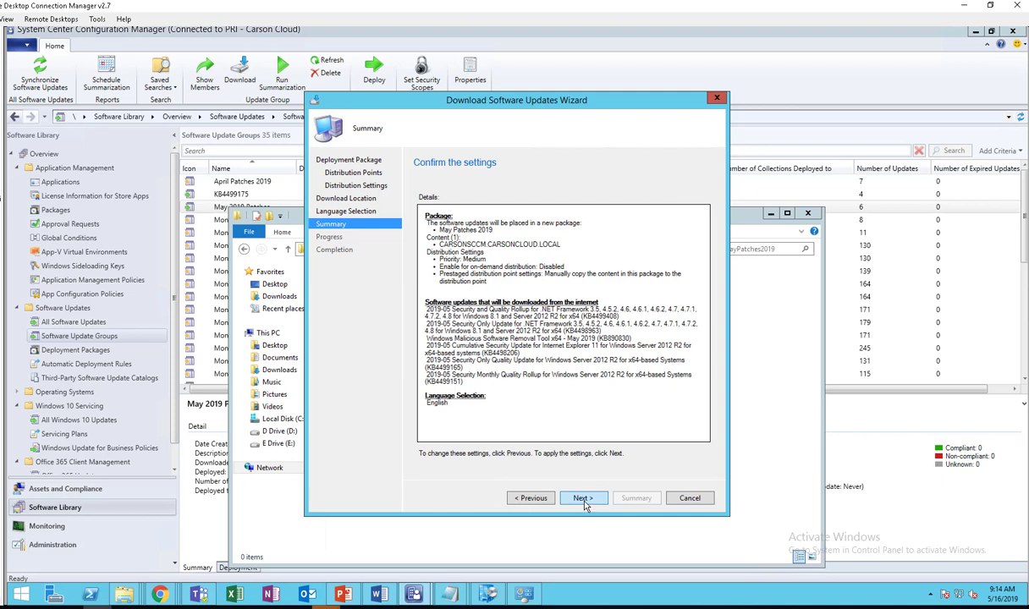
left_click(583, 498)
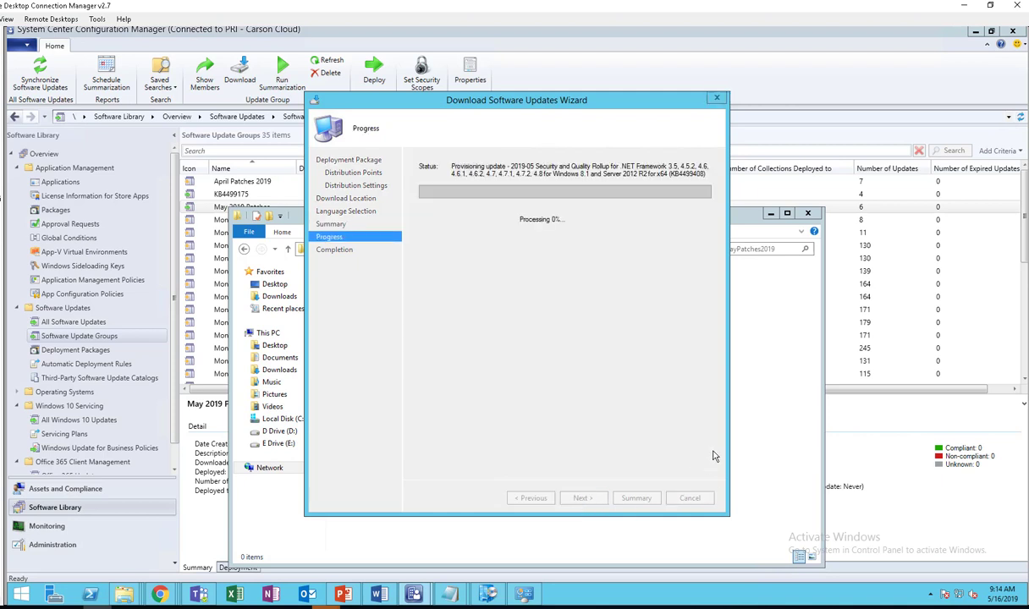
mouse_move(757, 434)
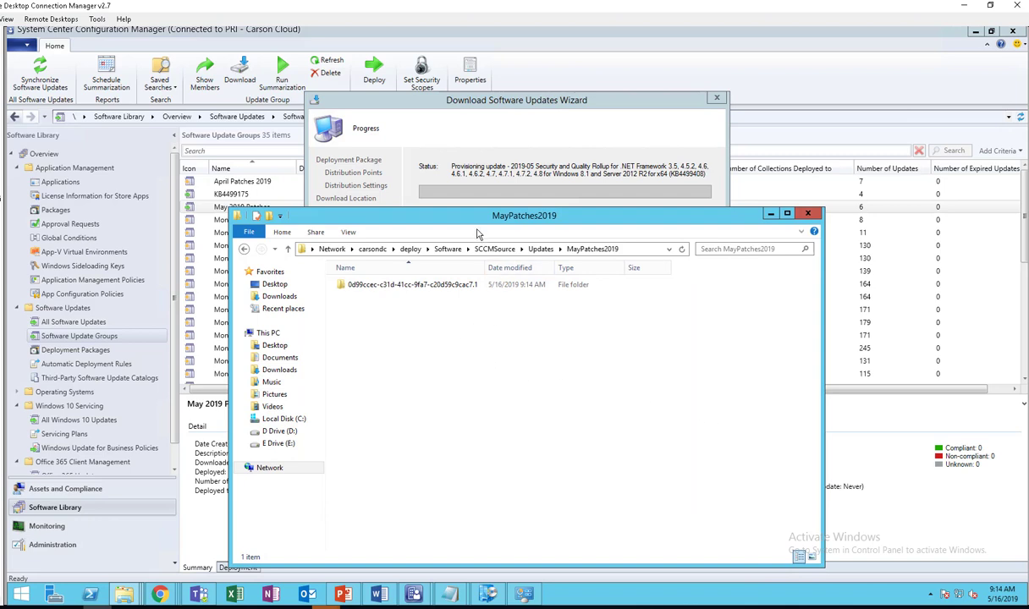
- Reposition the MayPatches2019 folder window to watch the six updates download
left_click_drag(524, 215, 644, 137)
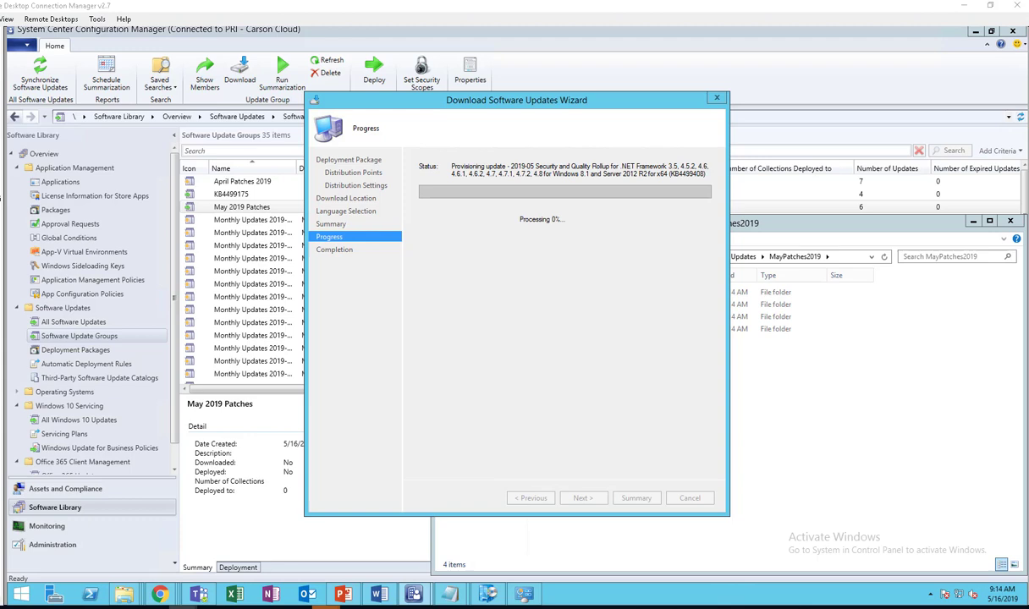
mouse_move(489, 106)
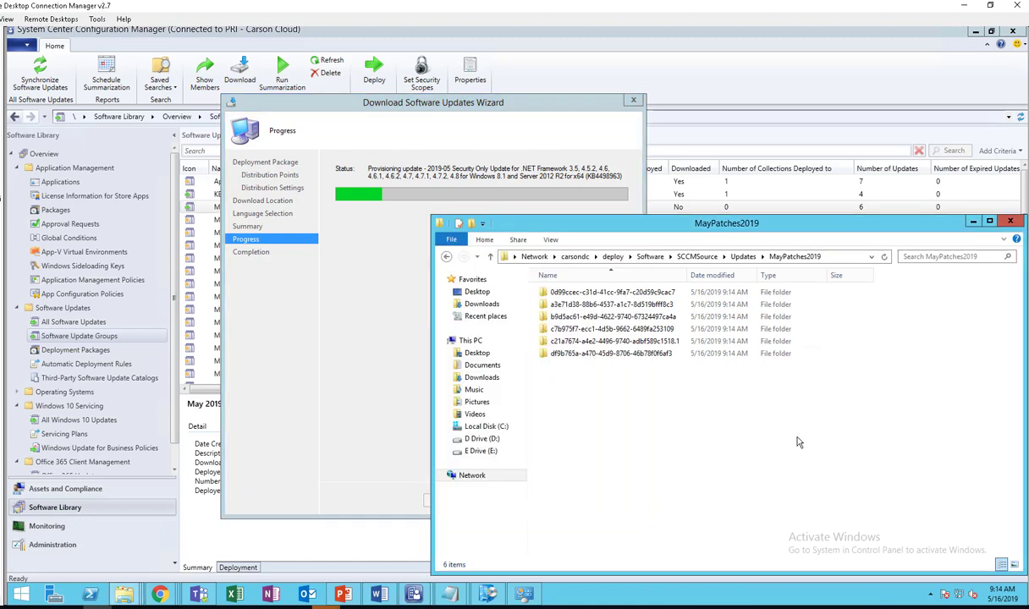
left_click_drag(726, 222, 689, 269)
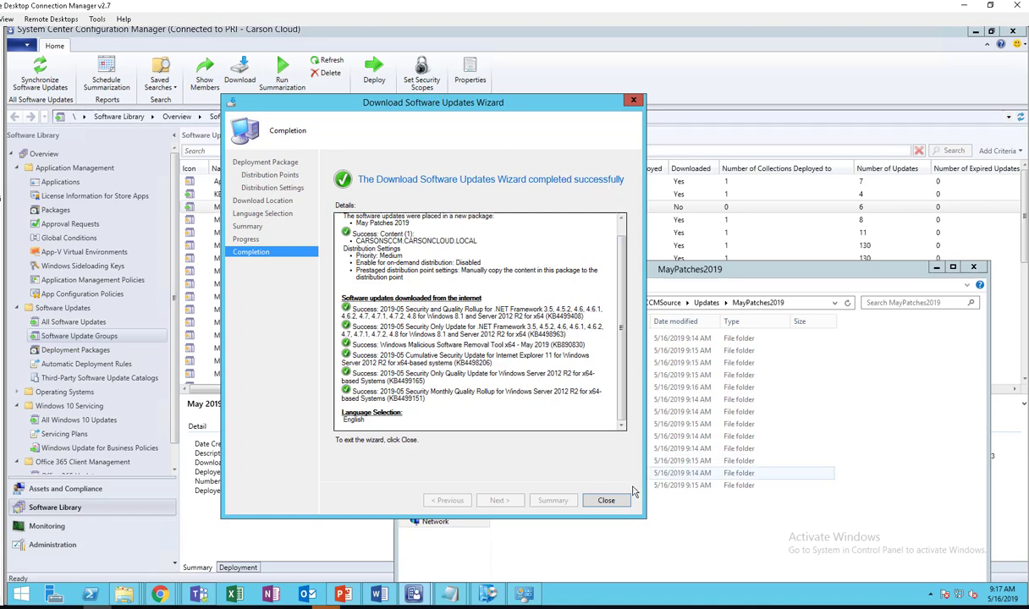
- Close the wizard, refresh, and confirm May 2019 Patches shows Downloaded: Yes
left_click(606, 500)
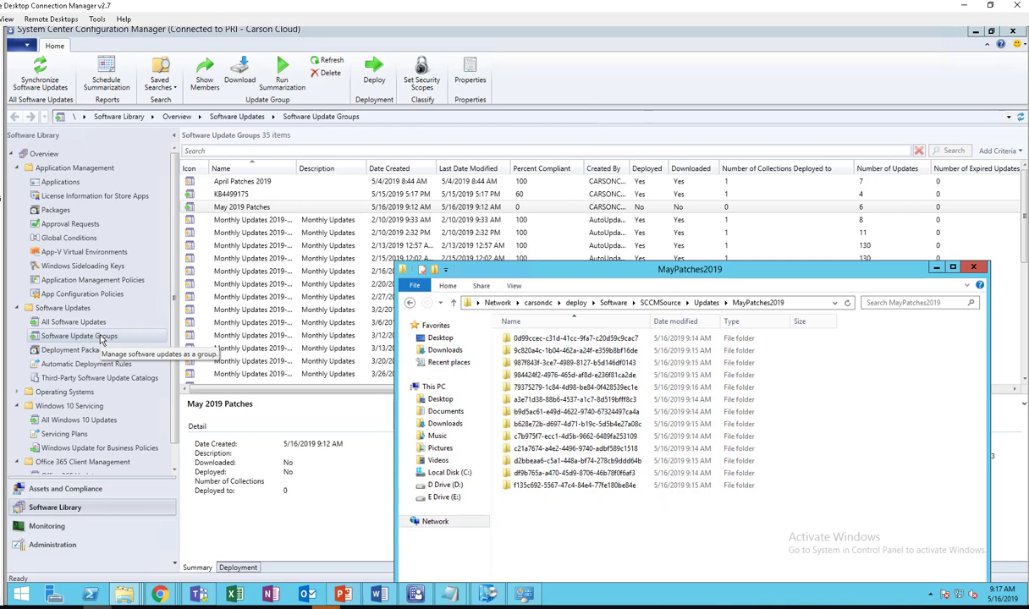
left_click(329, 63)
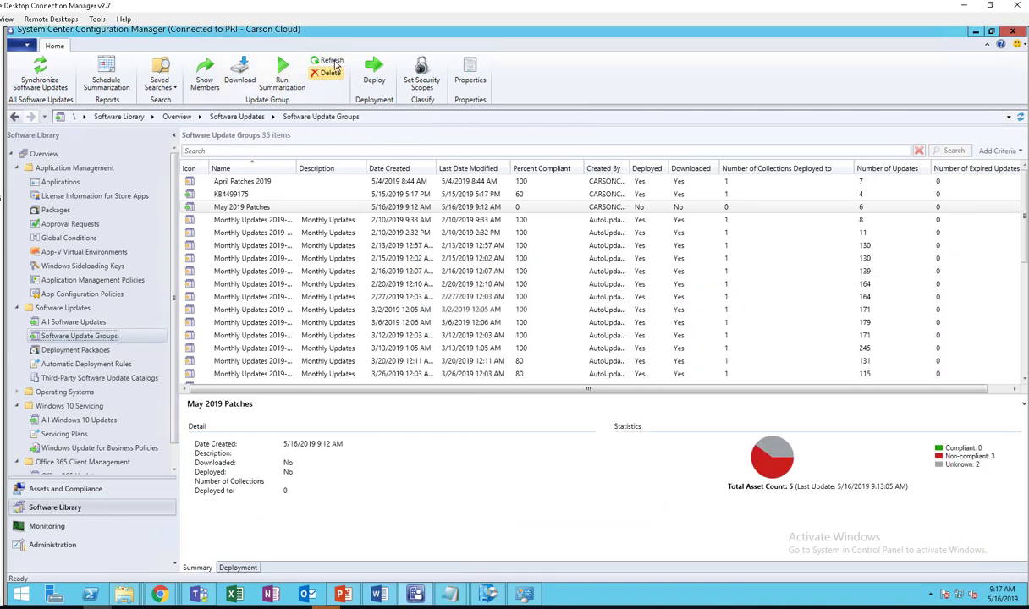
left_click(328, 63)
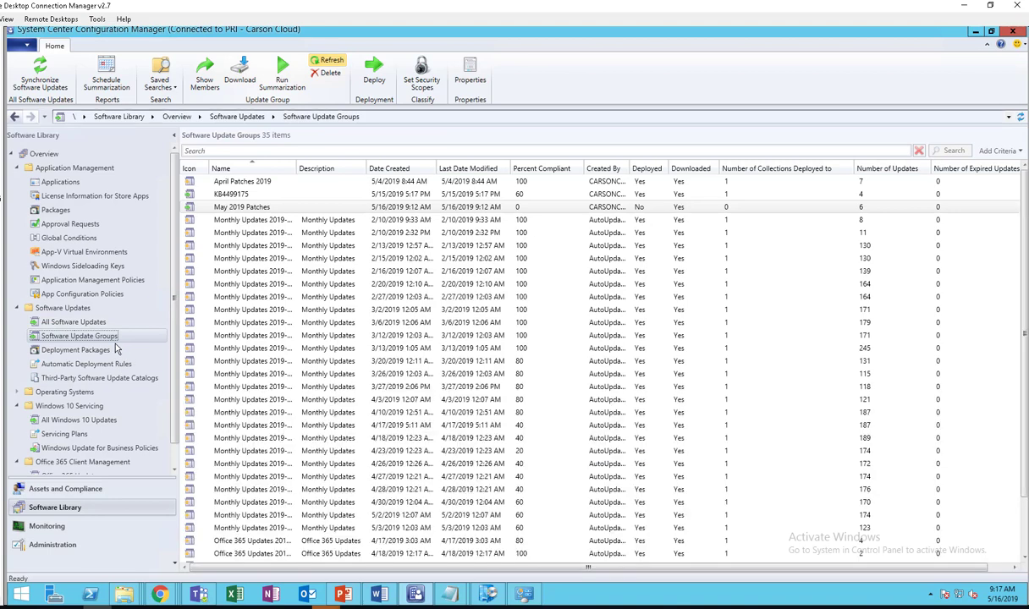
left_click(241, 206)
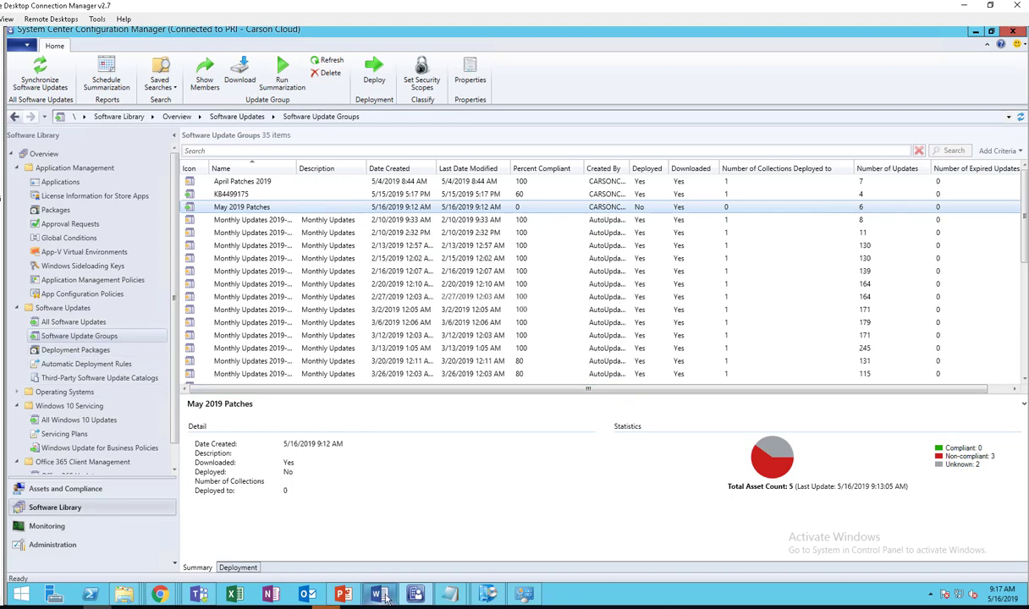
left_click(378, 593)
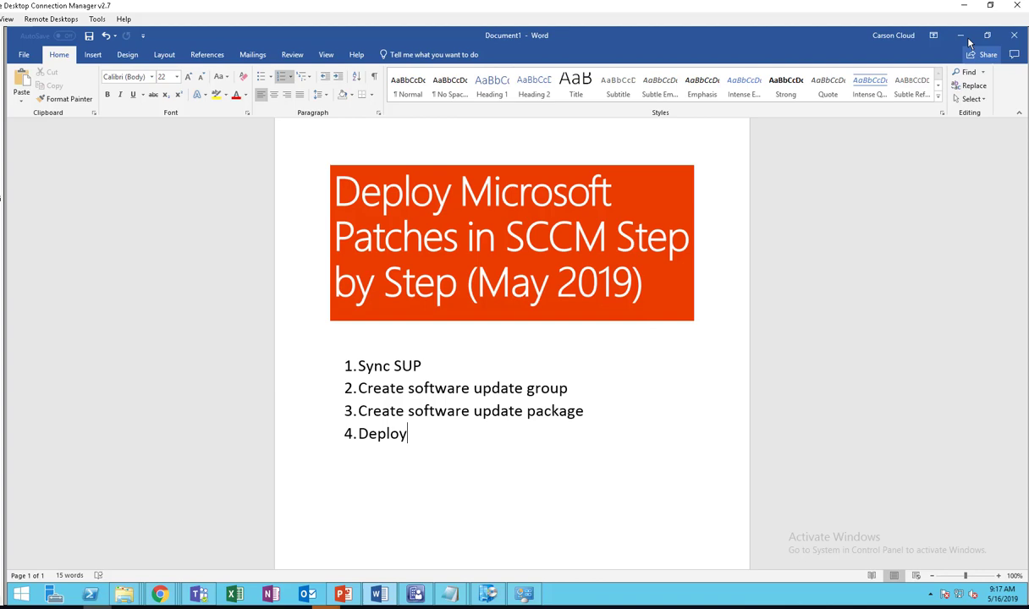
left_click(415, 593)
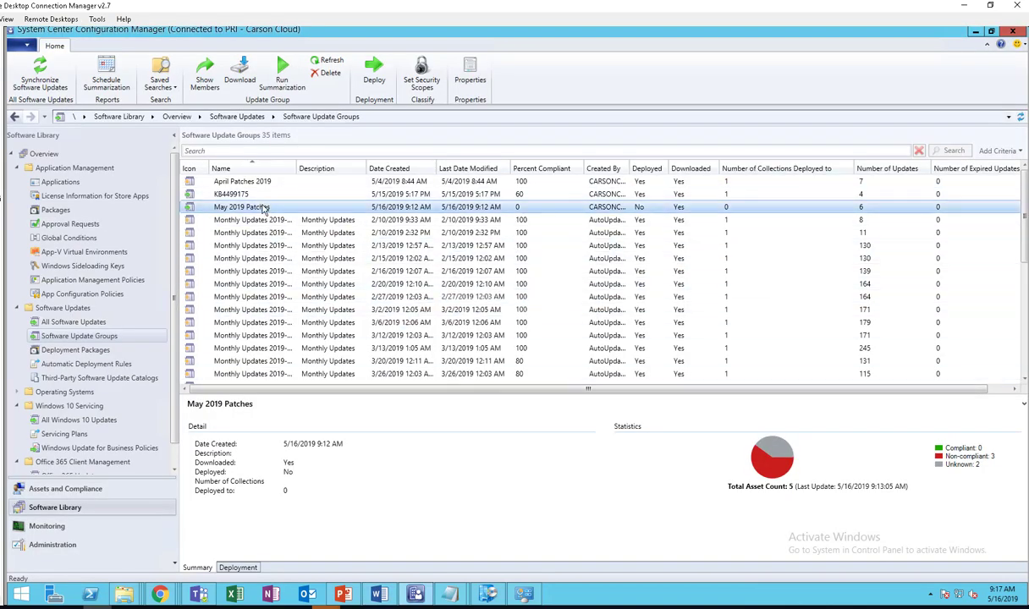
- Start deploying the May 2019 Patches group and replace the default deployment name
right_click(245, 207)
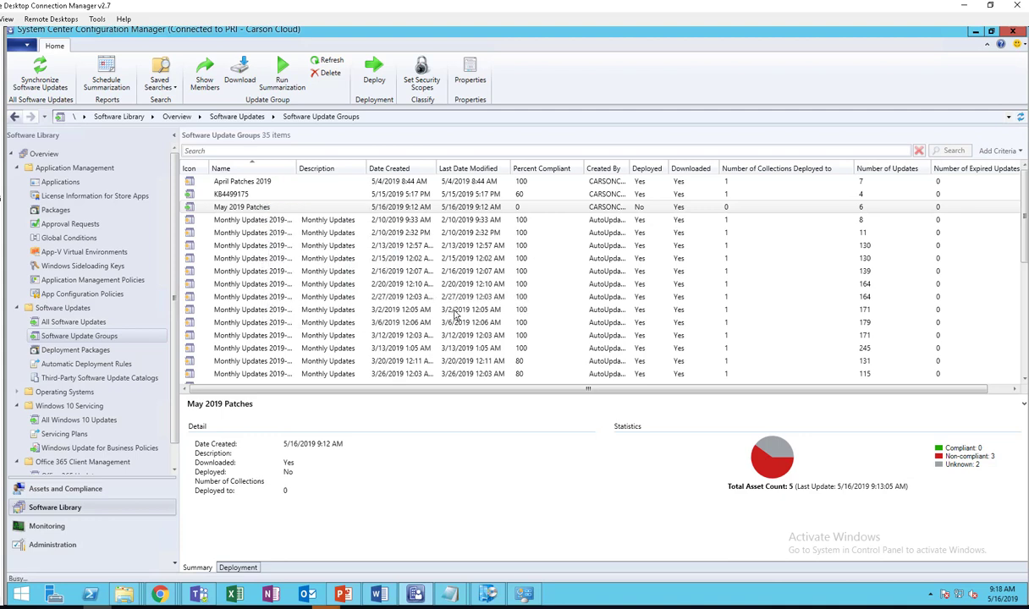
mouse_move(465, 307)
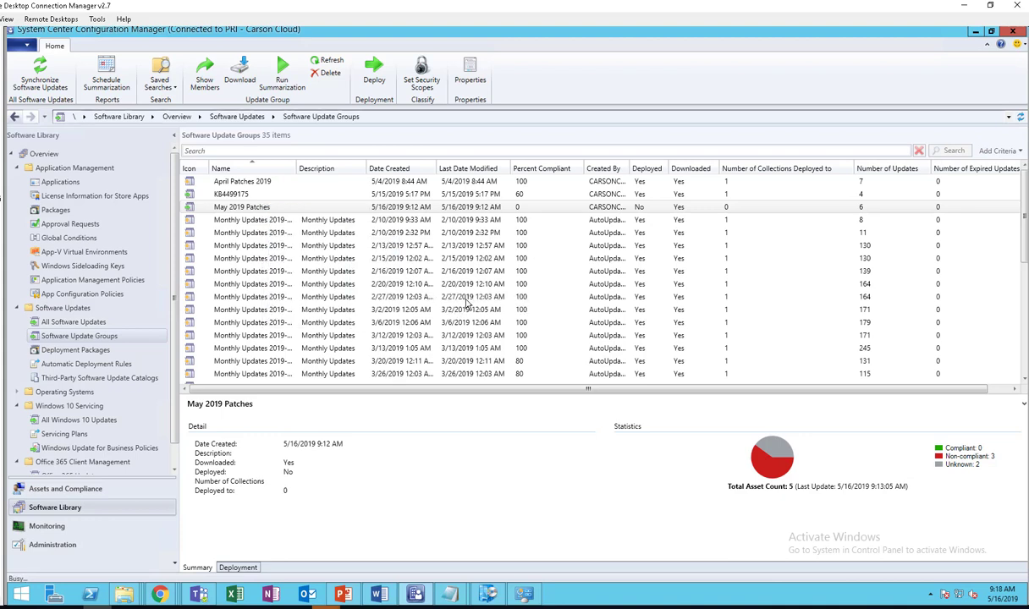
left_click(373, 72)
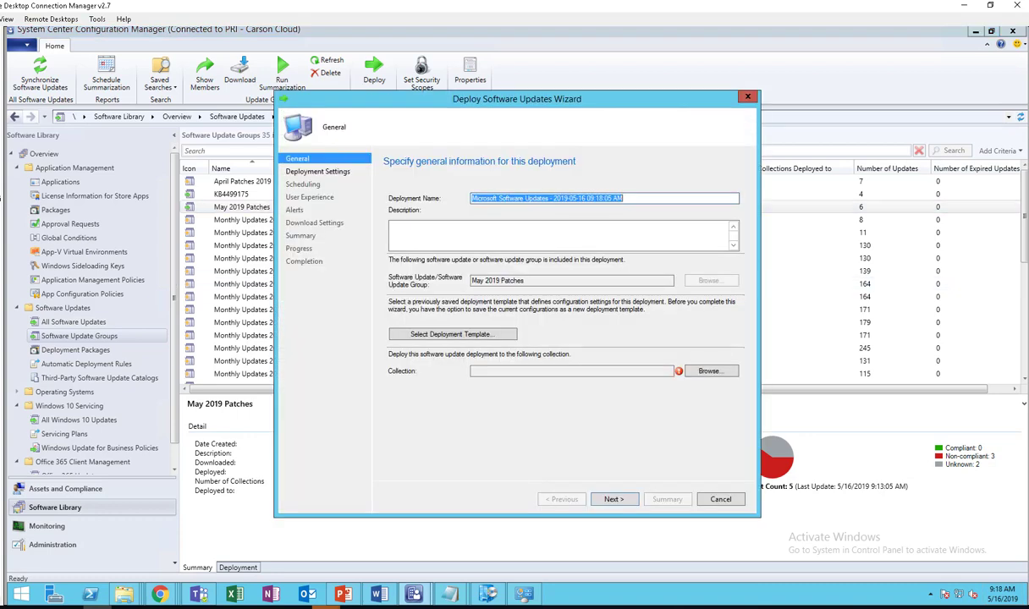
left_click(636, 198)
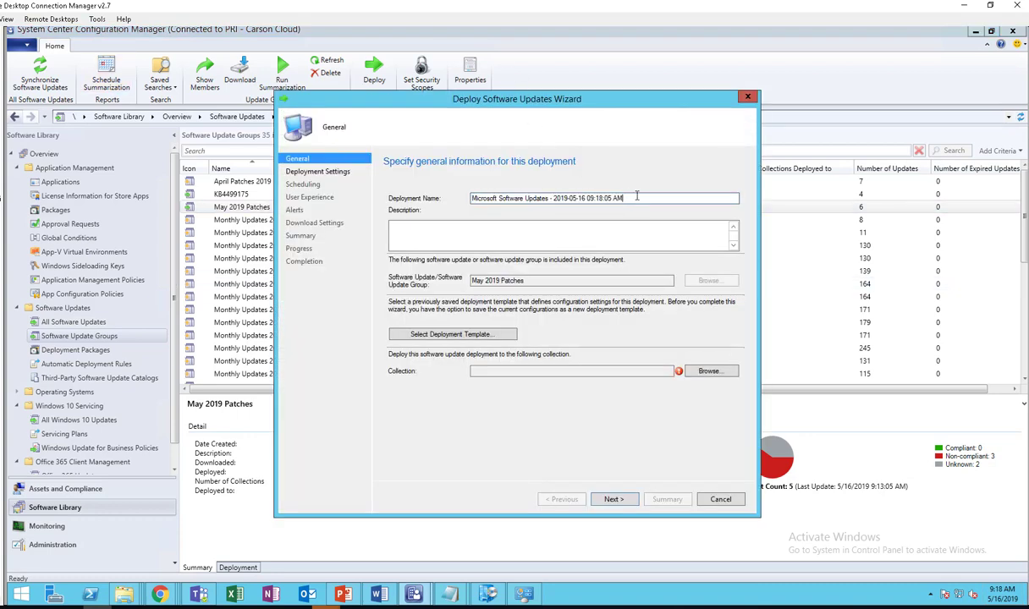
triple_click(603, 198)
type("May Pact")
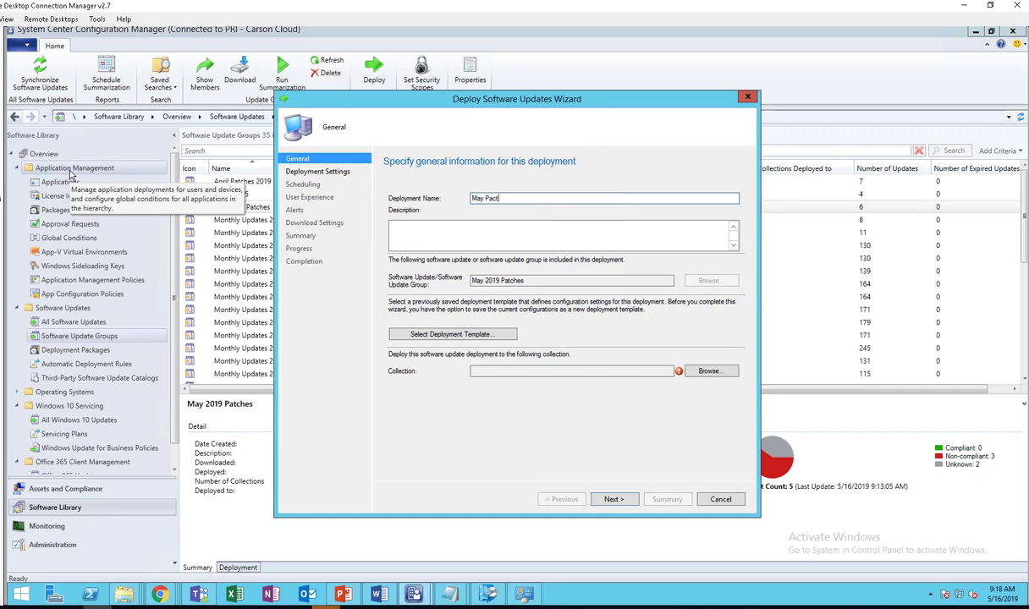
type("ches 2019")
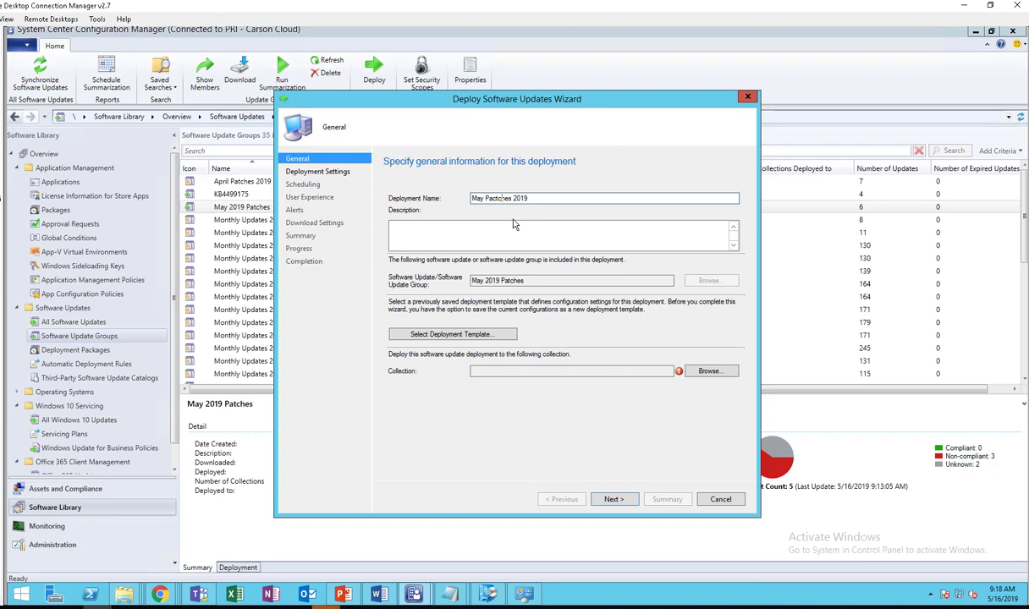
- Target the deployment at the All Desktop and Server Clients collection
left_click(567, 236)
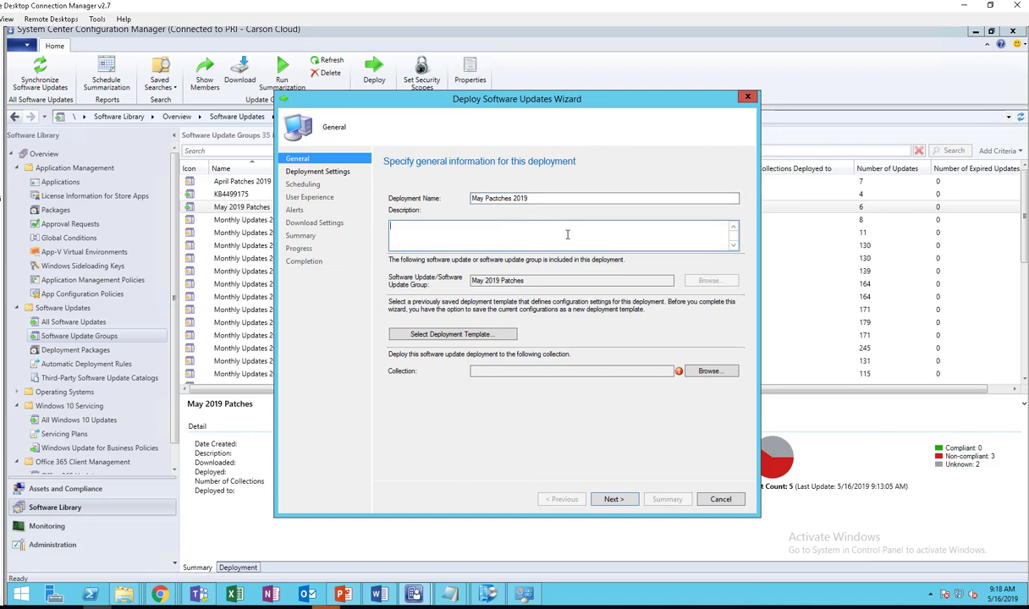
left_click(709, 371)
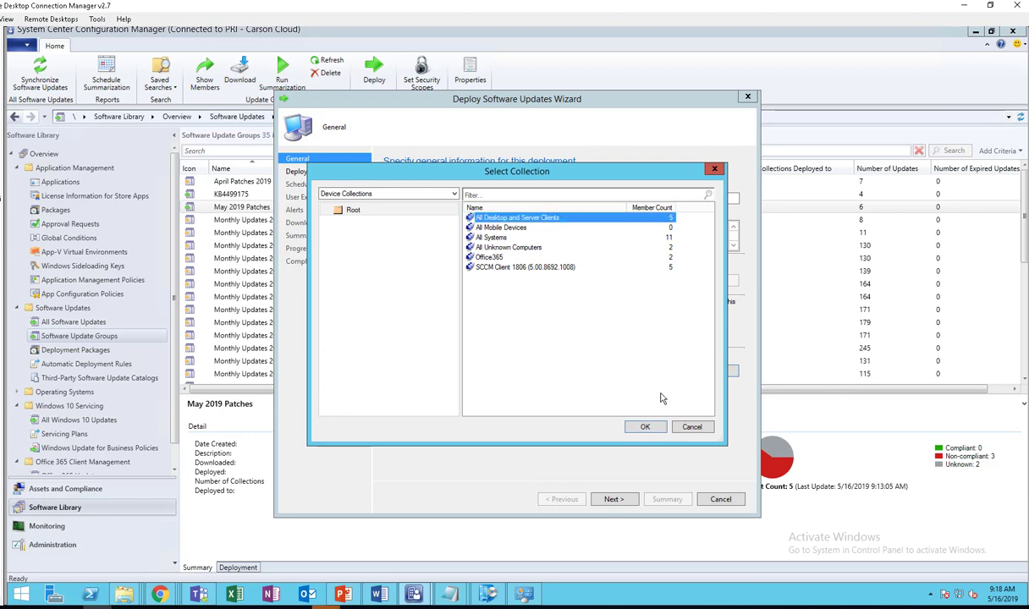
left_click(645, 427)
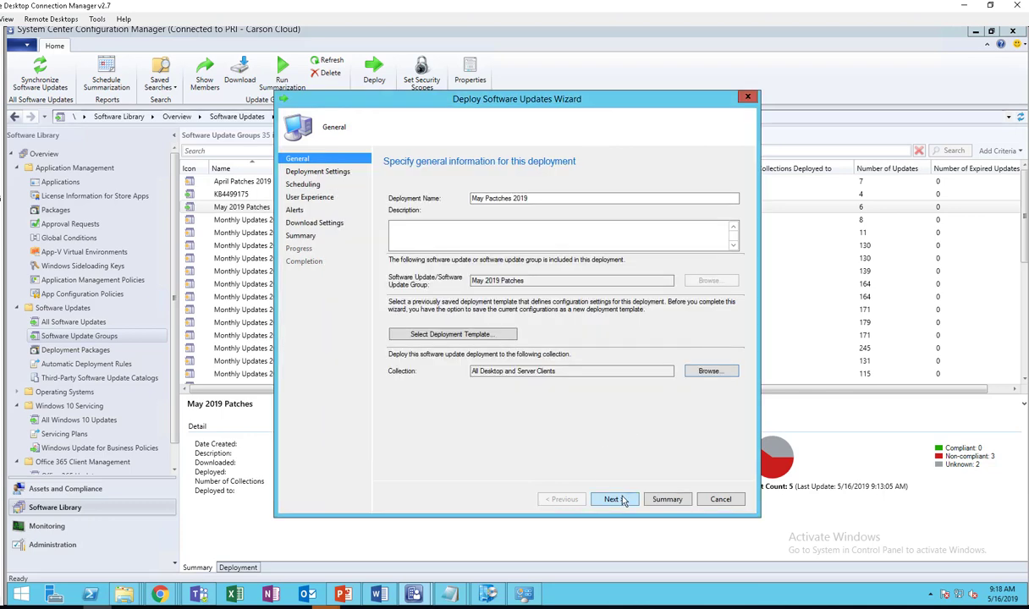
left_click(611, 498)
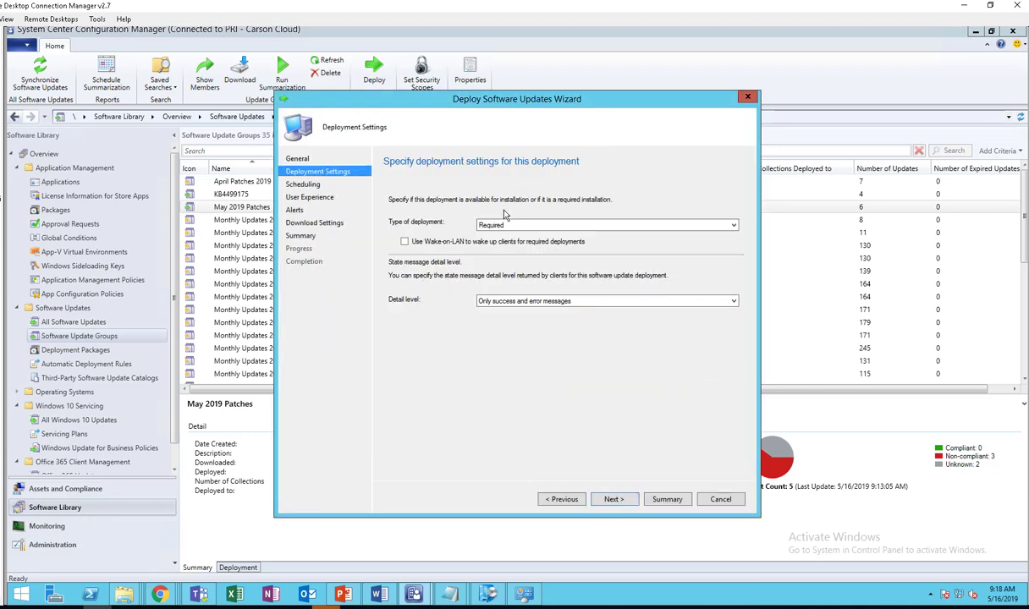
mouse_move(496, 363)
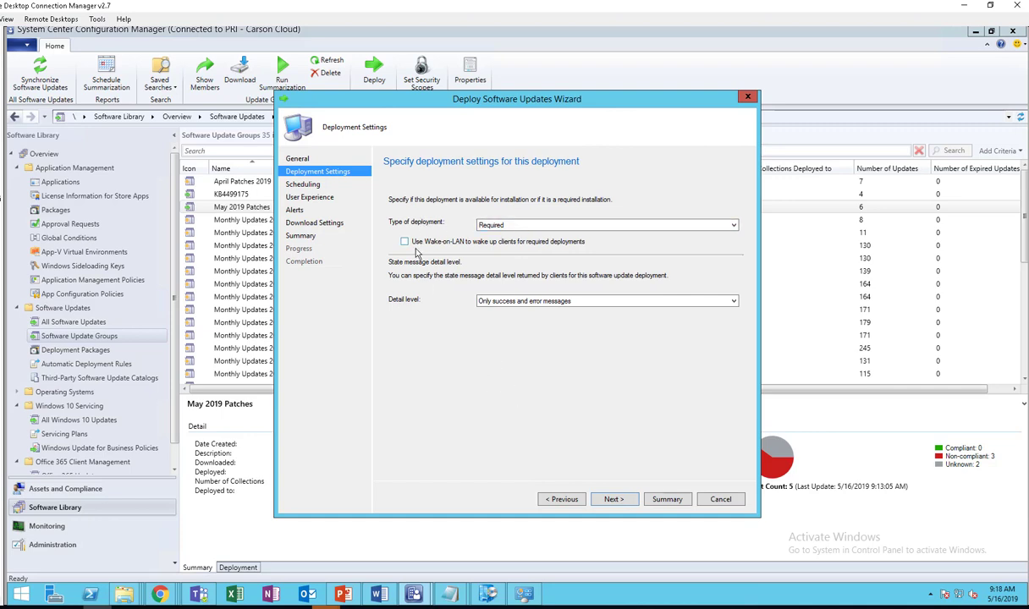
mouse_move(556, 260)
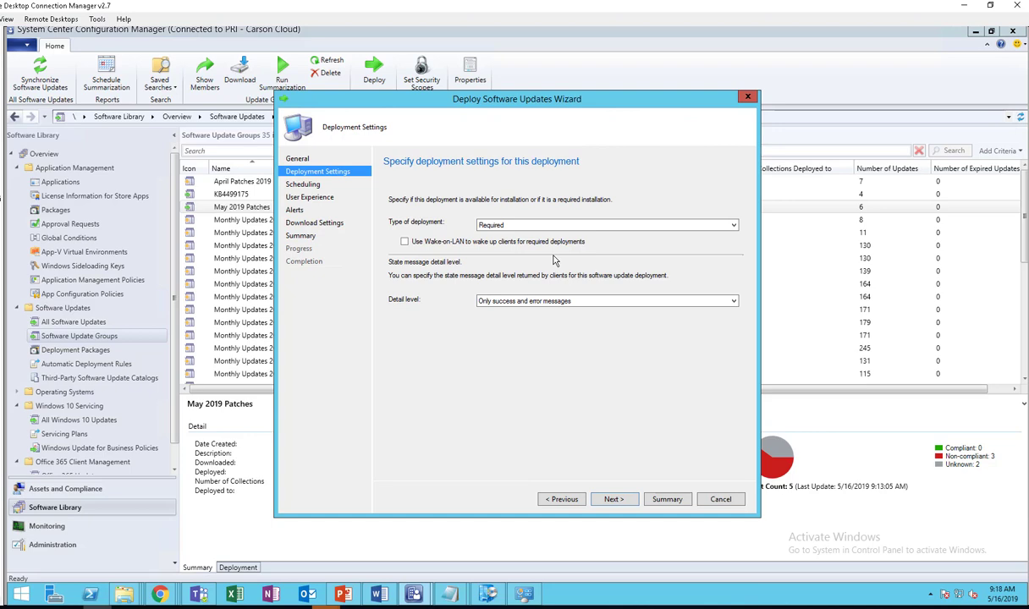
mouse_move(418, 316)
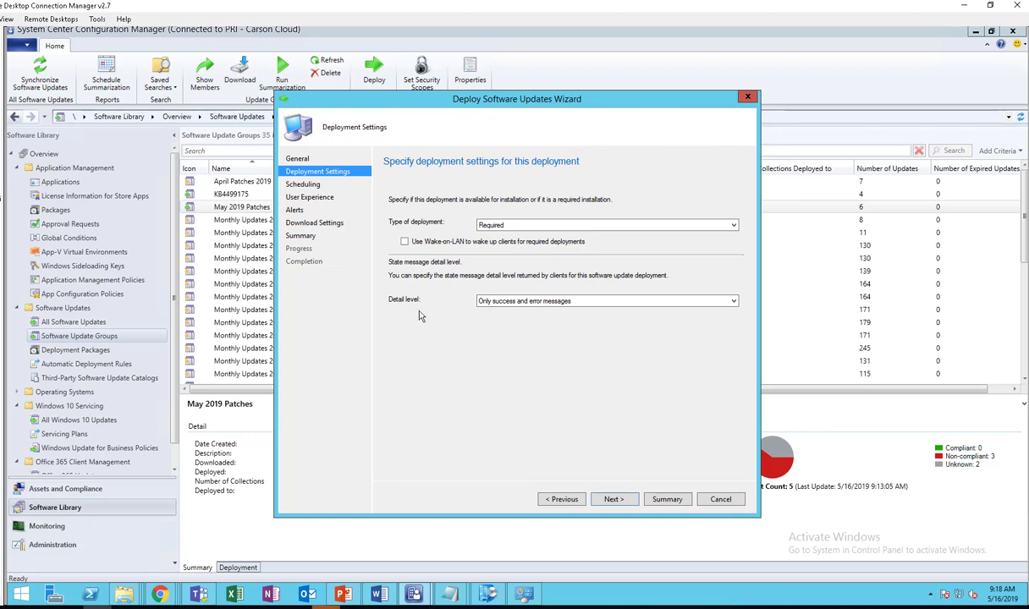
mouse_move(583, 351)
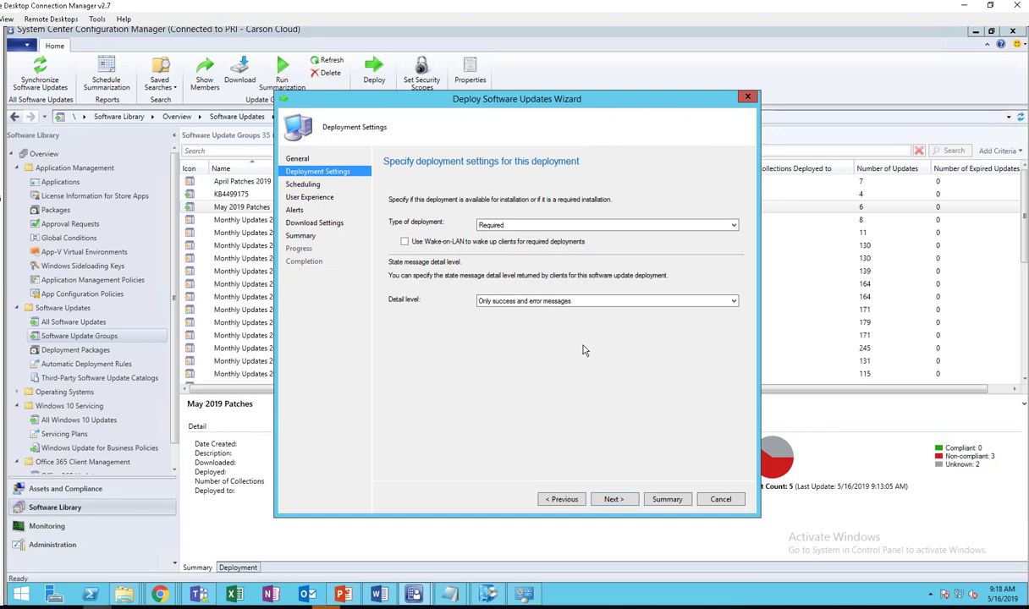
- Keep the Required deployment type with the installation deadline as soon as possible
left_click(613, 498)
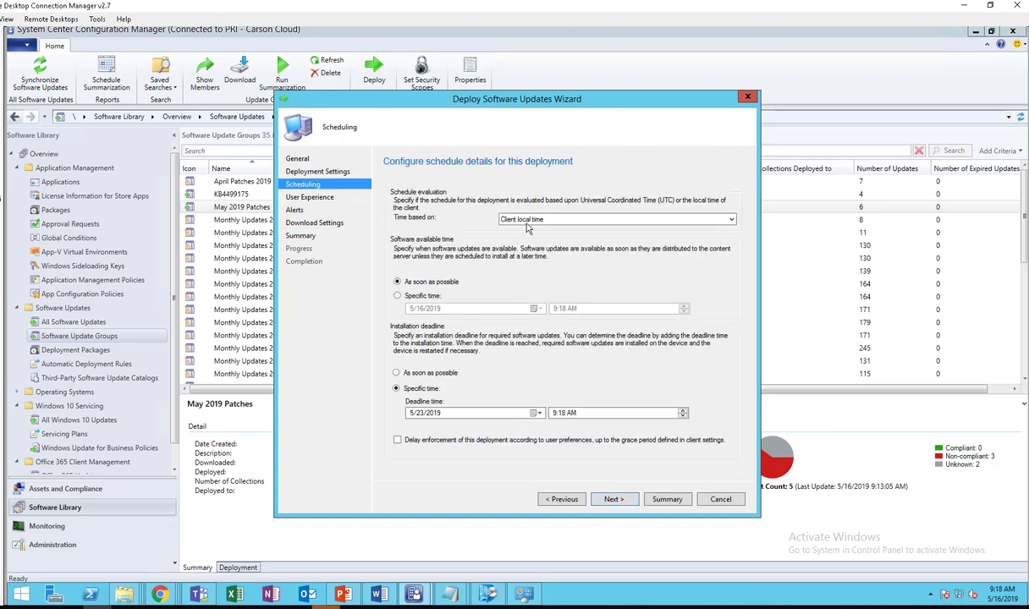
mouse_move(457, 280)
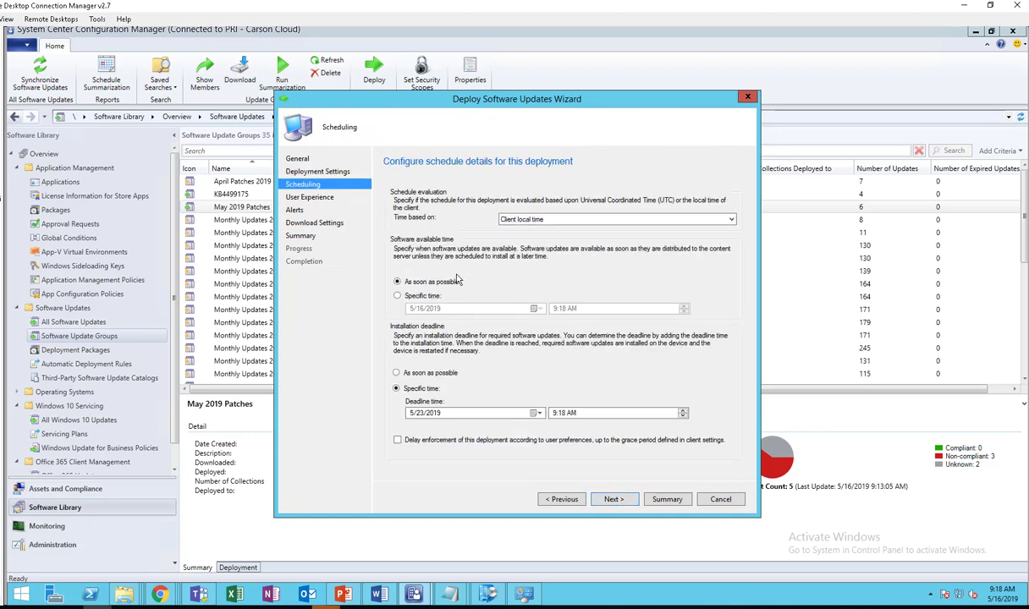
mouse_move(522, 410)
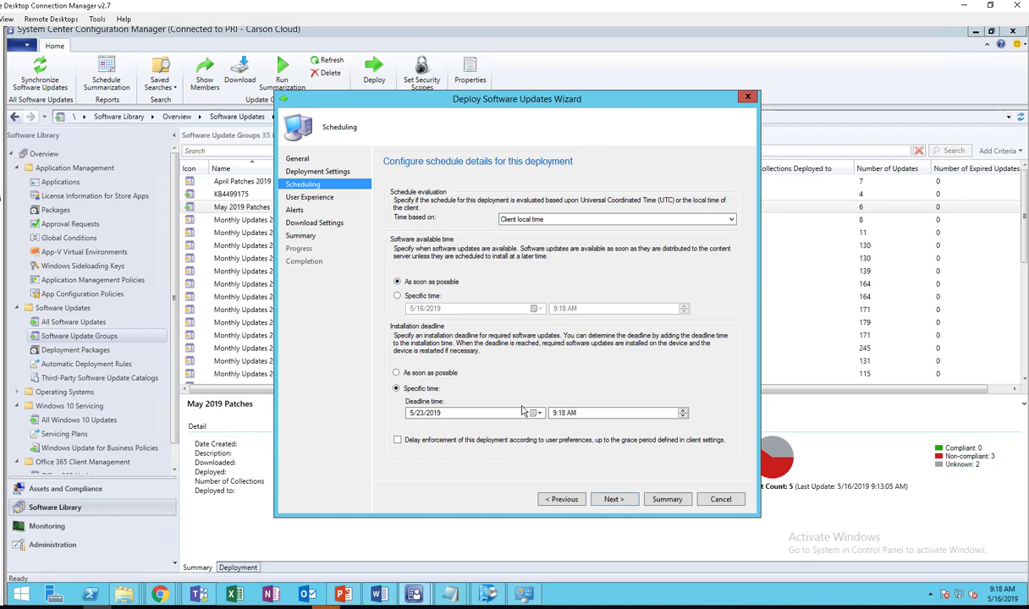
left_click(396, 373)
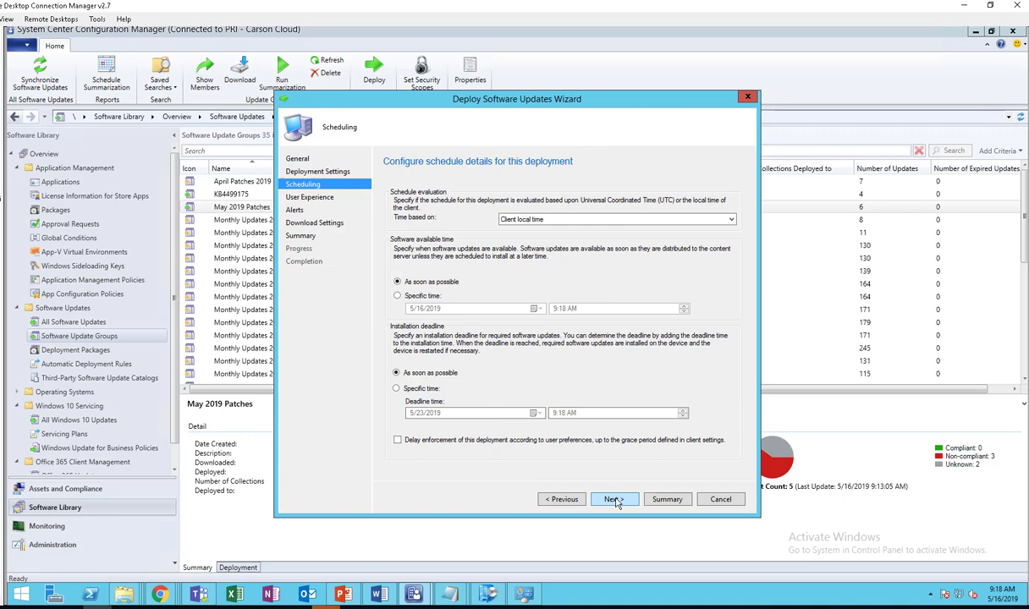
left_click(611, 498)
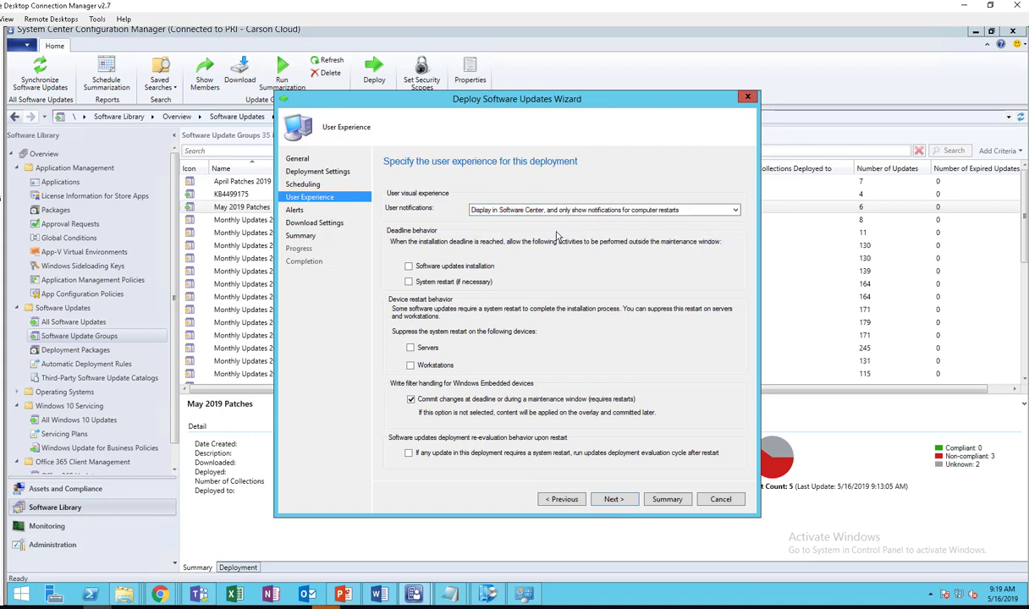
mouse_move(345, 305)
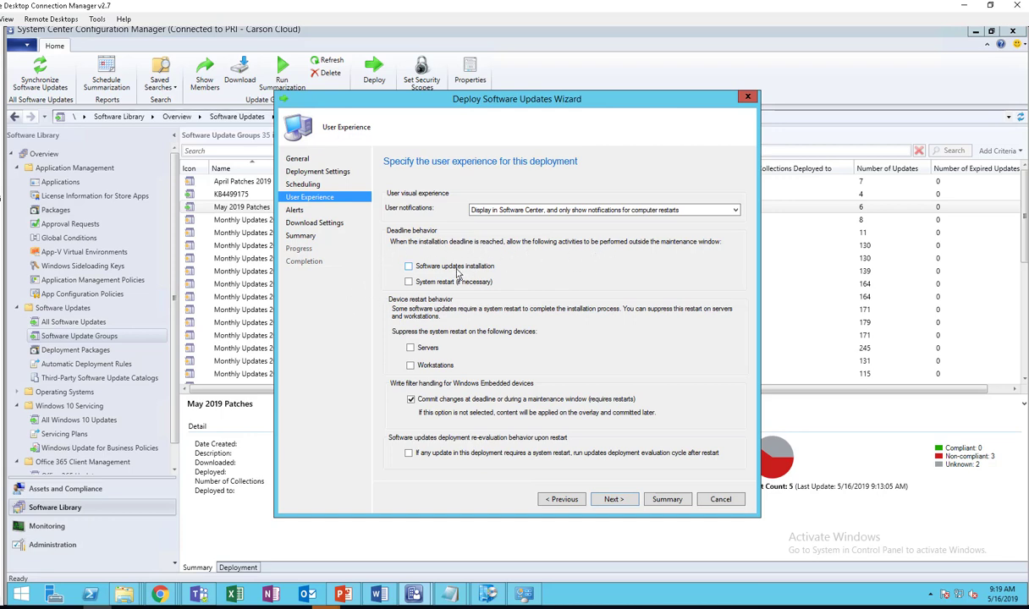
mouse_move(554, 255)
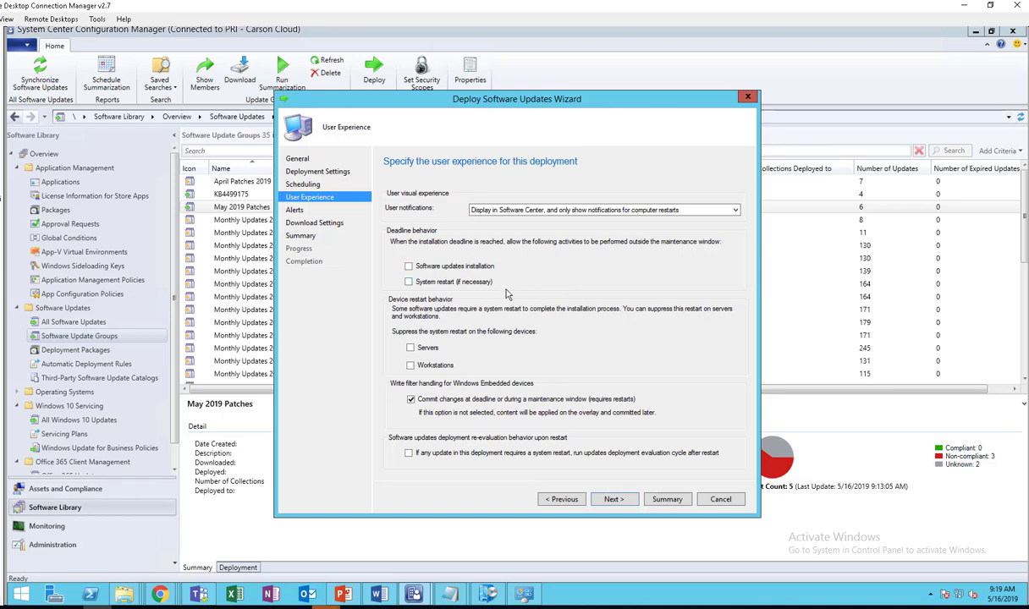
mouse_move(577, 267)
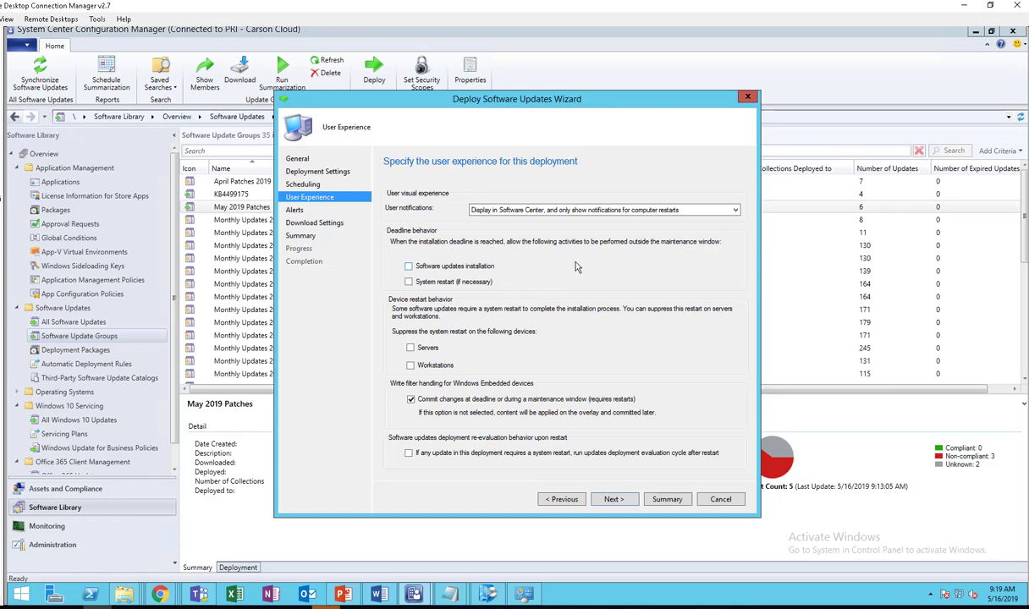
mouse_move(410, 305)
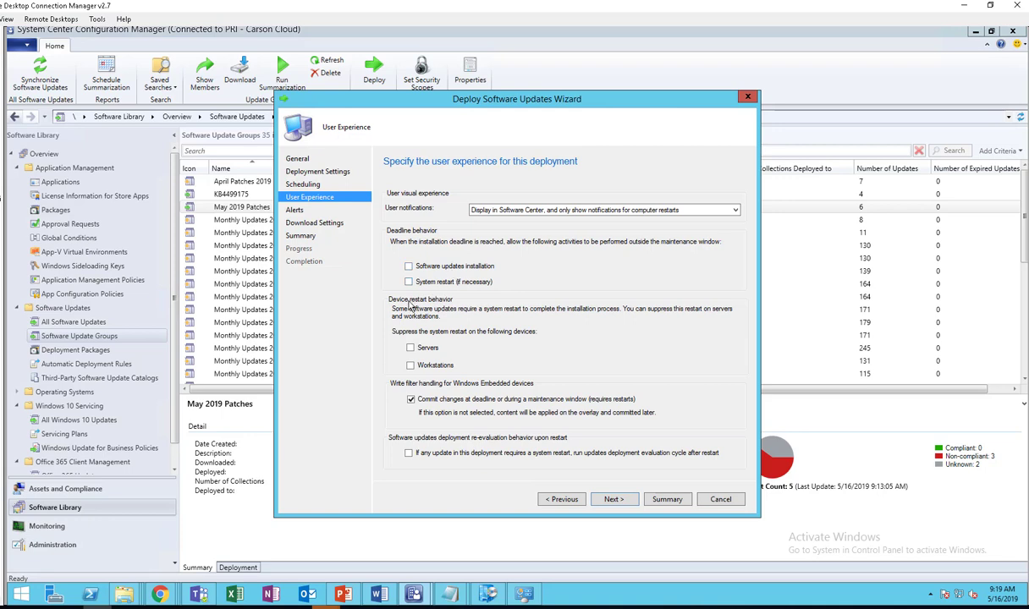
mouse_move(406, 340)
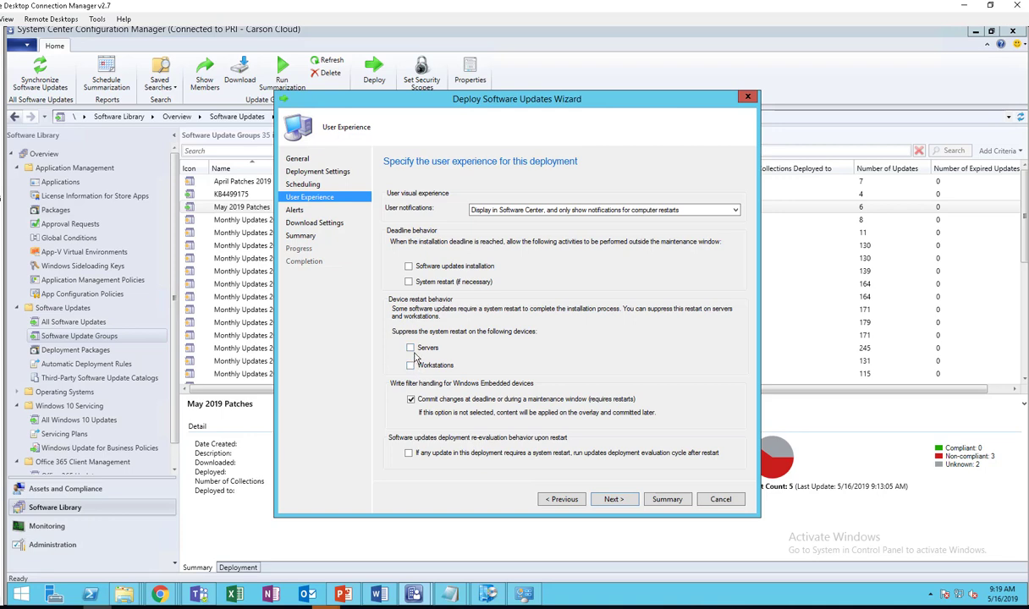
- Keep restart-only notifications and commit-at-deadline, leaving server restart suppression unchecked
left_click(409, 348)
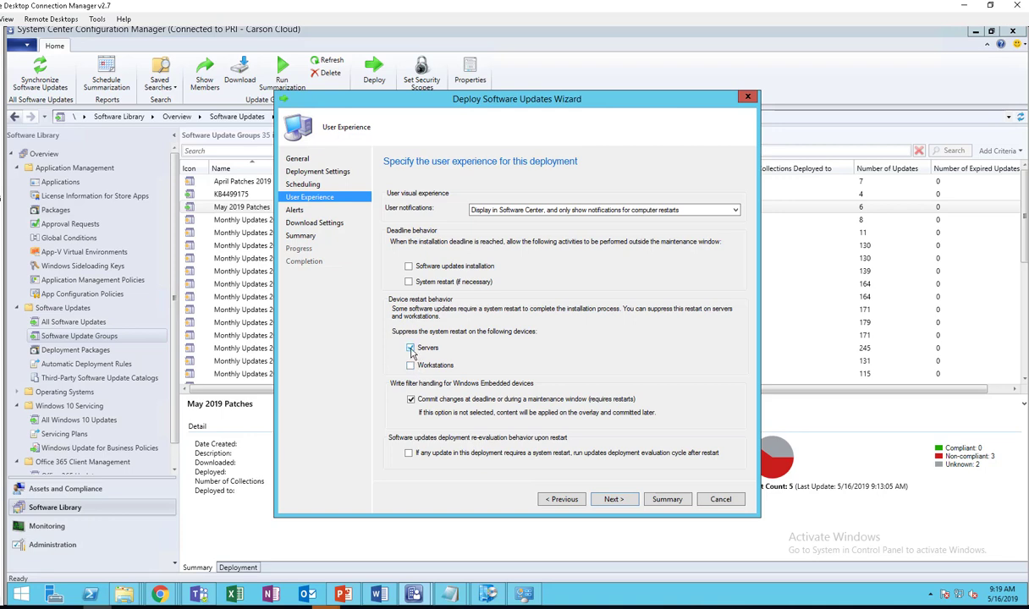
left_click(410, 348)
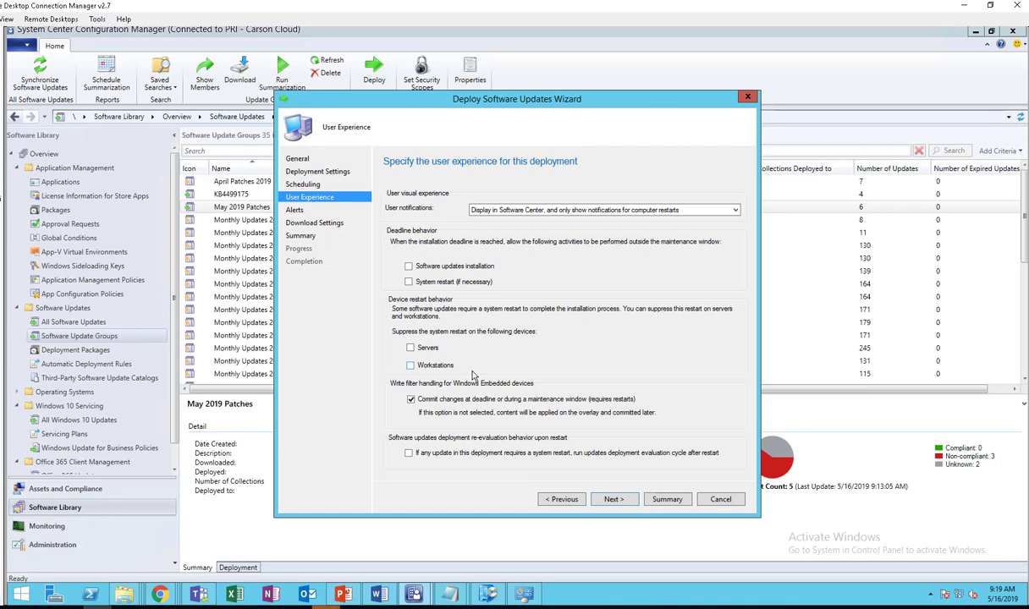
mouse_move(433, 358)
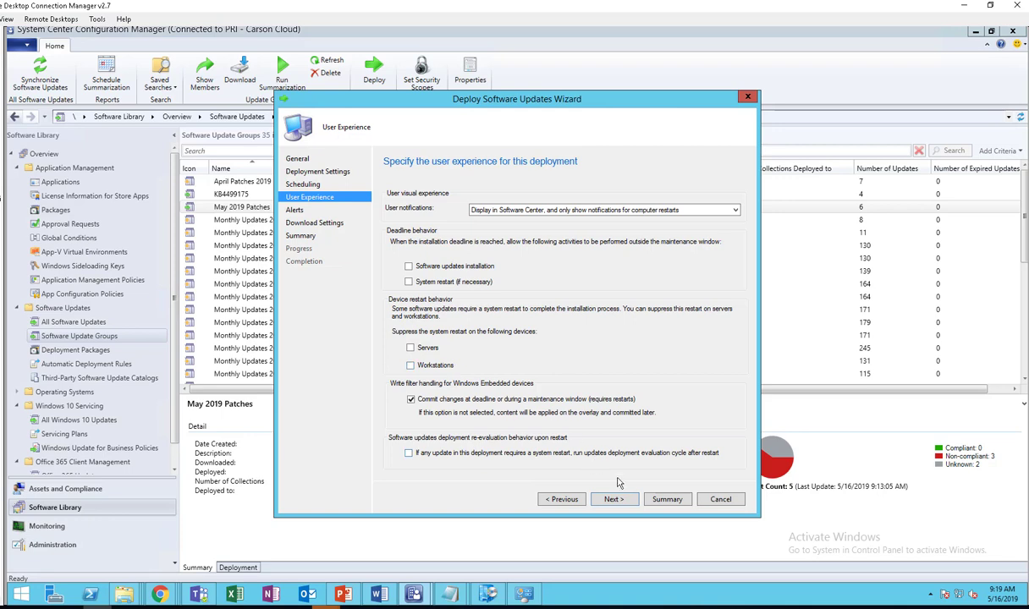
mouse_move(432, 455)
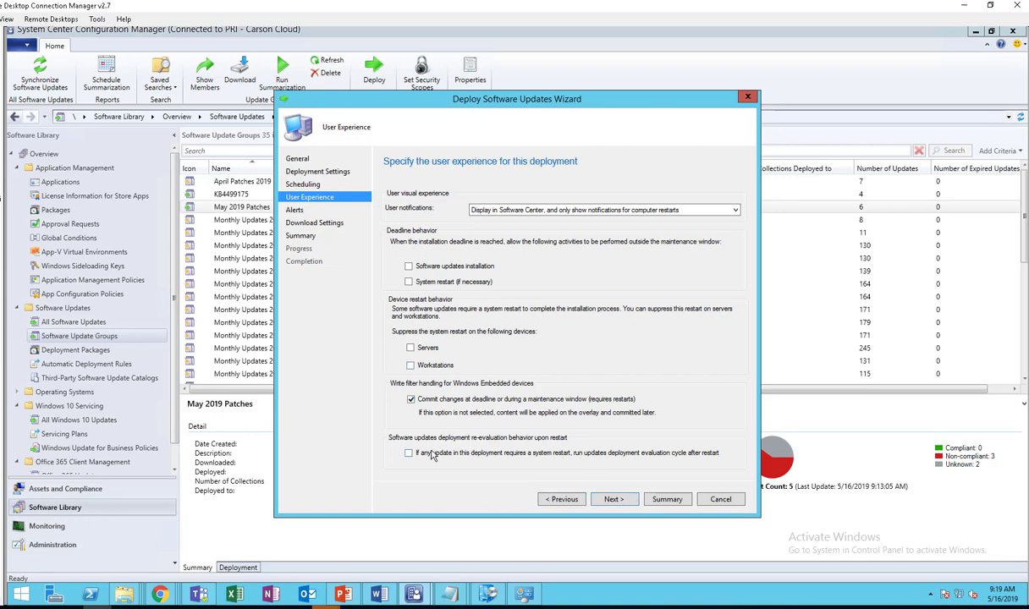
mouse_move(457, 463)
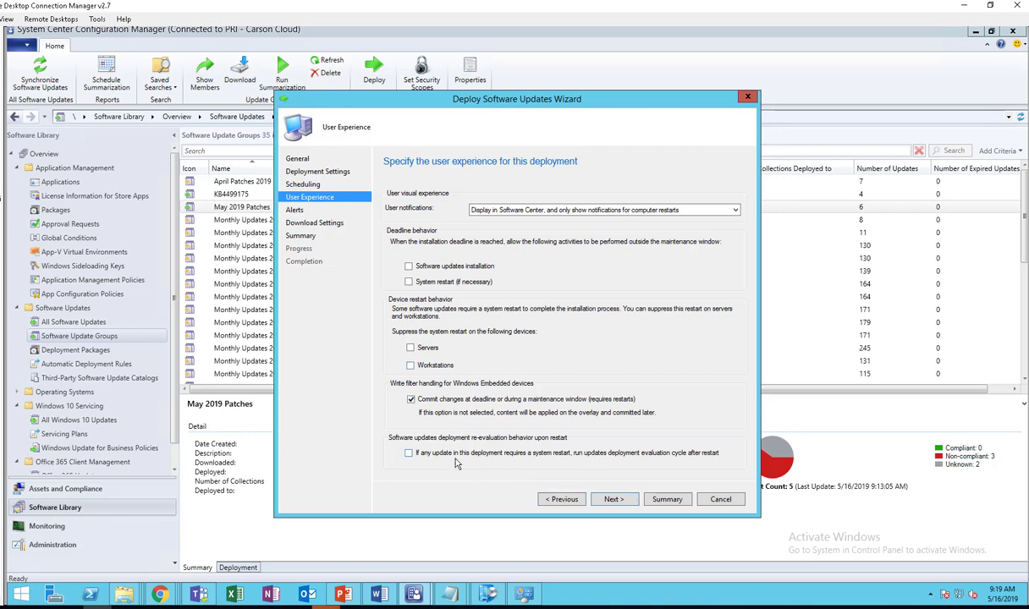
mouse_move(472, 467)
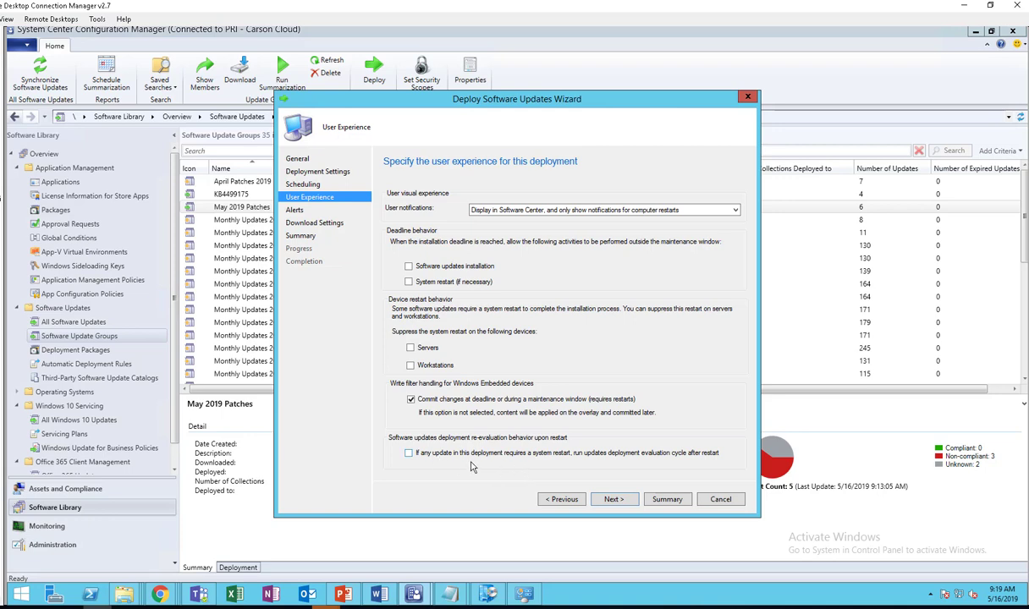
mouse_move(597, 466)
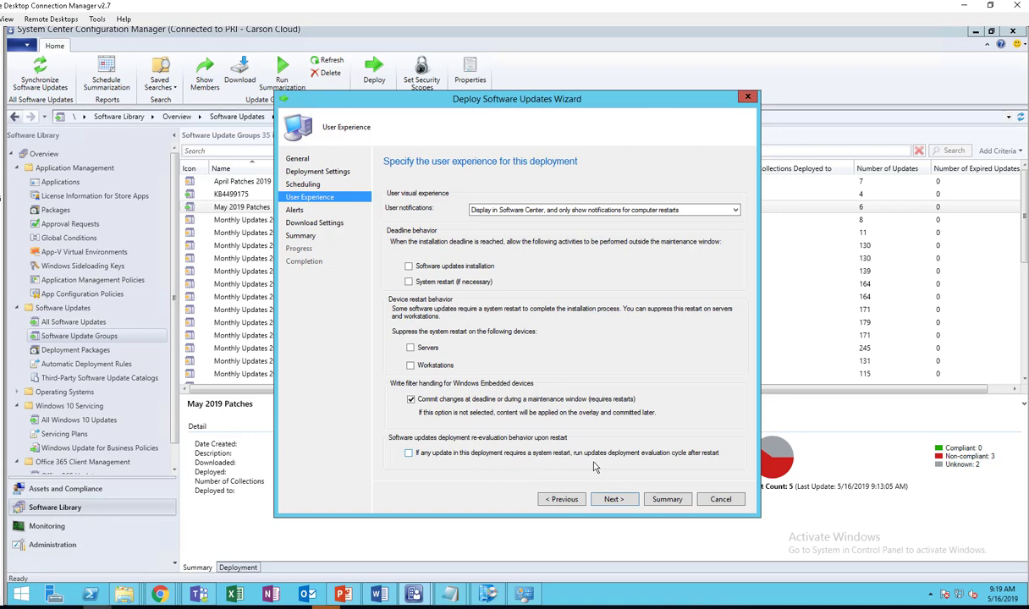
mouse_move(709, 463)
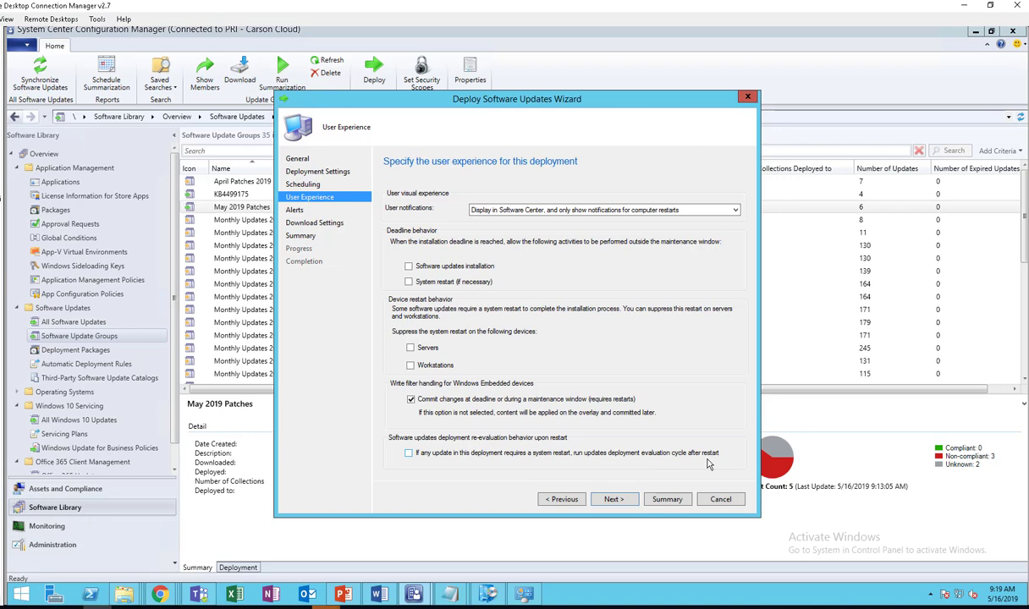
mouse_move(542, 483)
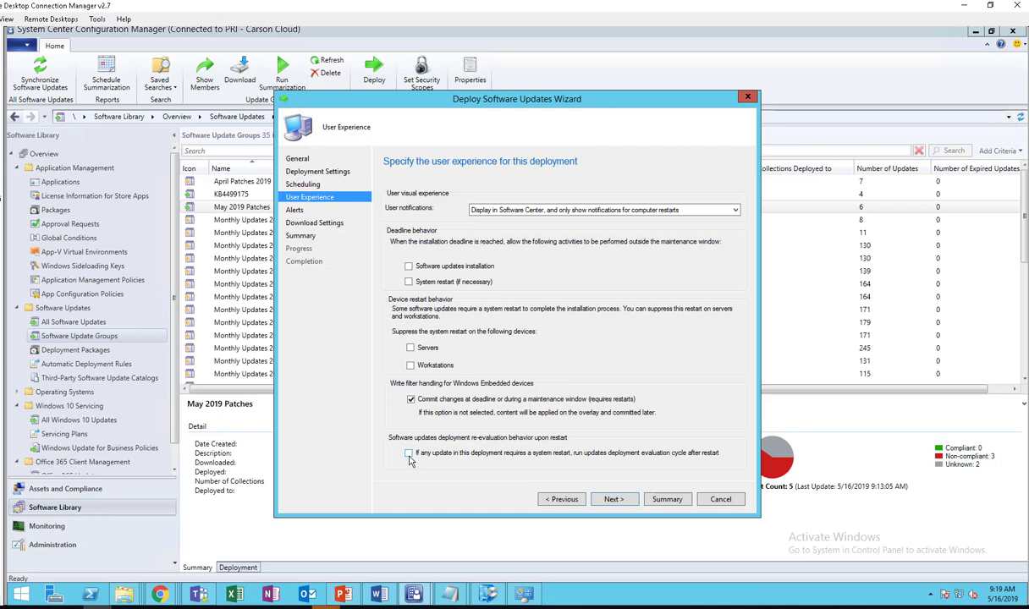
mouse_move(422, 461)
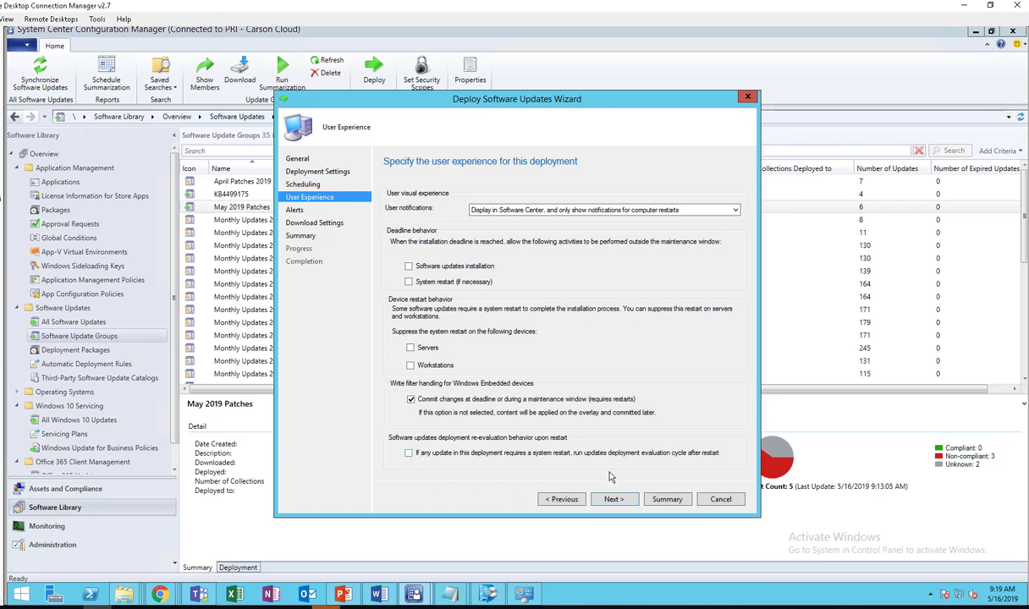
left_click(613, 499)
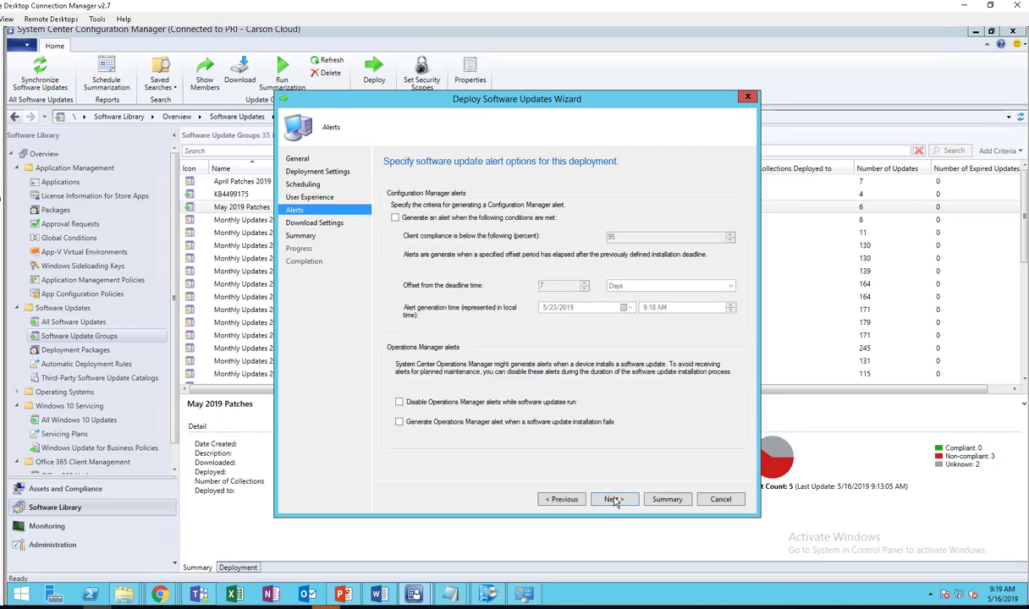
mouse_move(611, 499)
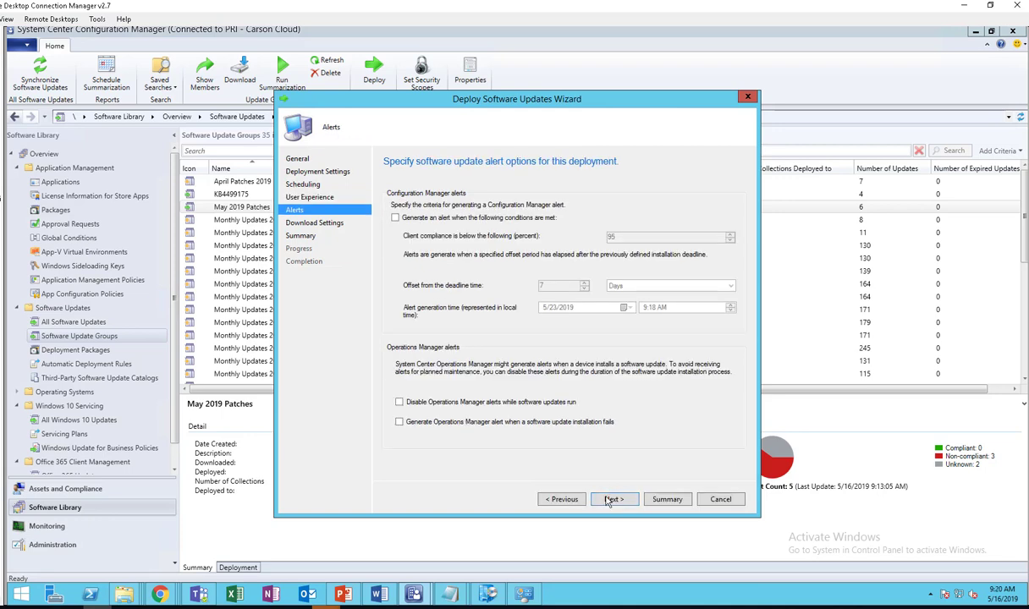
mouse_move(633, 514)
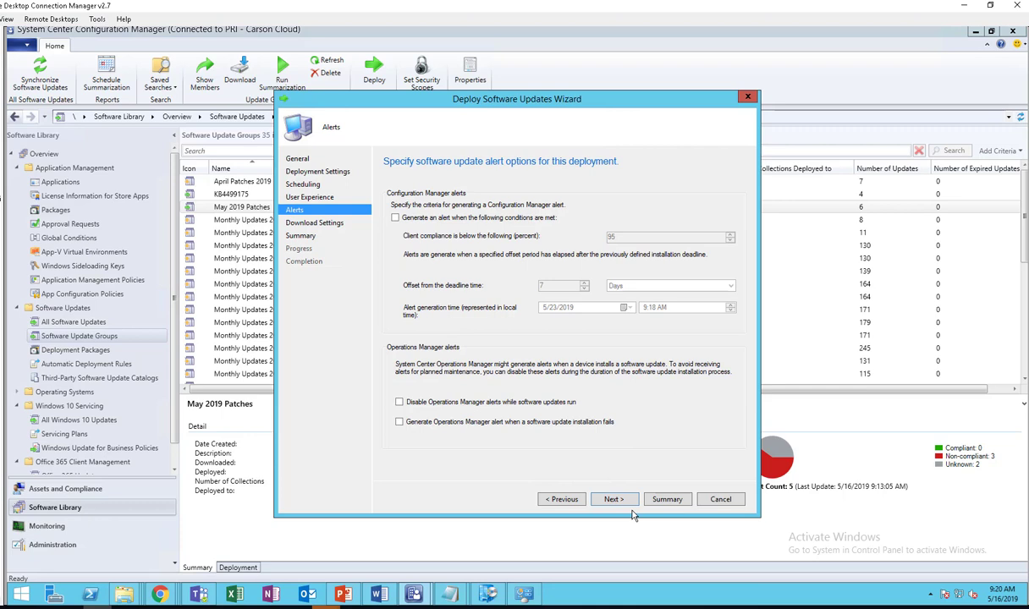
- Download from distribution point and install, allowing Microsoft Update fallback and metered connections
left_click(613, 499)
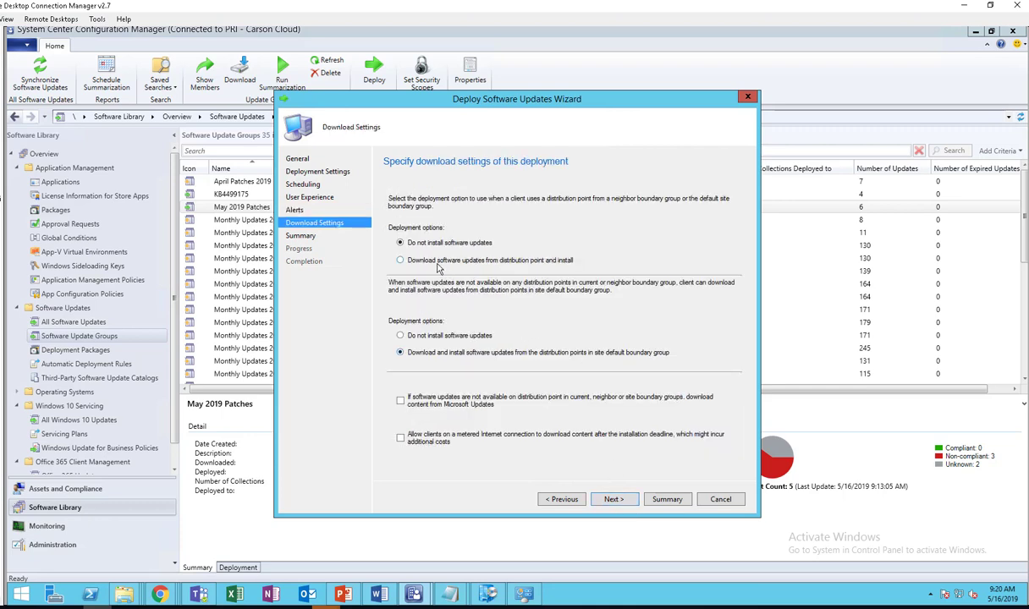
left_click(400, 260)
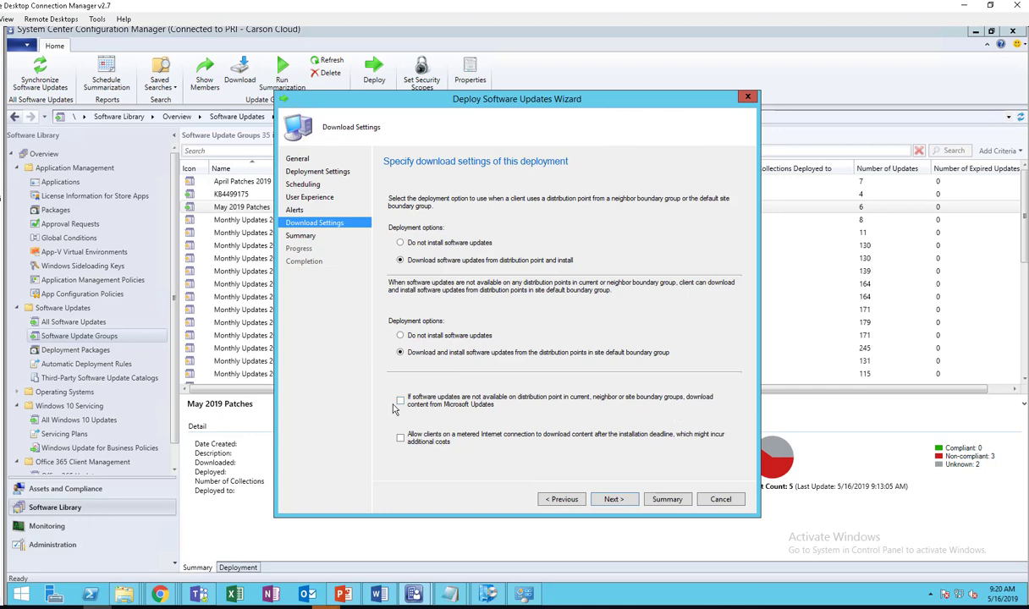
left_click(400, 400)
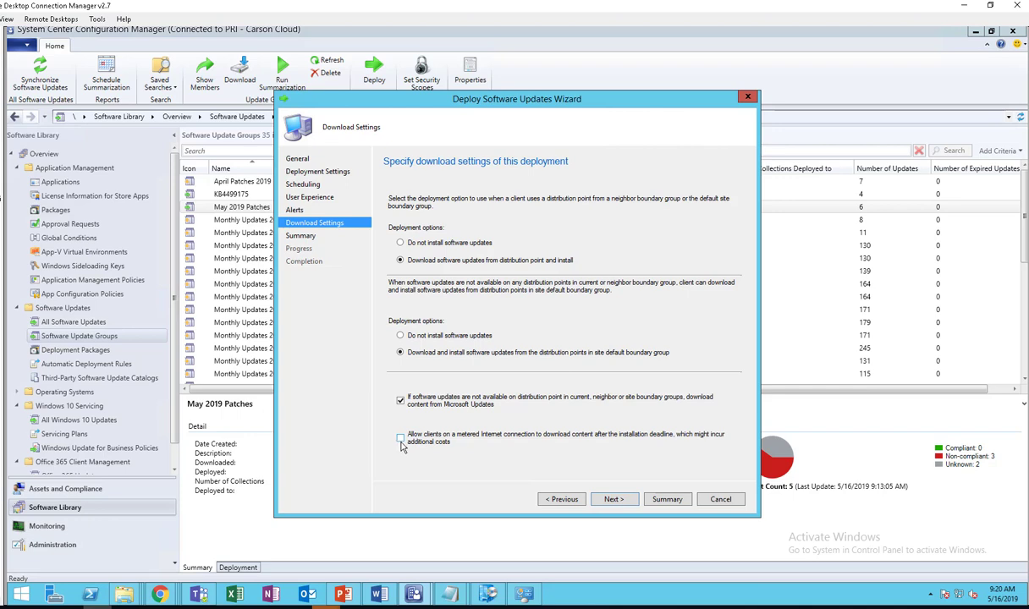
left_click(400, 437)
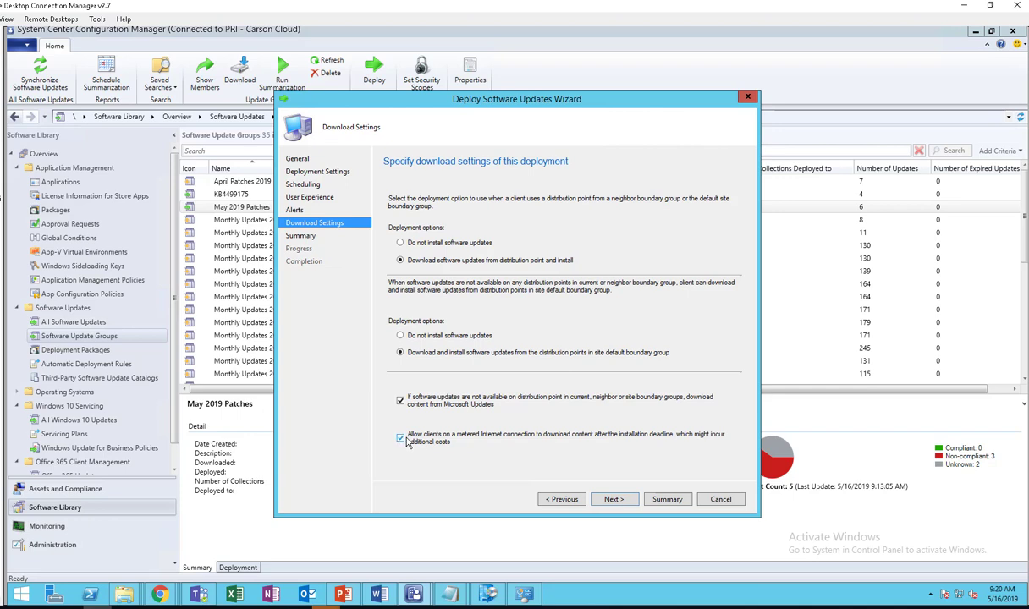
mouse_move(614, 445)
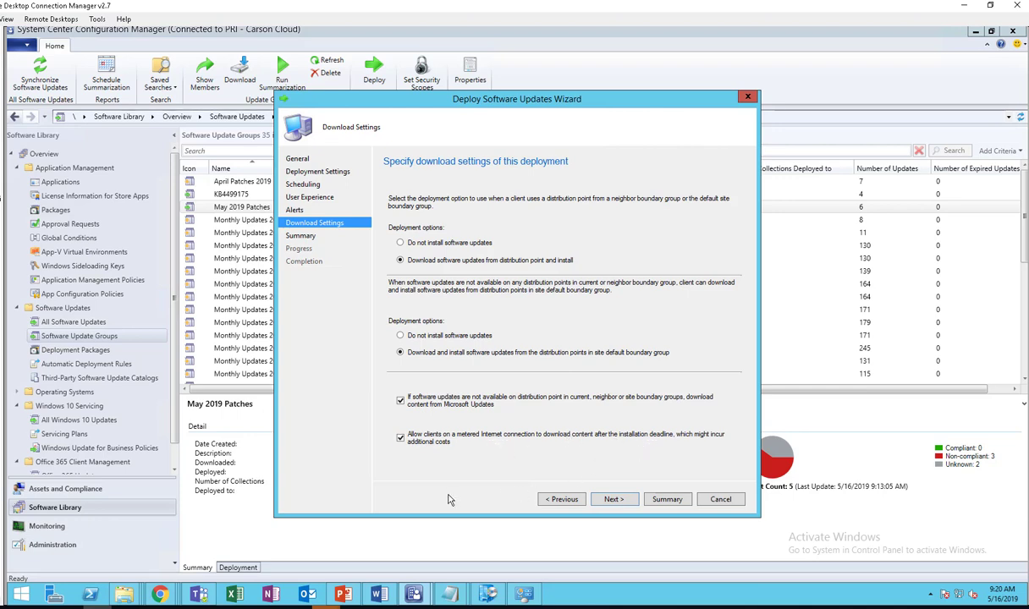
left_click(613, 499)
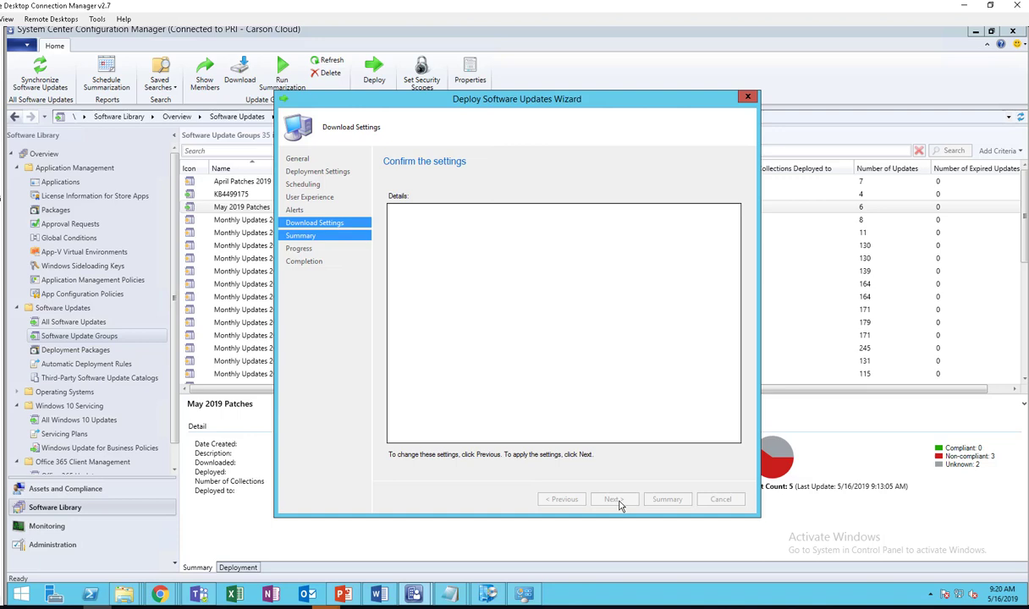
- Confirm the summary, apply the May 2019 Patches deployment, and close the finished wizard
left_click(612, 499)
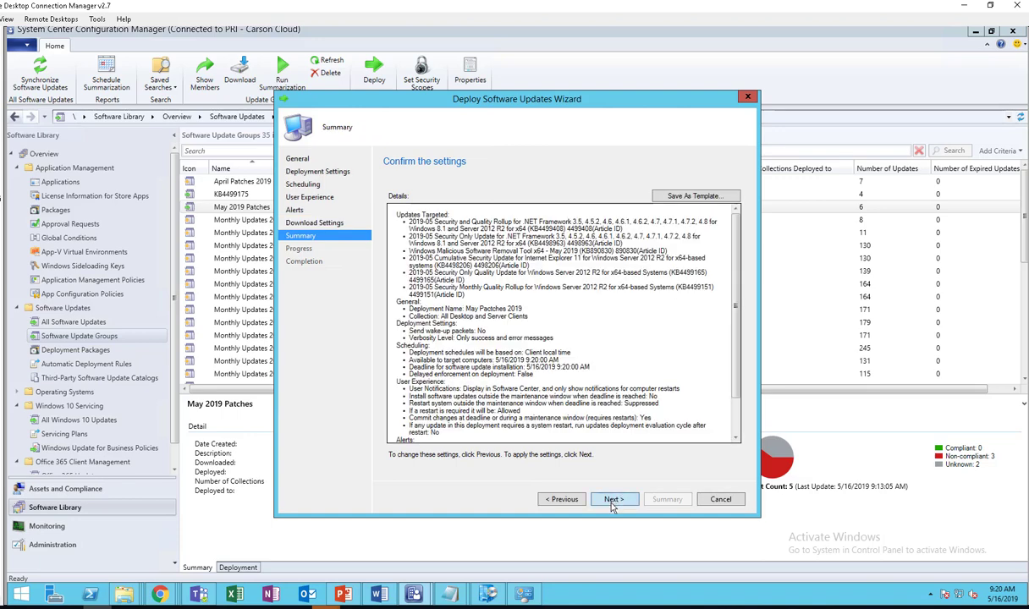
left_click(613, 498)
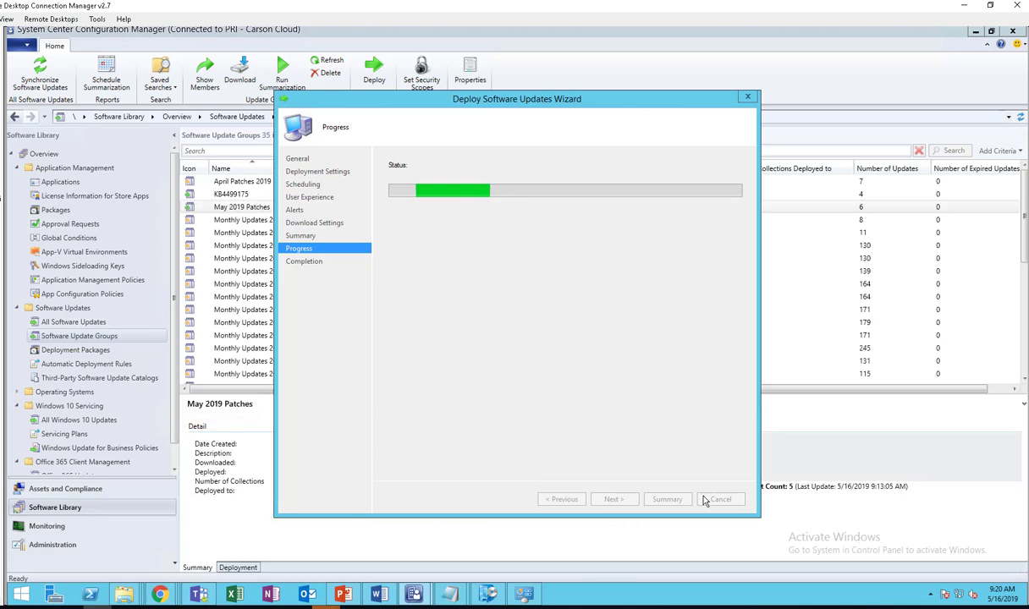
left_click(720, 499)
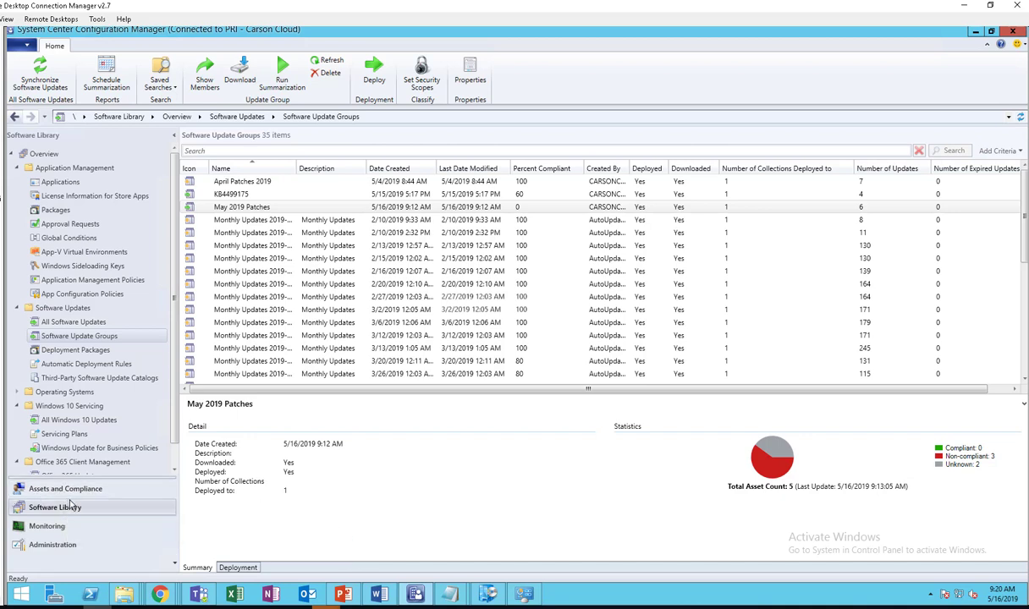
mouse_move(265, 495)
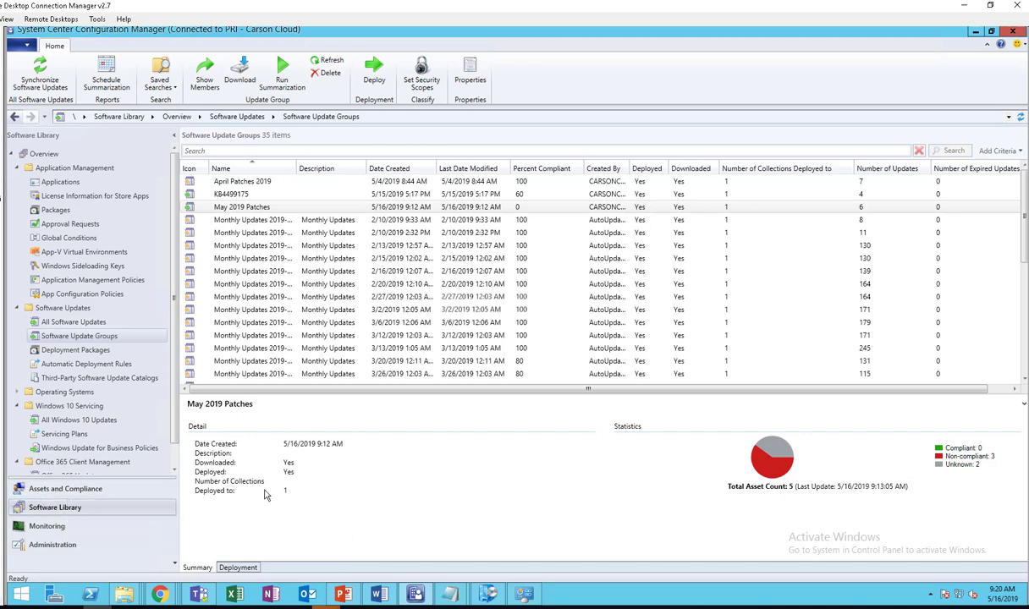
mouse_move(694, 529)
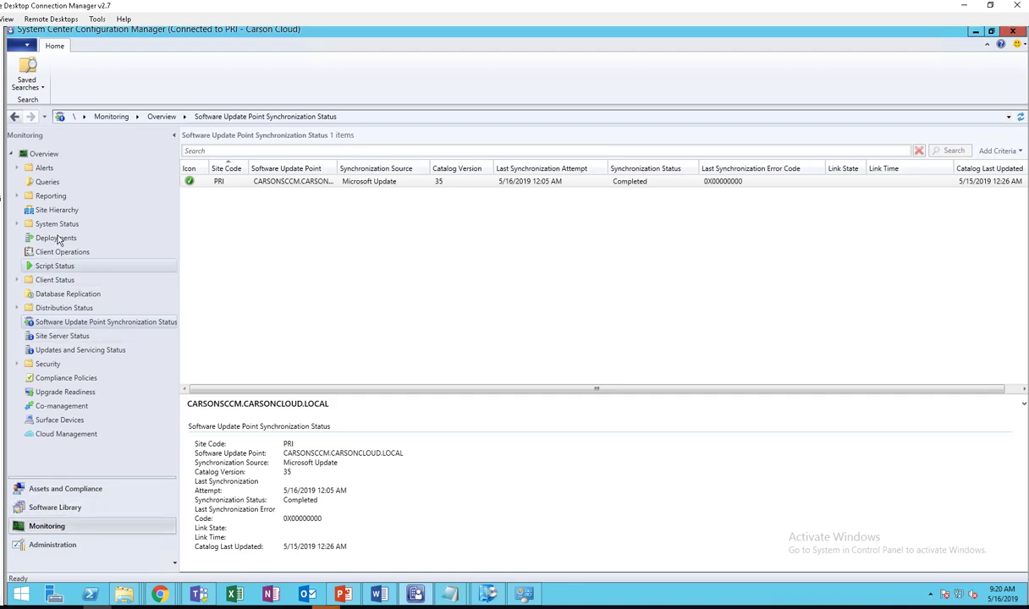
- In Monitoring > Deployments, search 'ma' and view May 2019 Patches content status
left_click(56, 238)
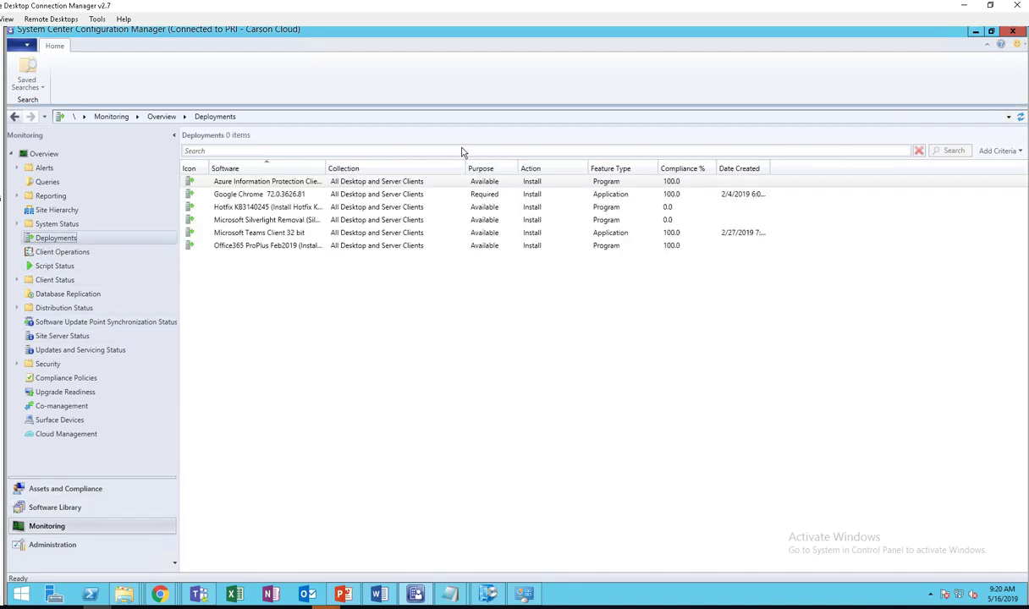
type("may")
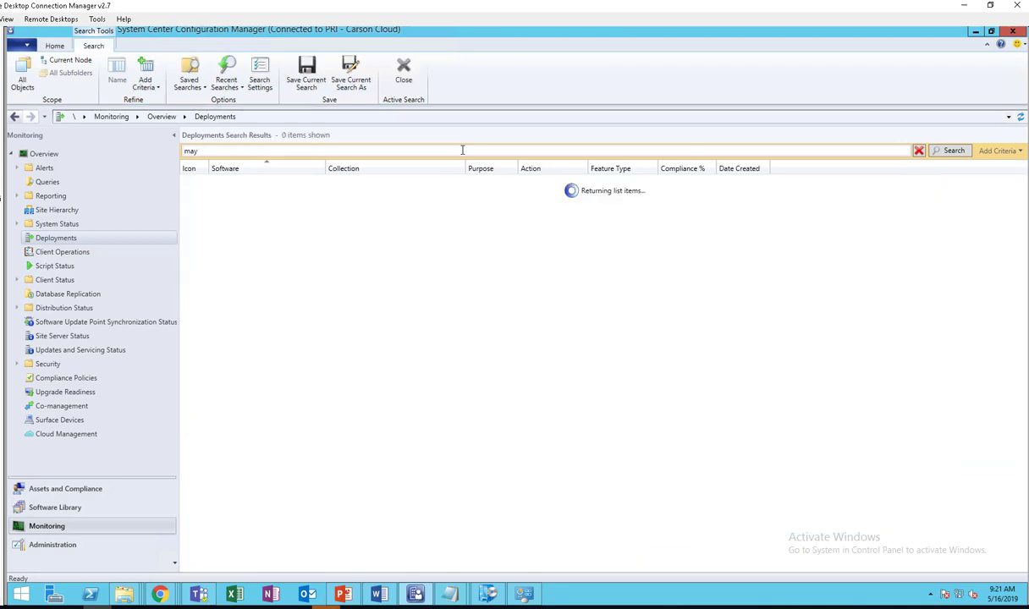
left_click(949, 150)
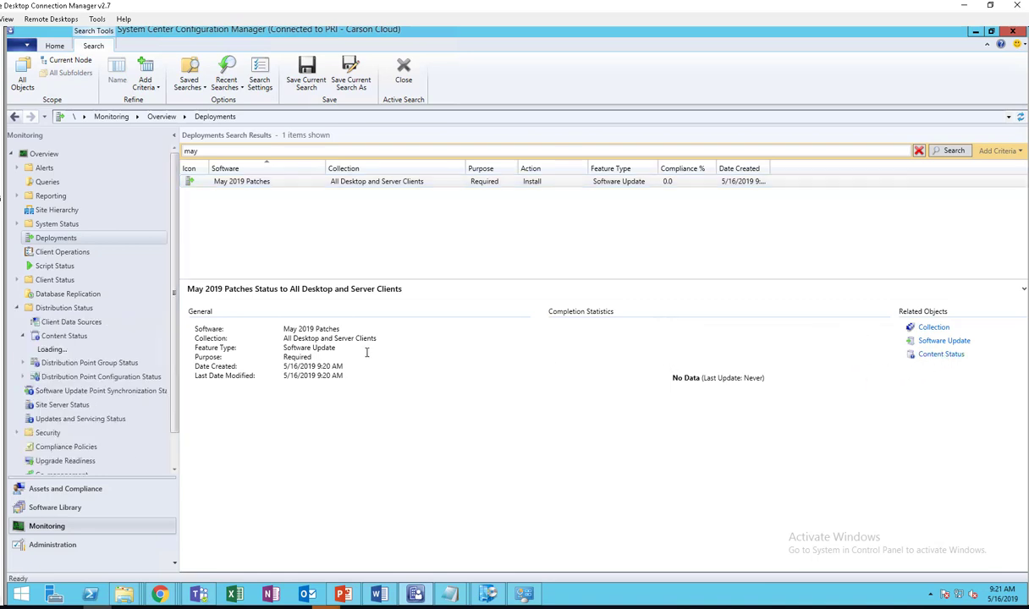
left_click(941, 354)
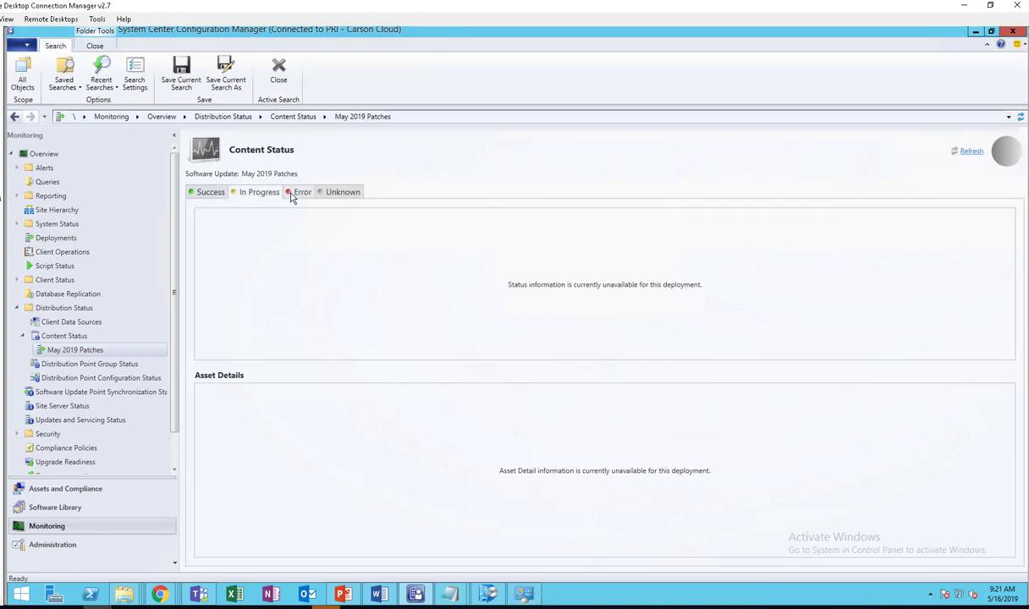
mouse_move(393, 433)
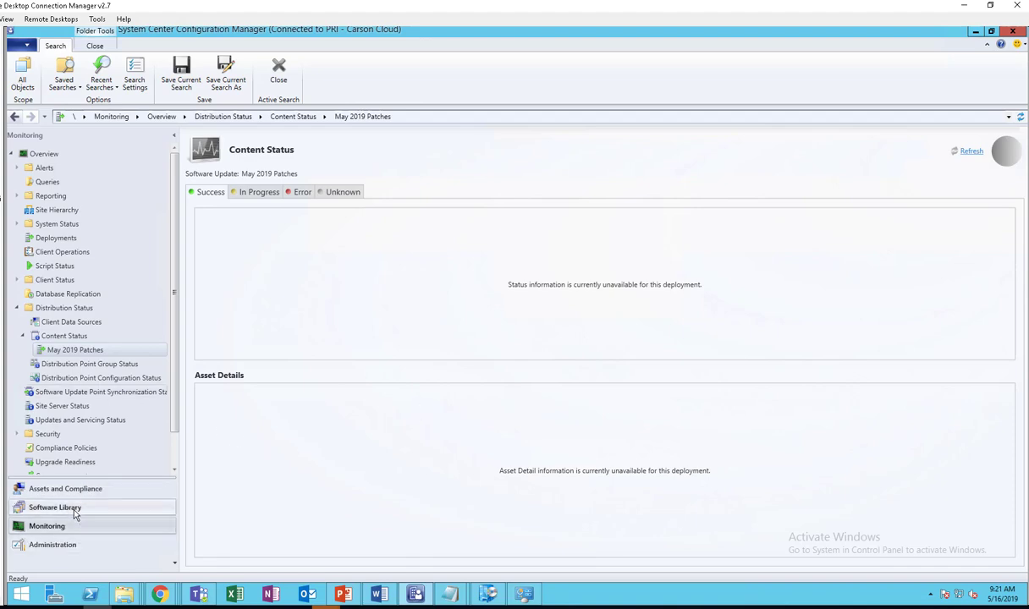
- Go back to Software Library and select the April Patches 2019 update group
left_click(55, 507)
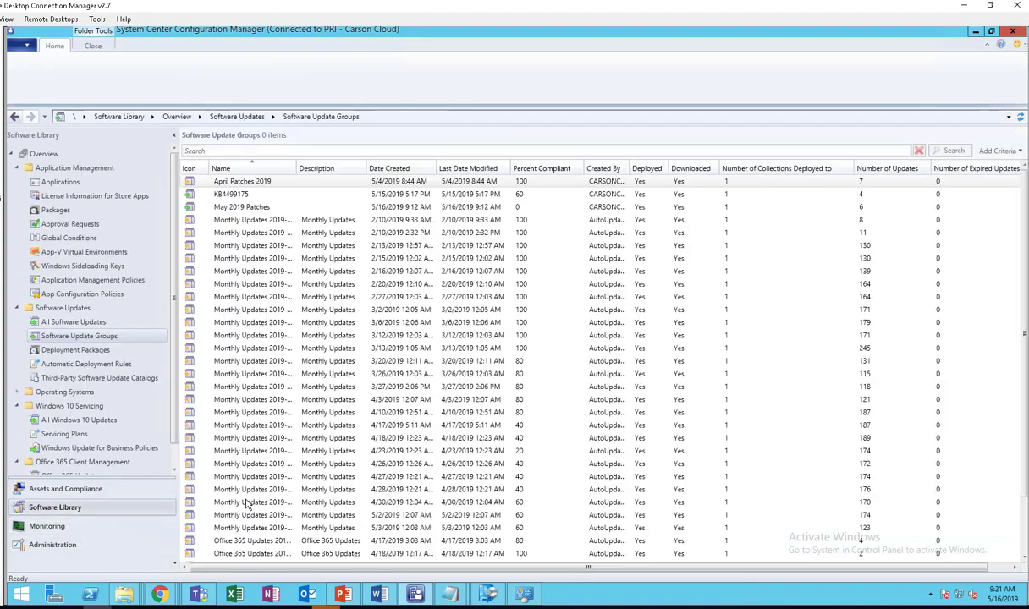
left_click(243, 181)
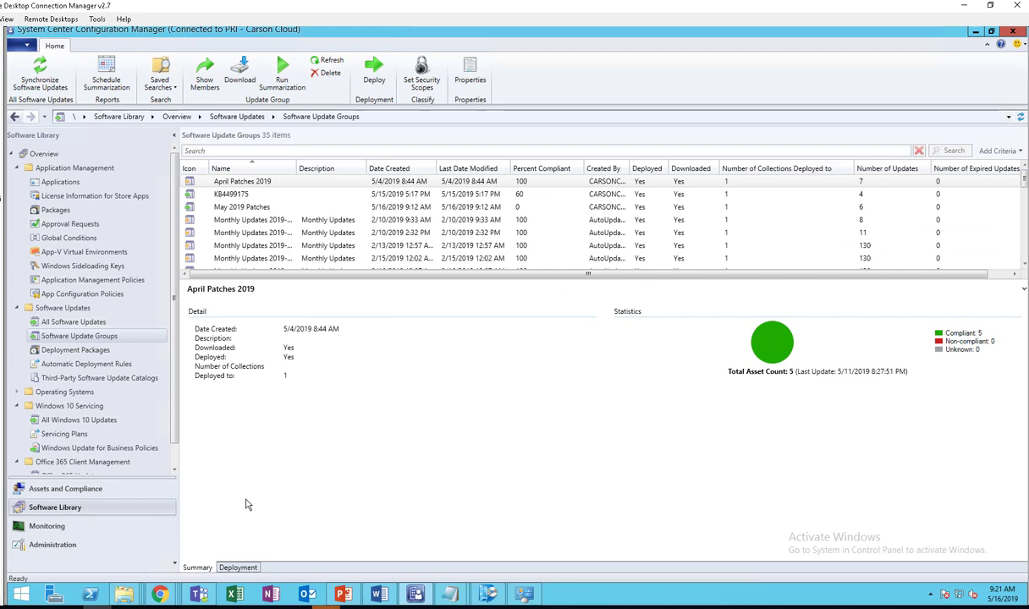
mouse_move(594, 476)
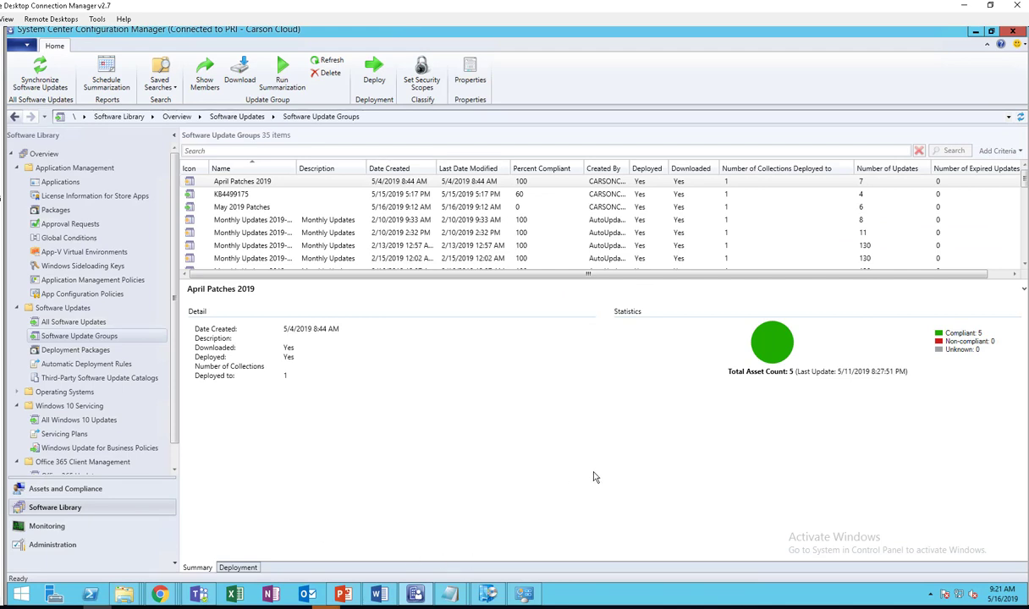
mouse_move(511, 441)
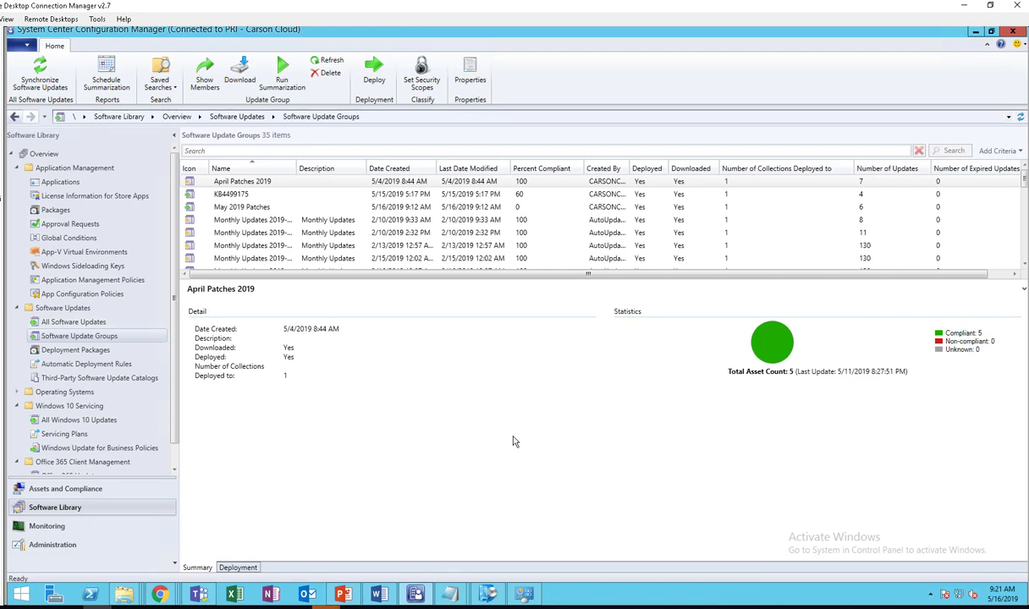